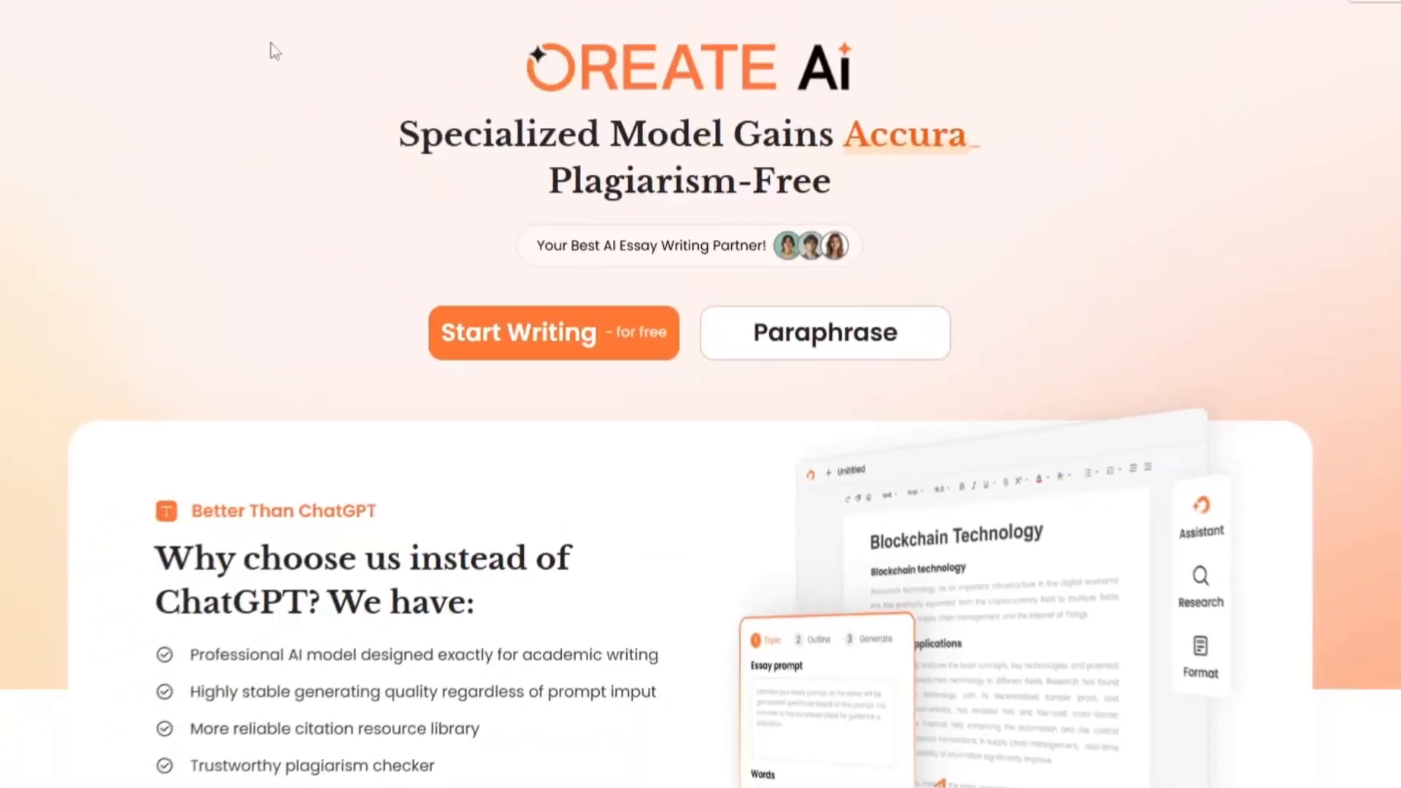
Go from the Oreate AI landing page into the My Documents workspace.
scroll("down", 3)
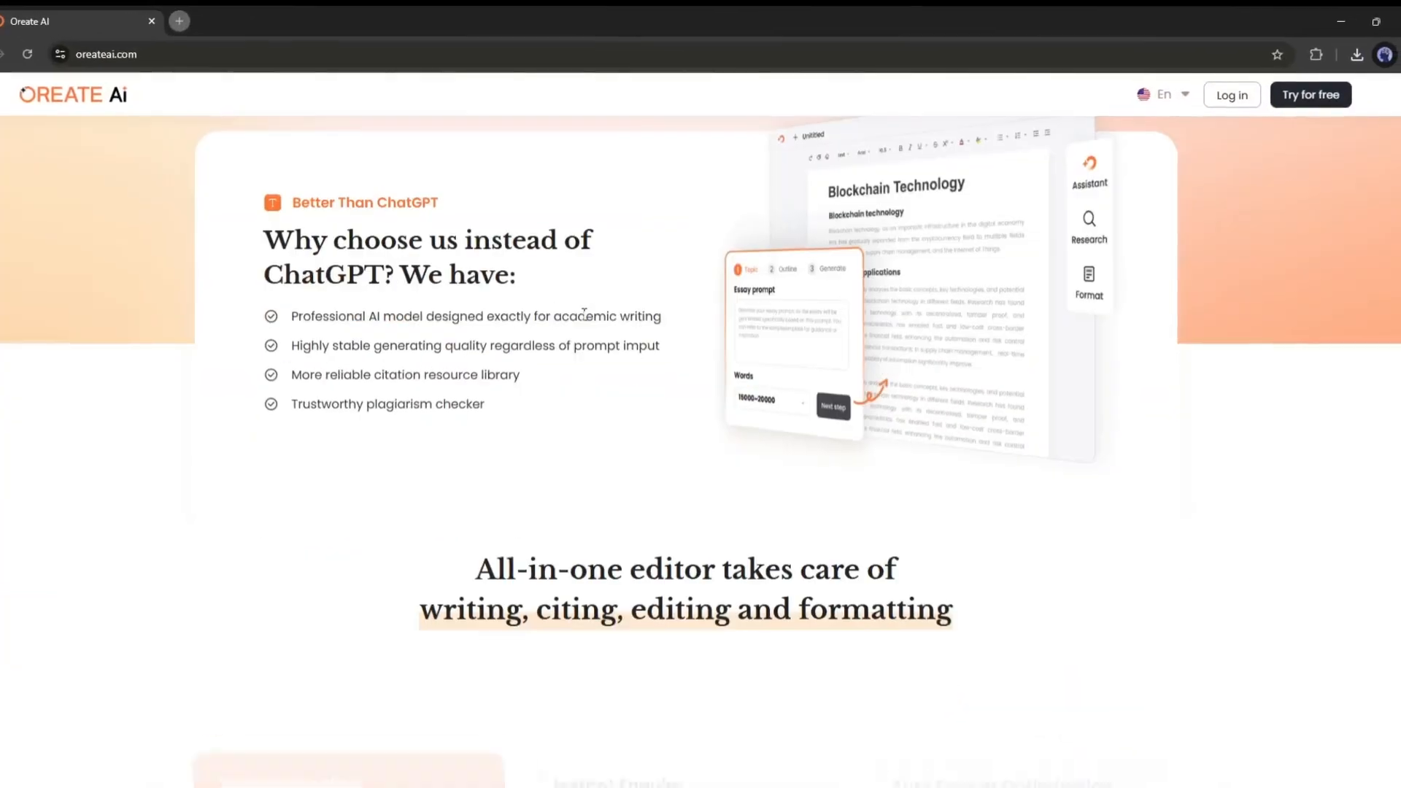
scroll("down", 3)
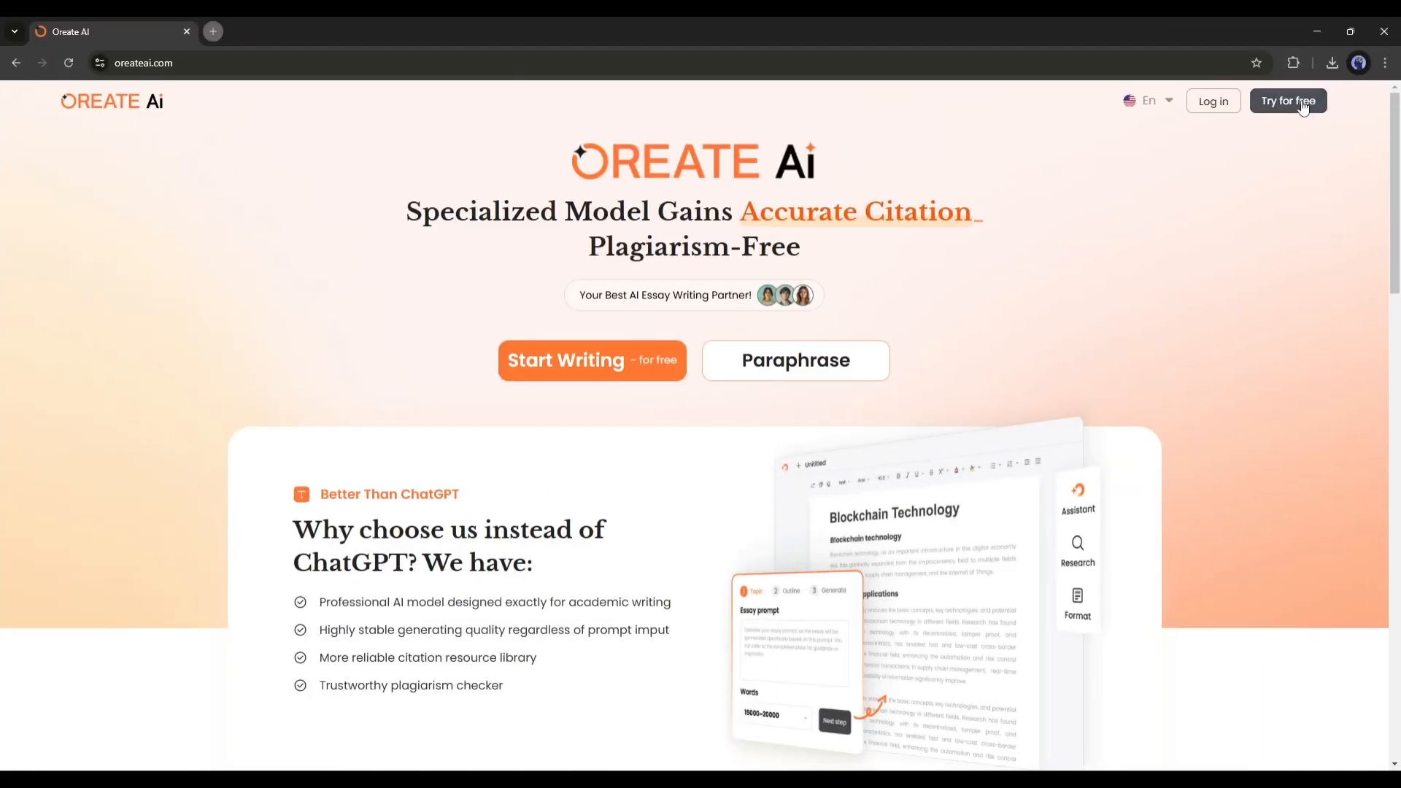
left_click(1287, 100)
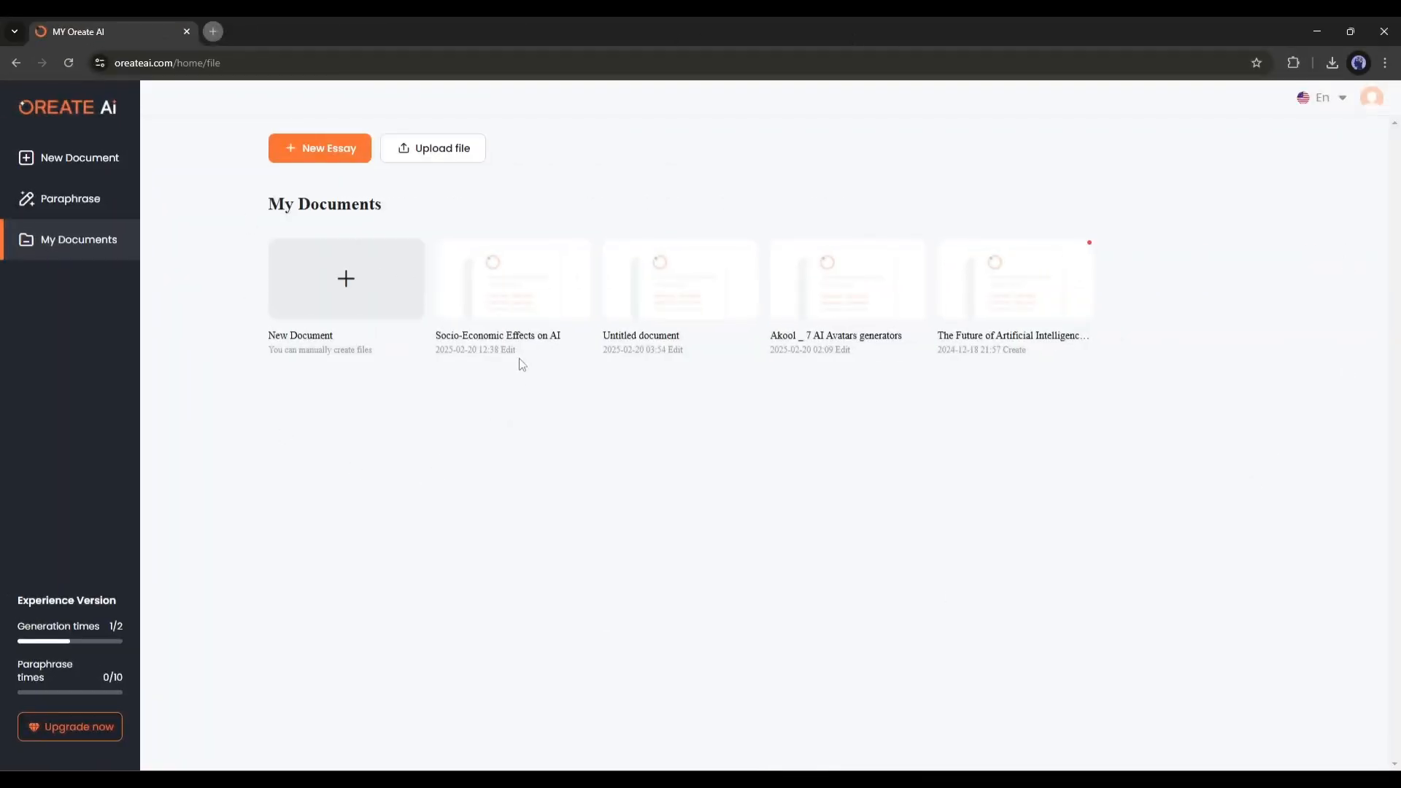
mouse_move(545, 298)
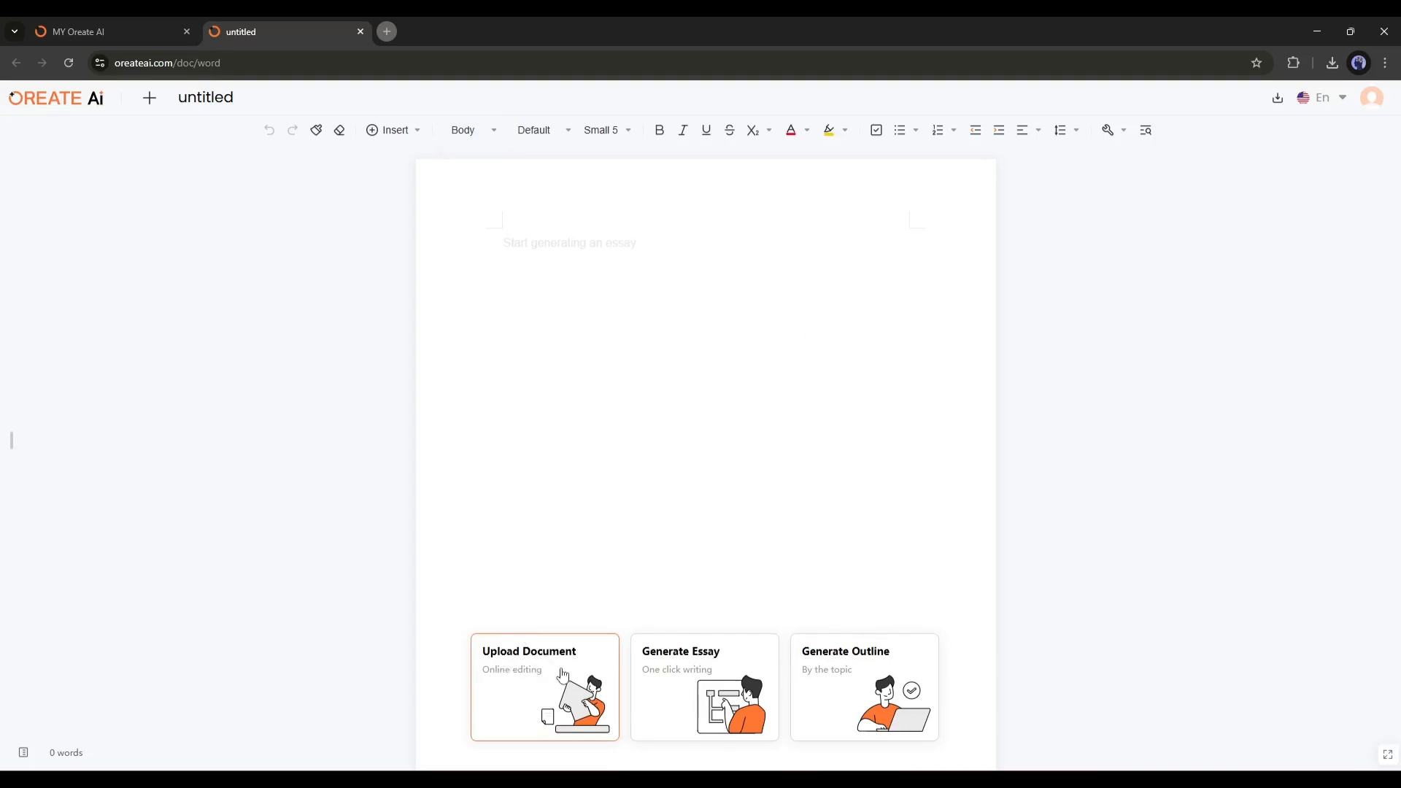
left_click(544, 686)
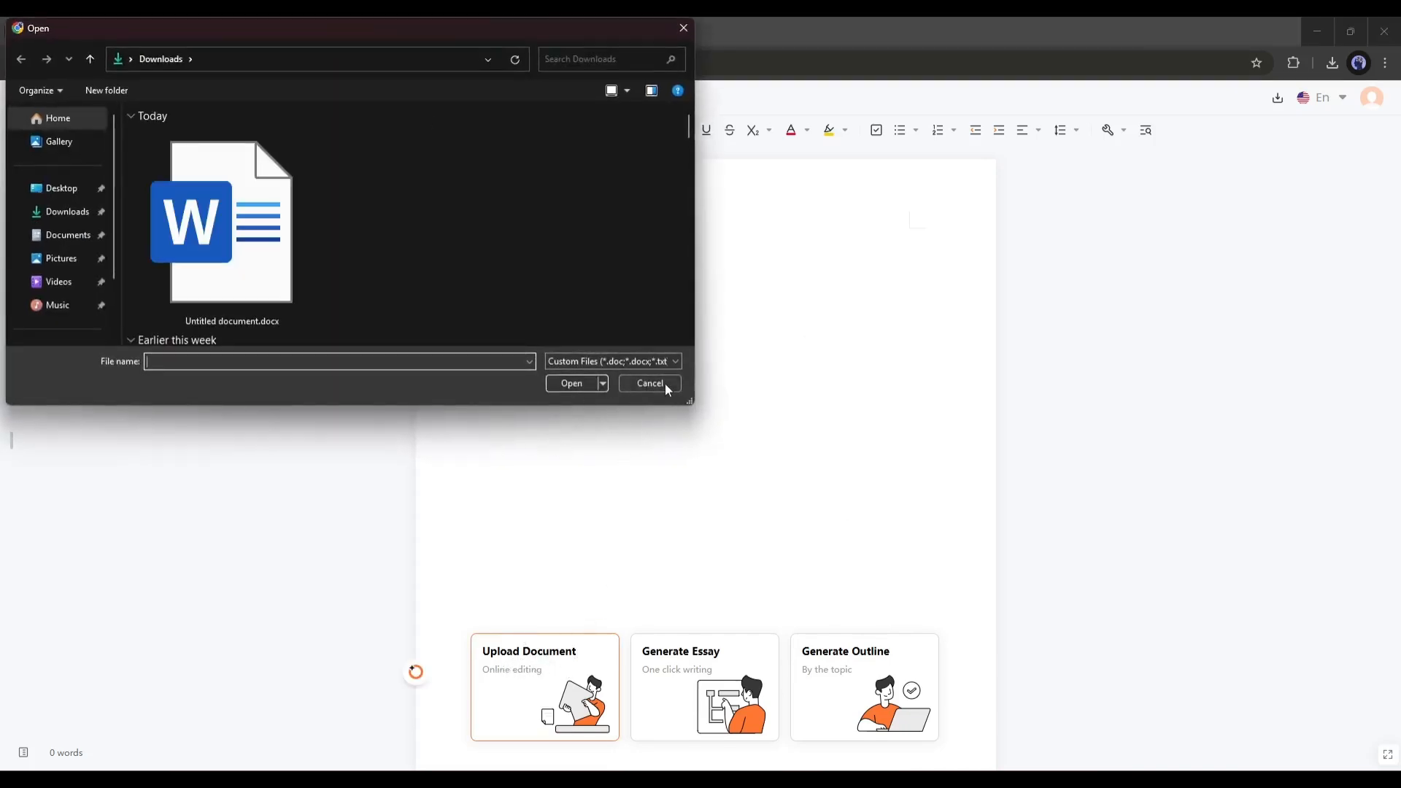
left_click(649, 385)
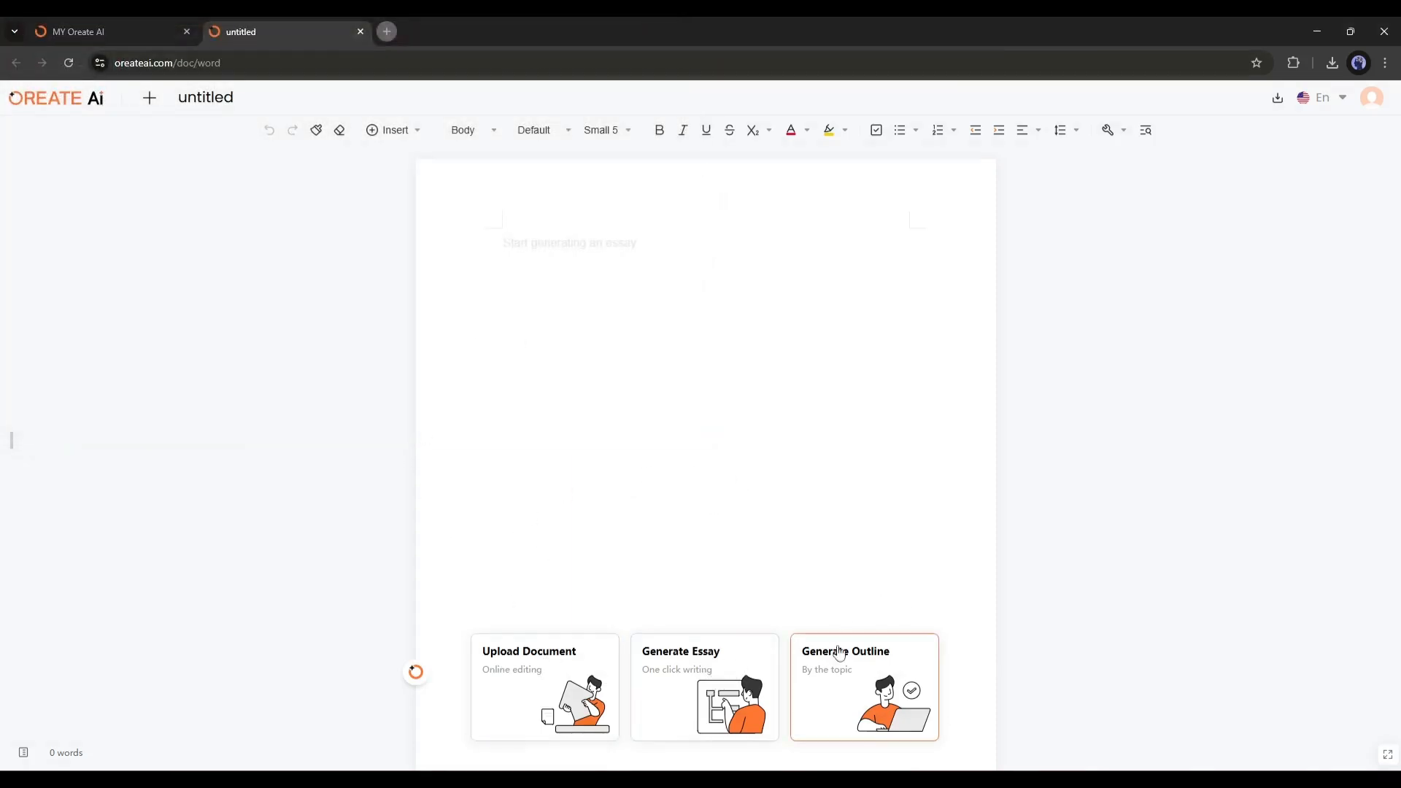
left_click(863, 686)
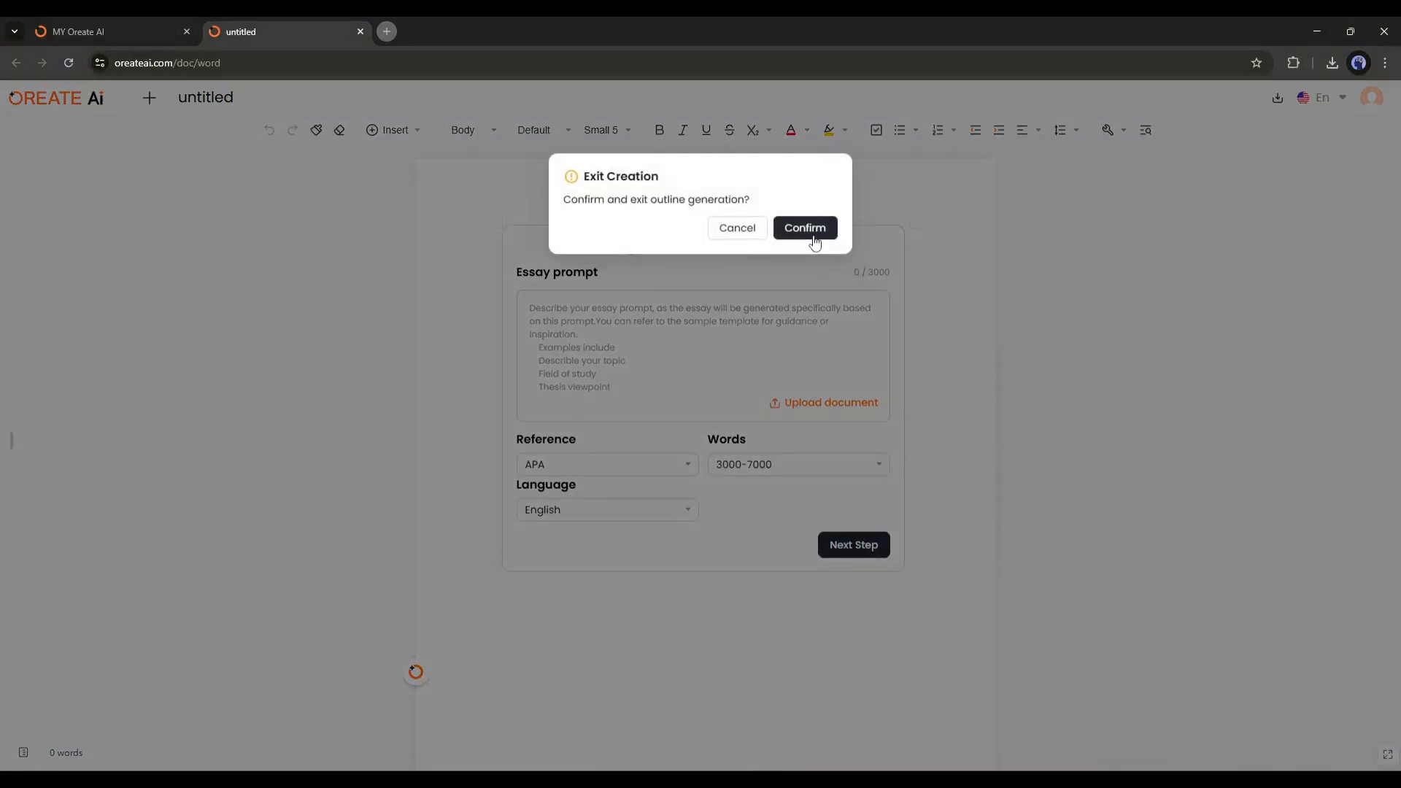
left_click(803, 228)
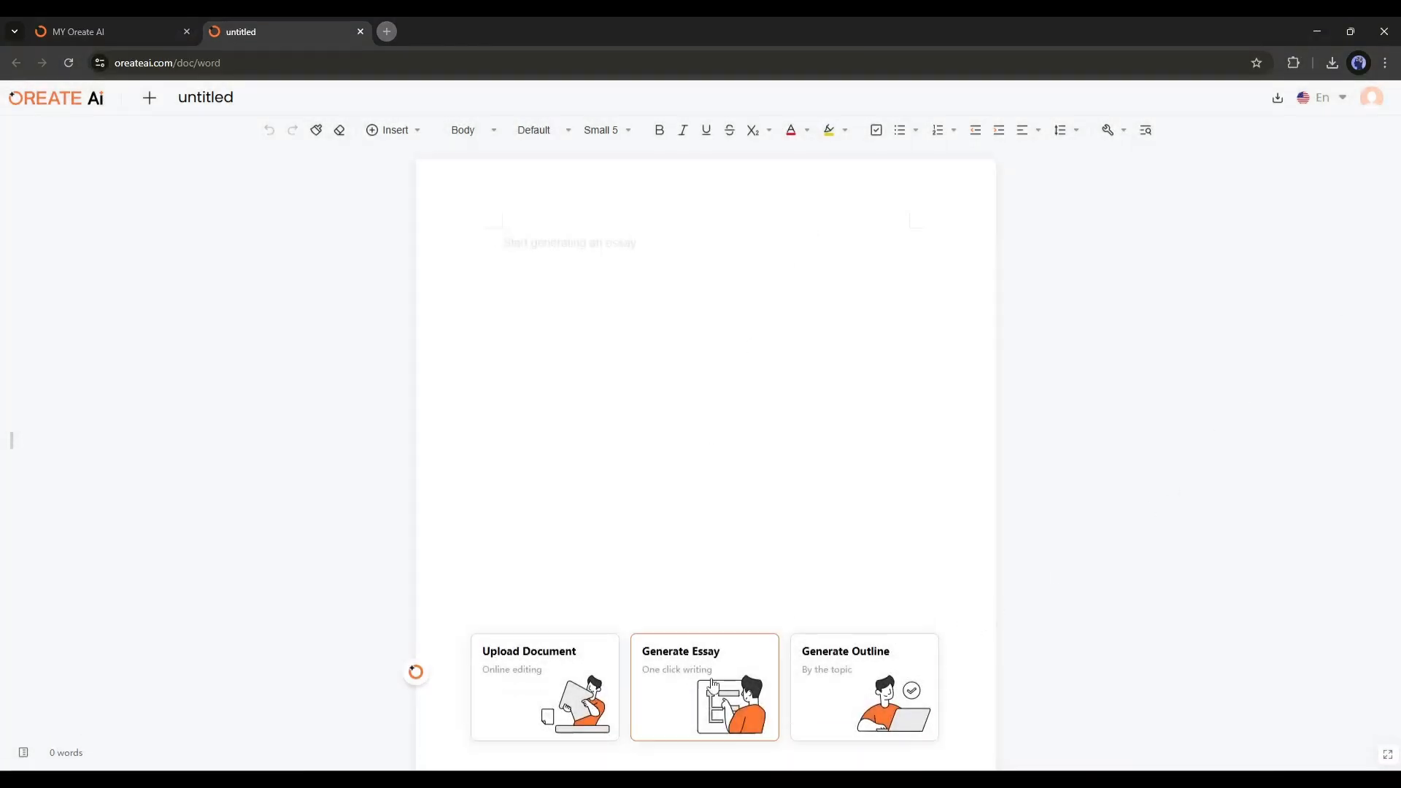
left_click(705, 686)
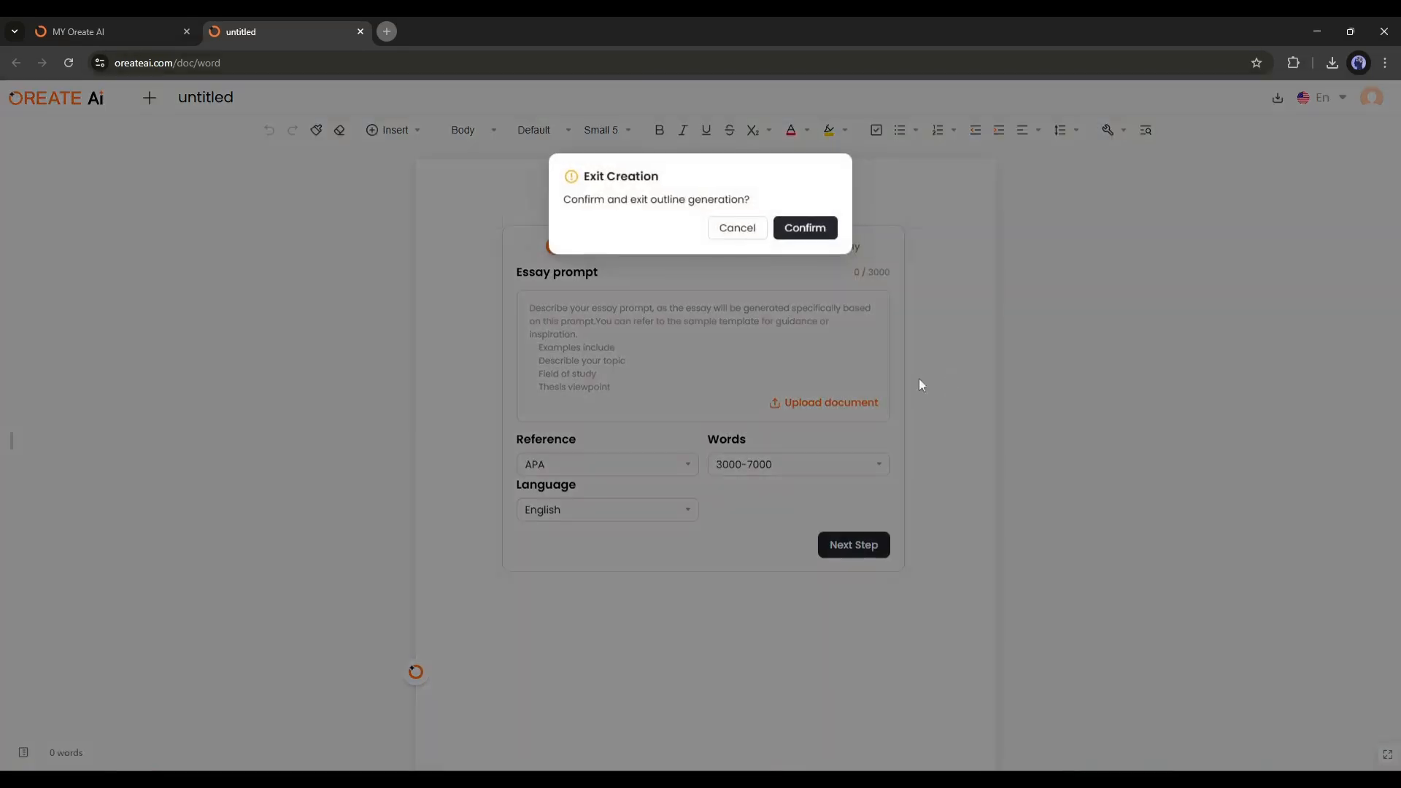
left_click(803, 227)
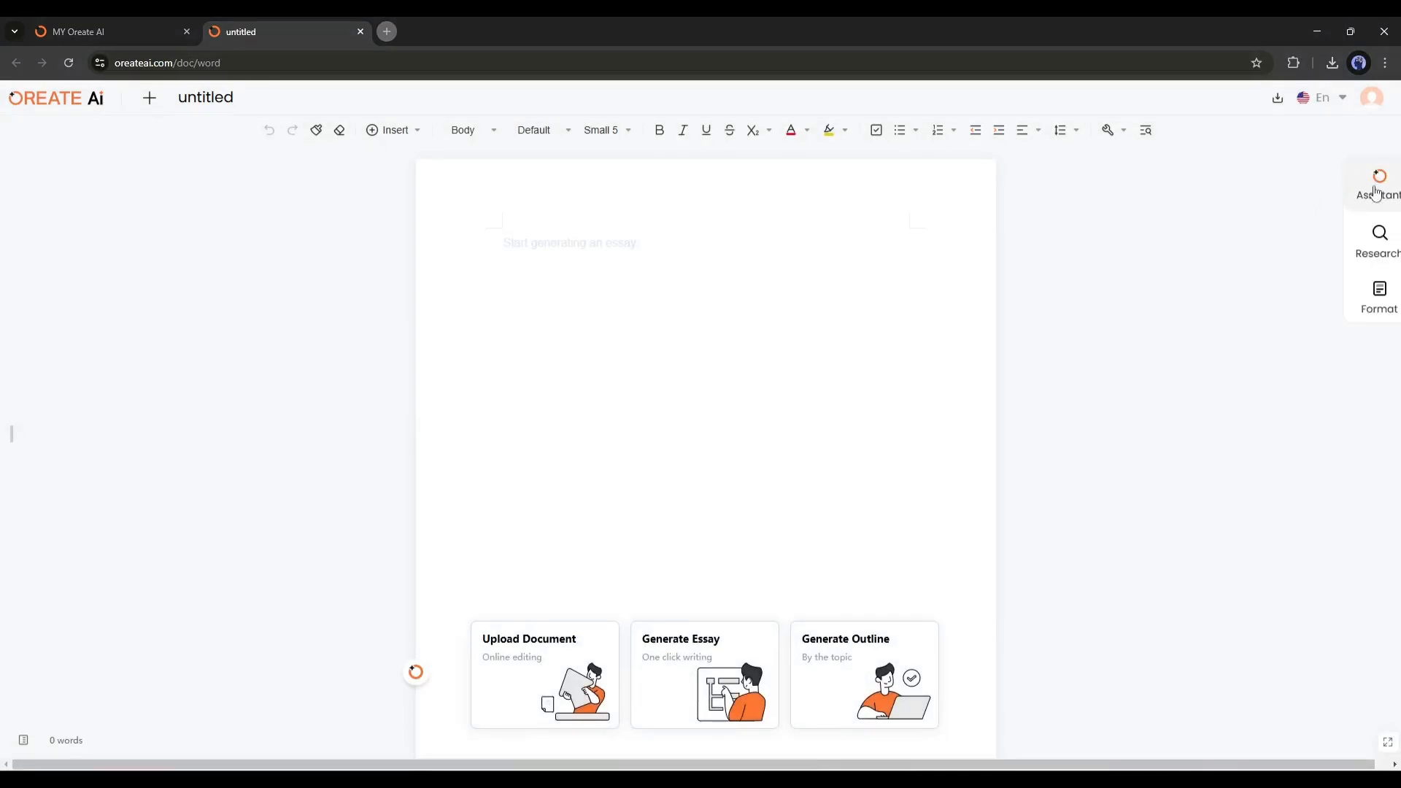
left_click(1376, 241)
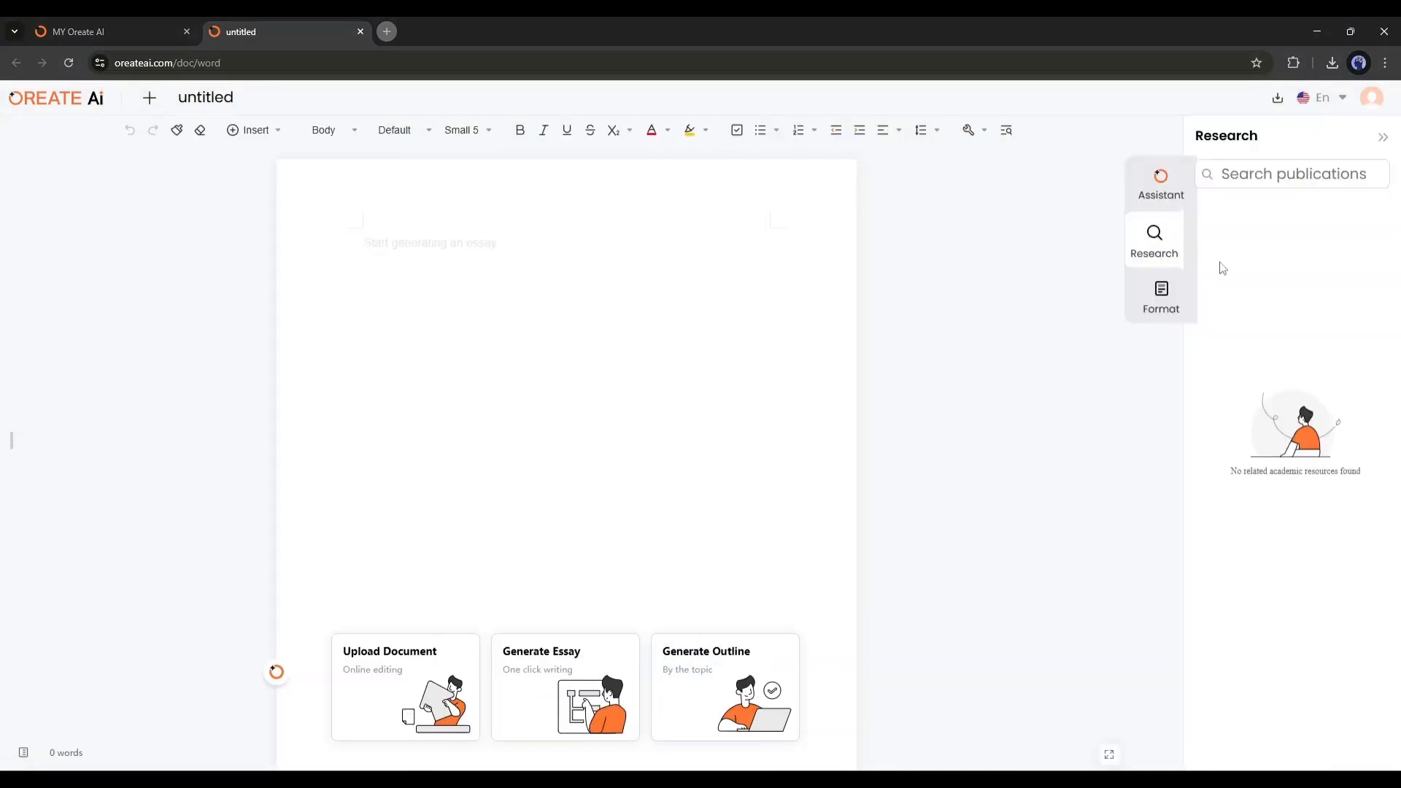
left_click(1160, 297)
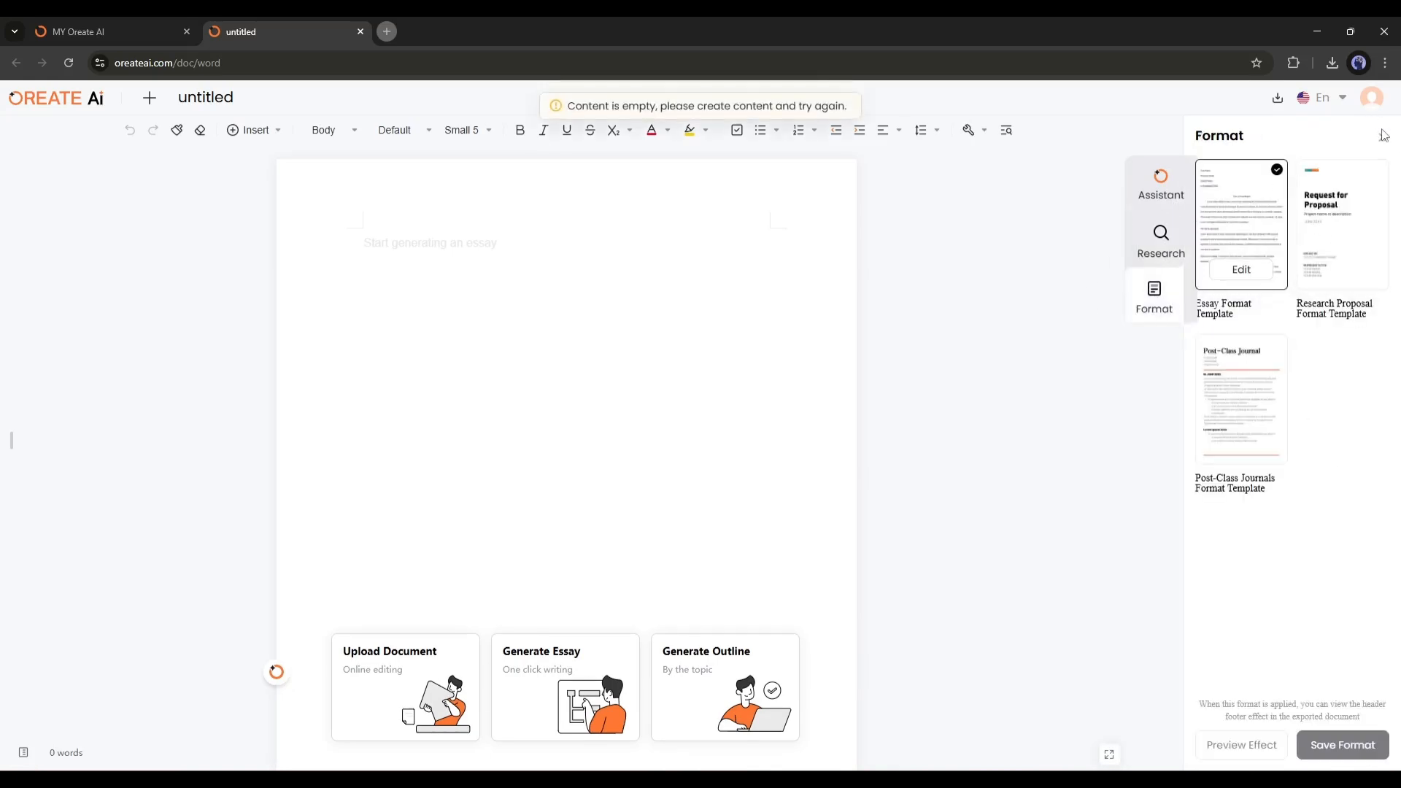
left_click(1382, 136)
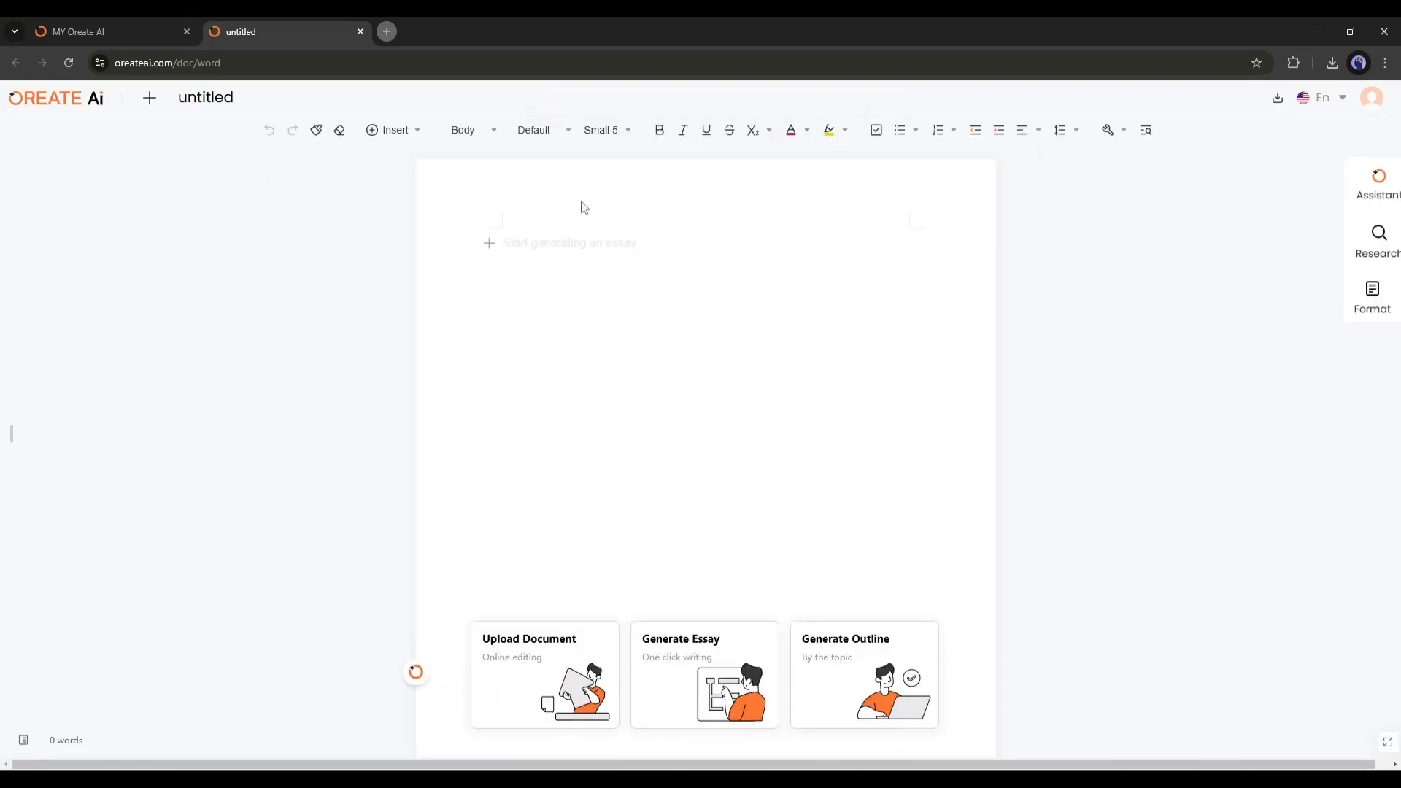
mouse_move(658, 560)
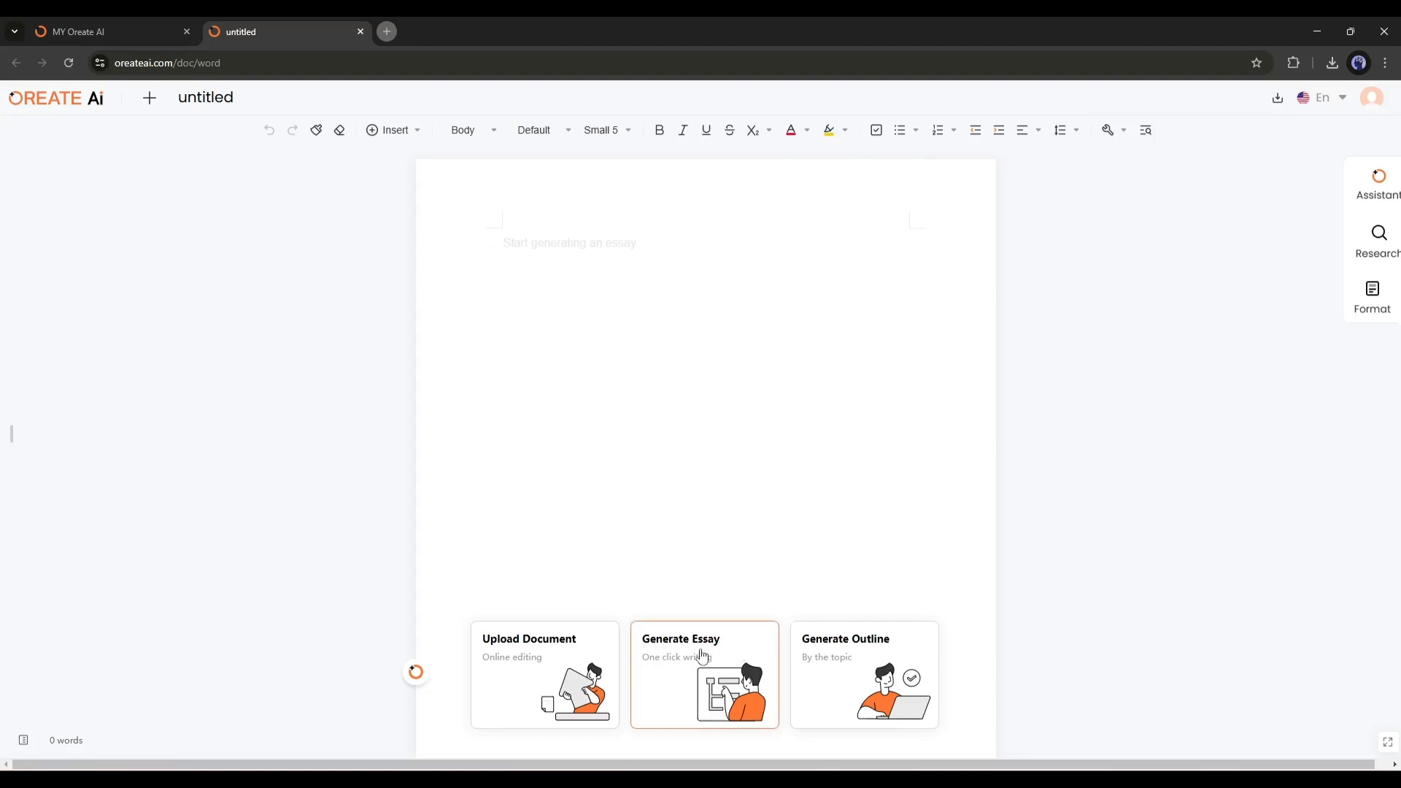
Write an essay prompt with Topic, Field of Study and Thesis Viewpoint on coastal ecosystems.
left_click(703, 674)
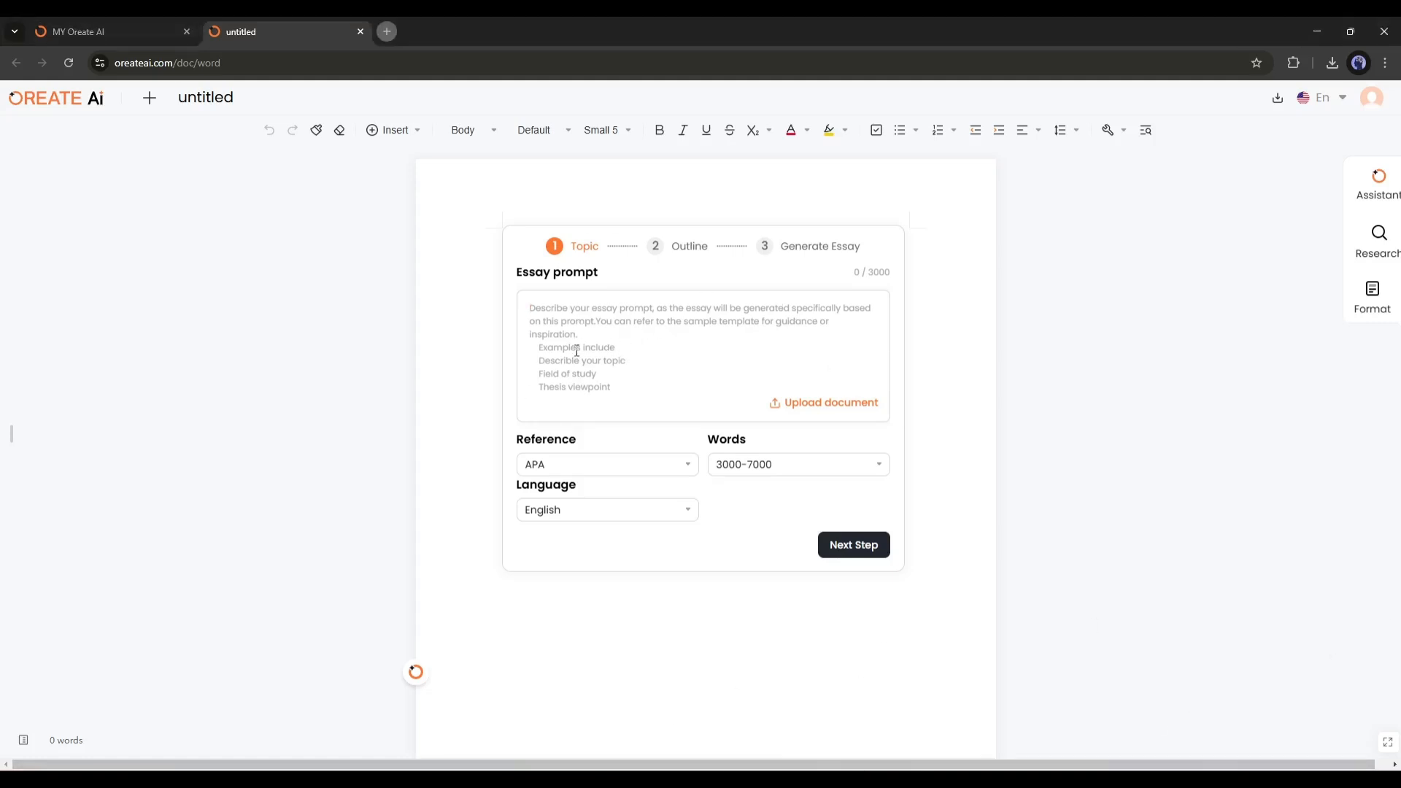
type("Topic:Climate Change Impacts on Coastal Ecosystems")
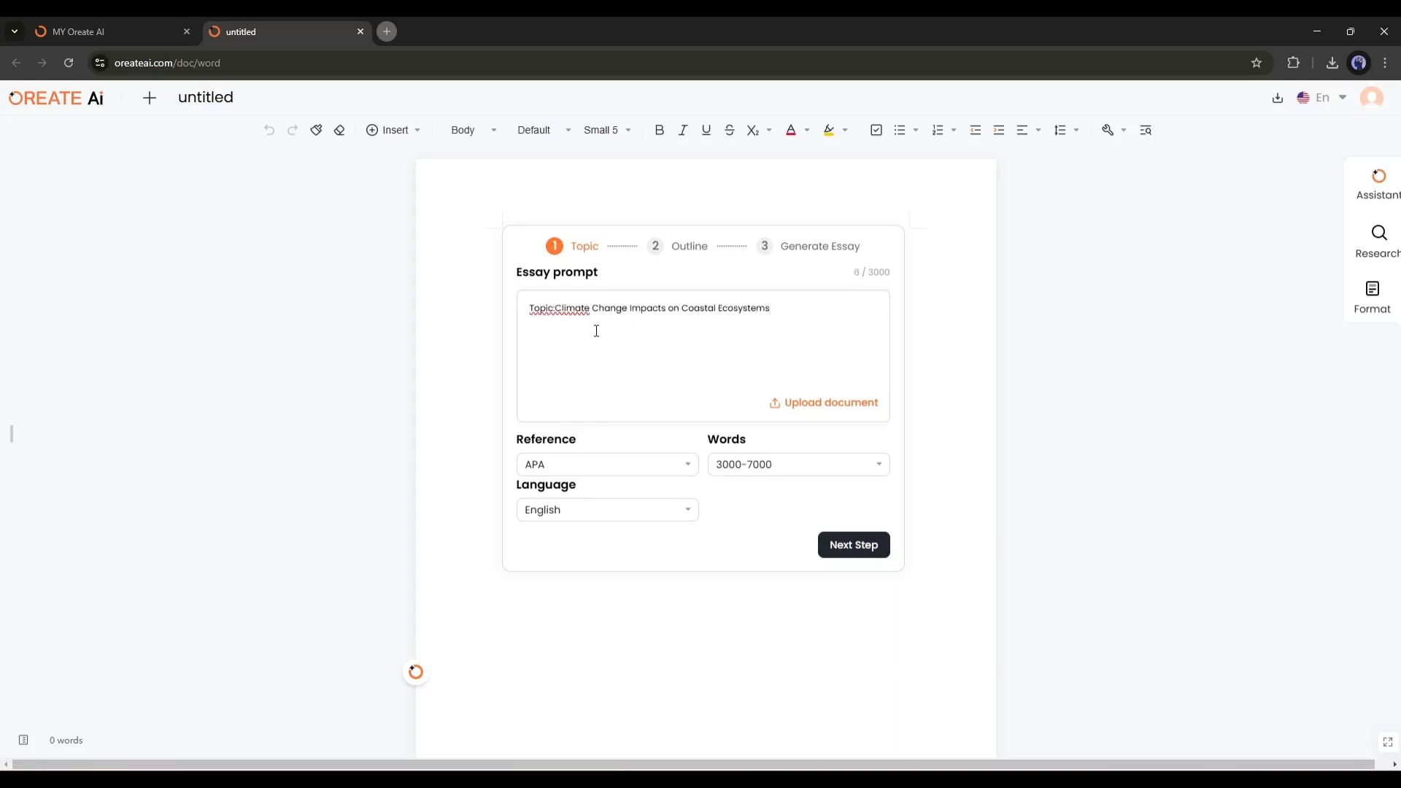
double_click(648, 308)
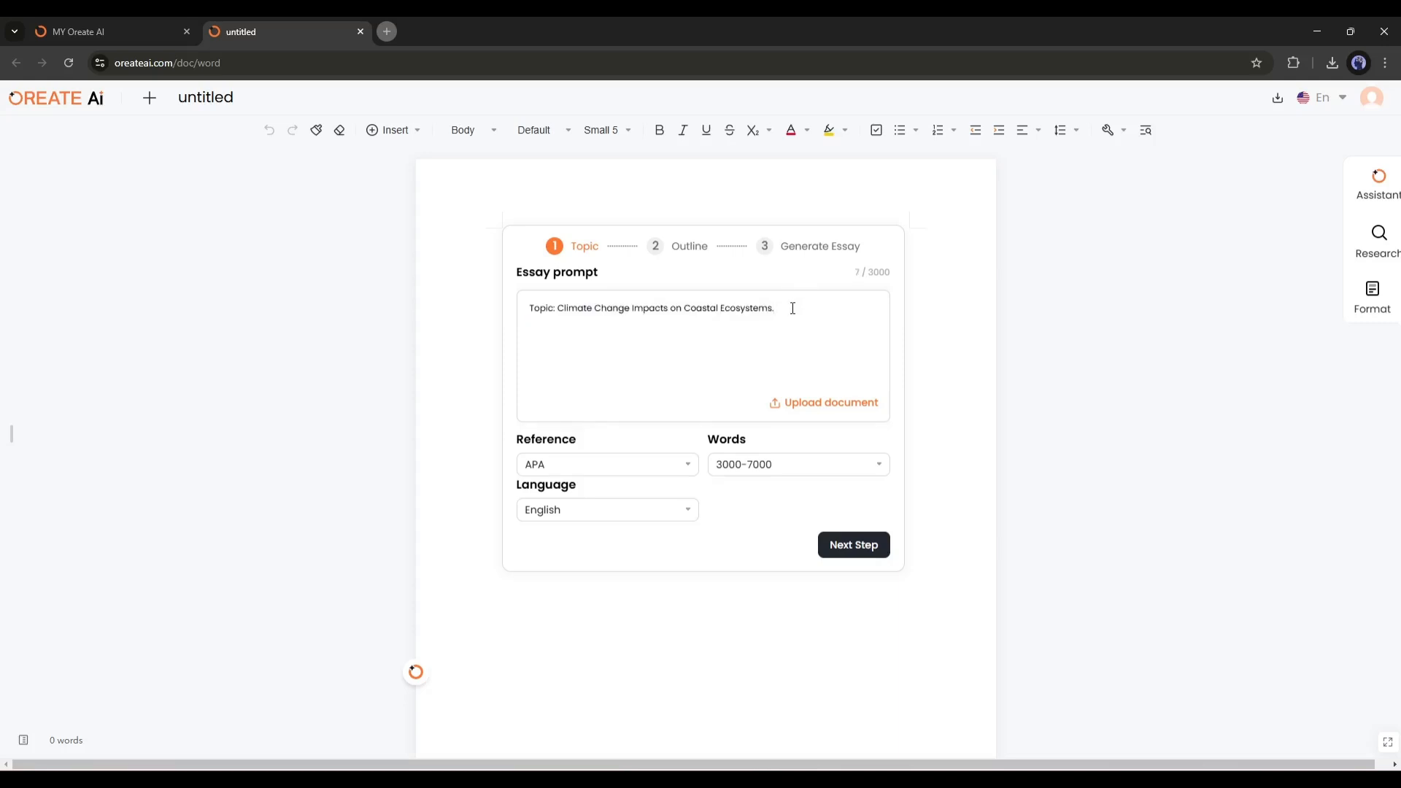
type("Field of Study:")
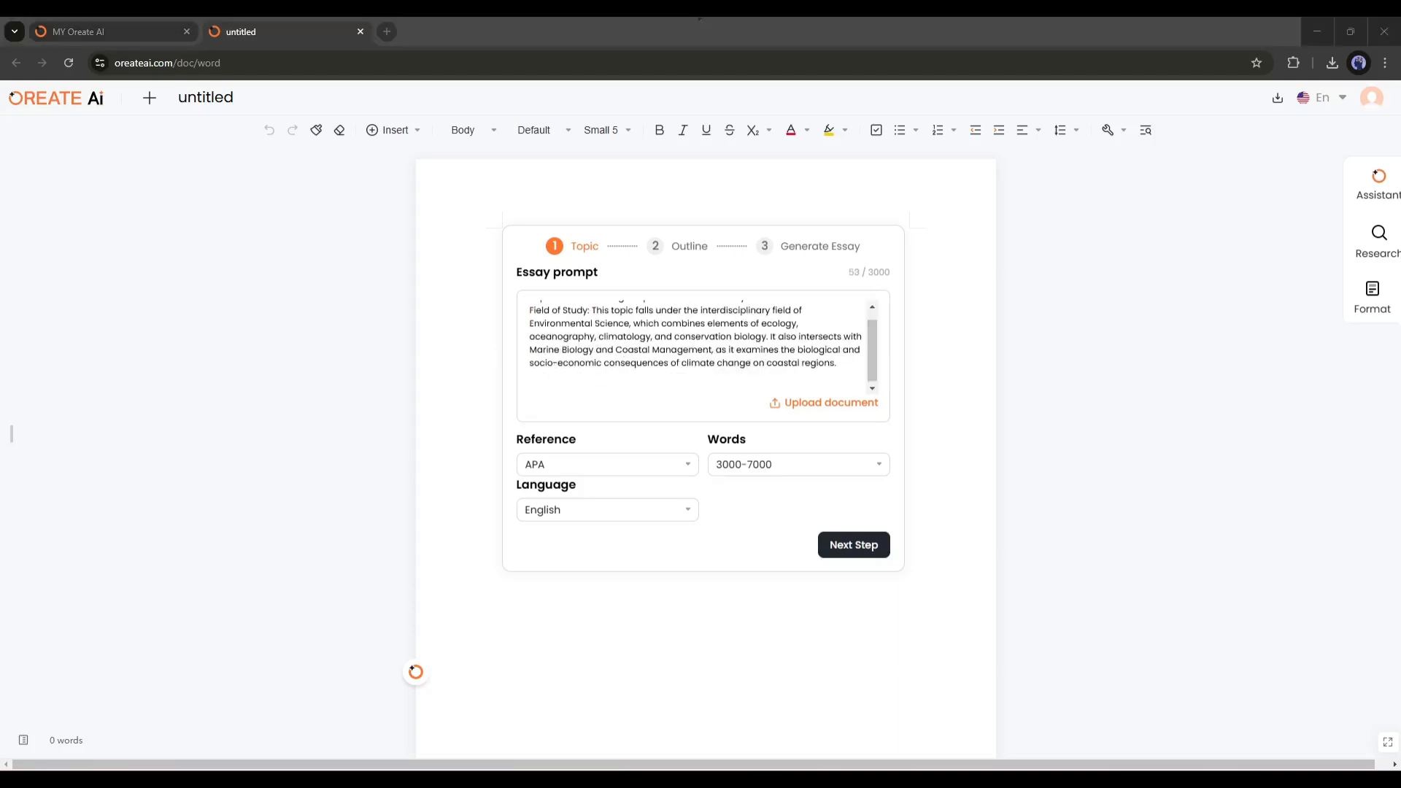
type("Thesis Viewpoint:")
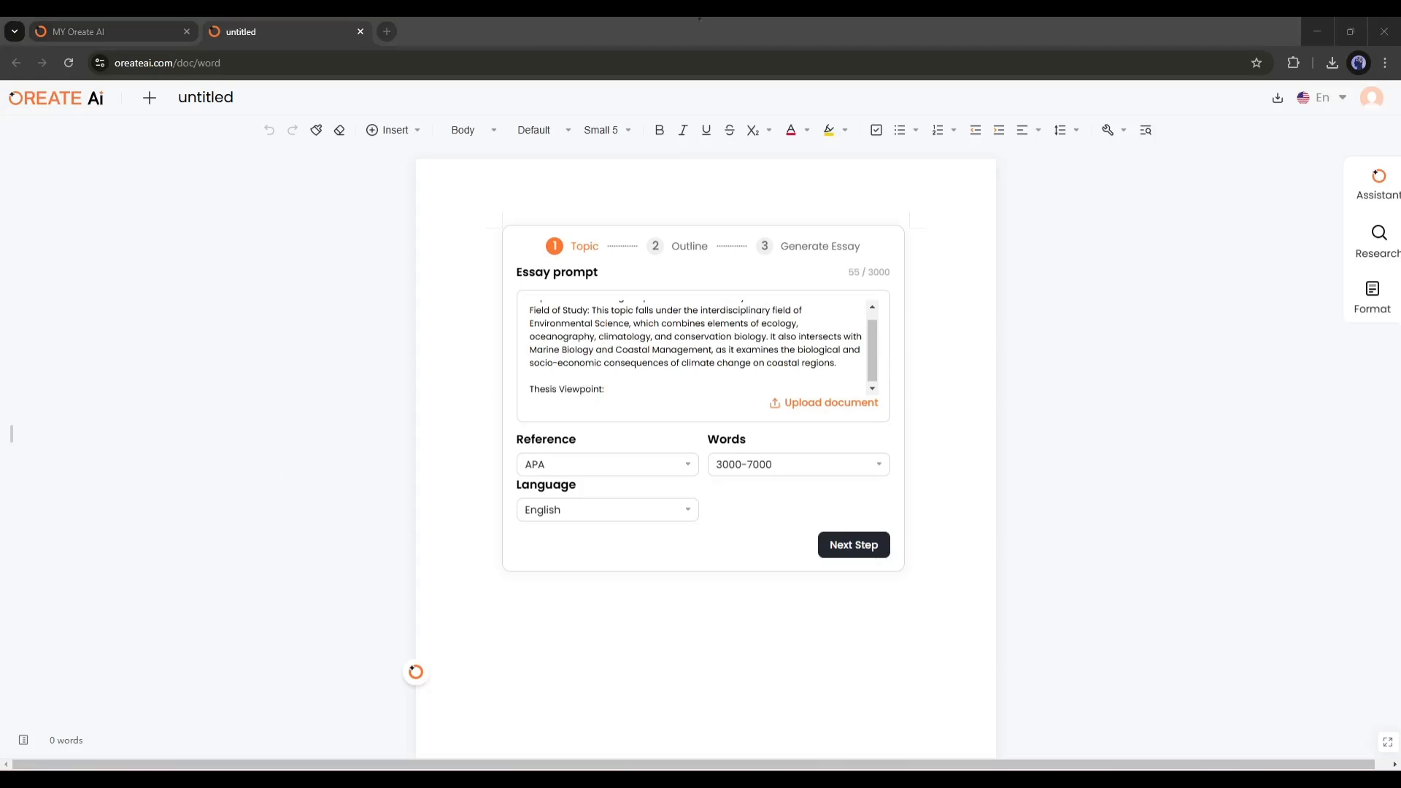
Start attaching a document to the prompt, then cancel without uploading.
left_click(830, 403)
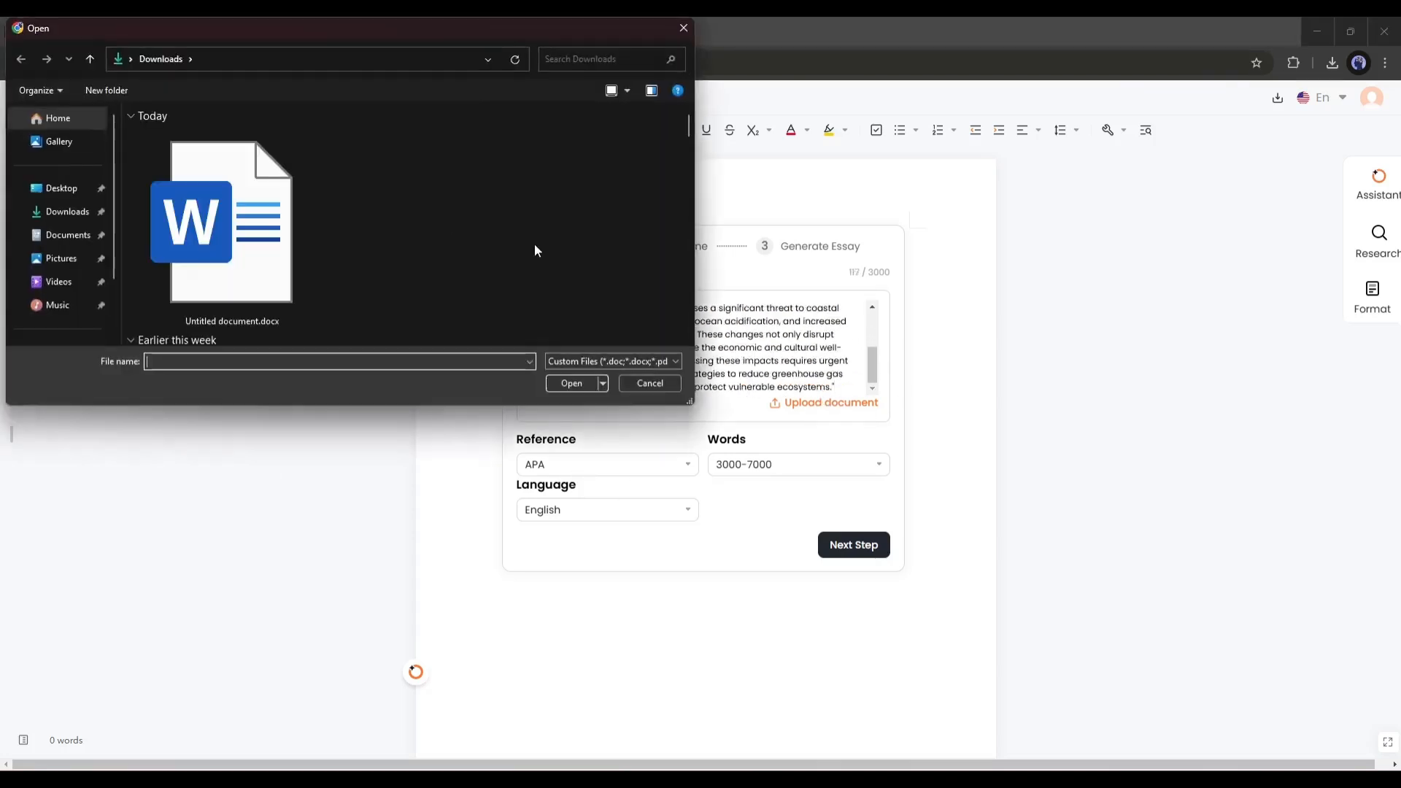
left_click(650, 386)
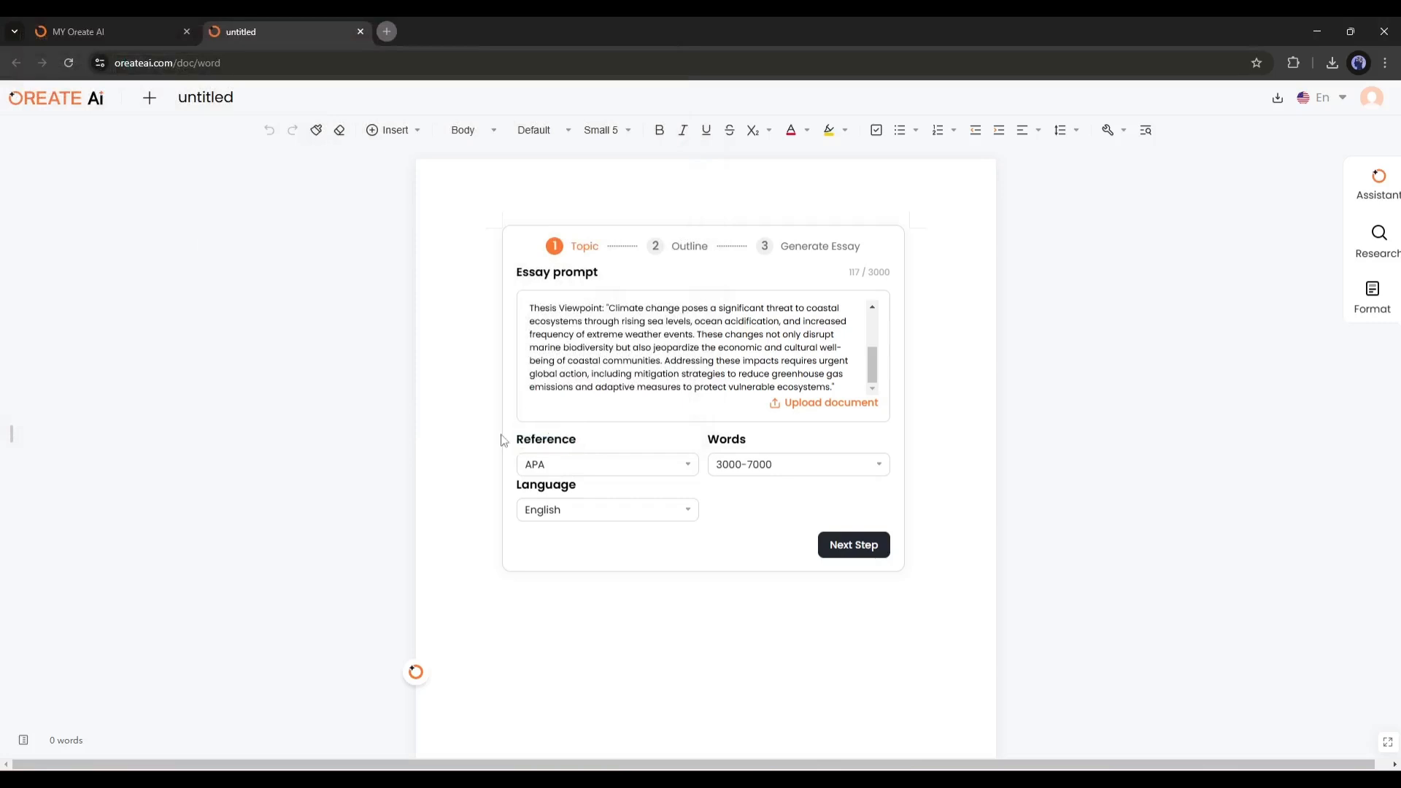
left_click(606, 464)
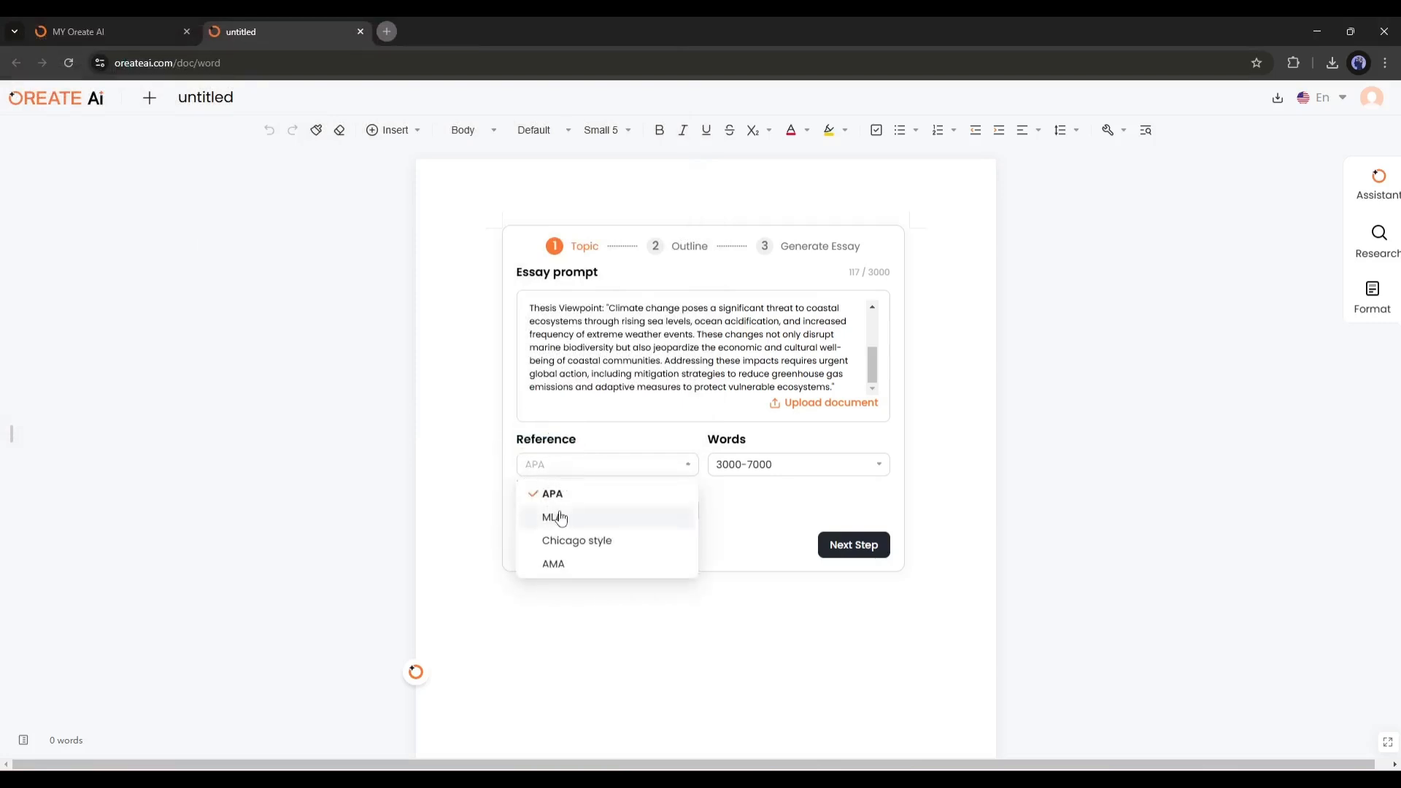
mouse_move(556, 563)
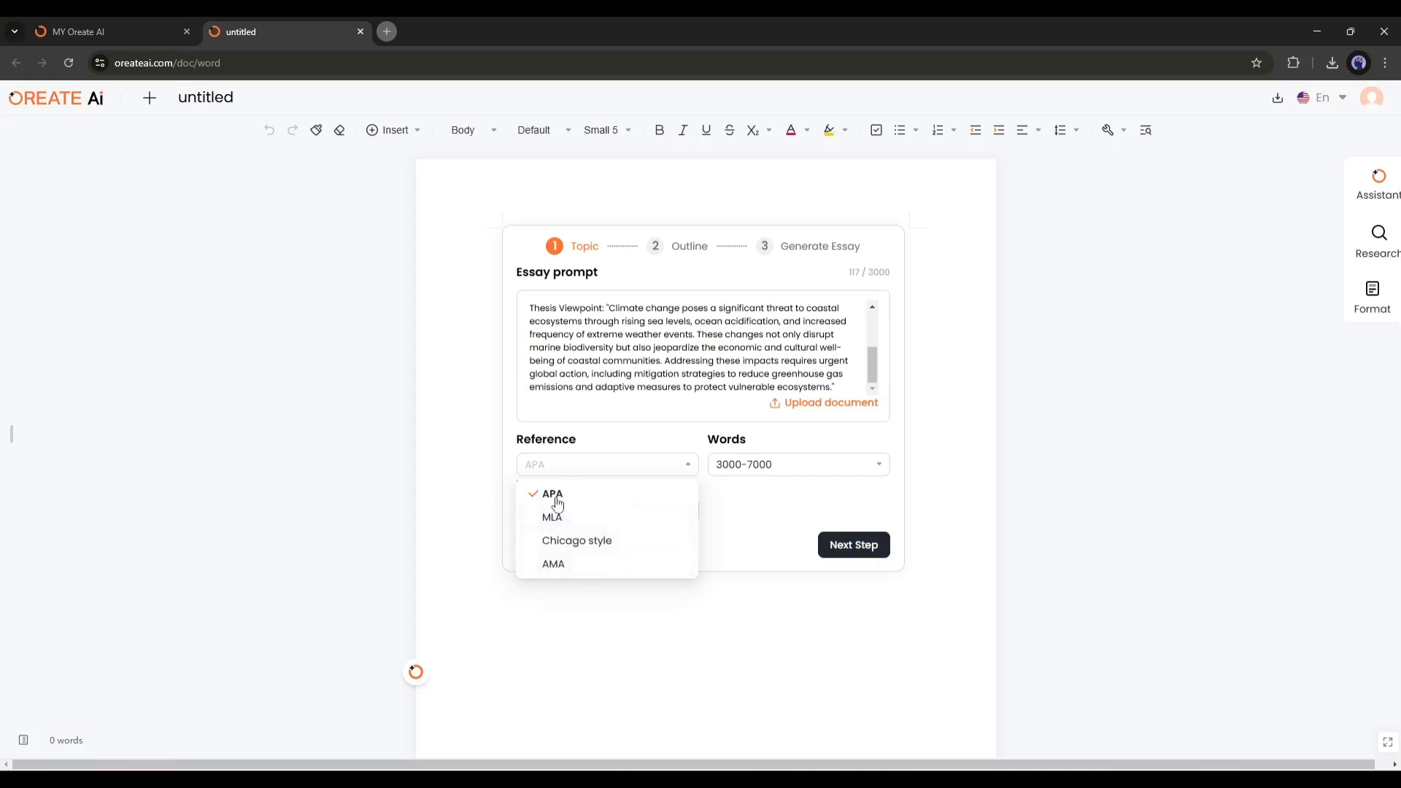
mouse_move(583, 499)
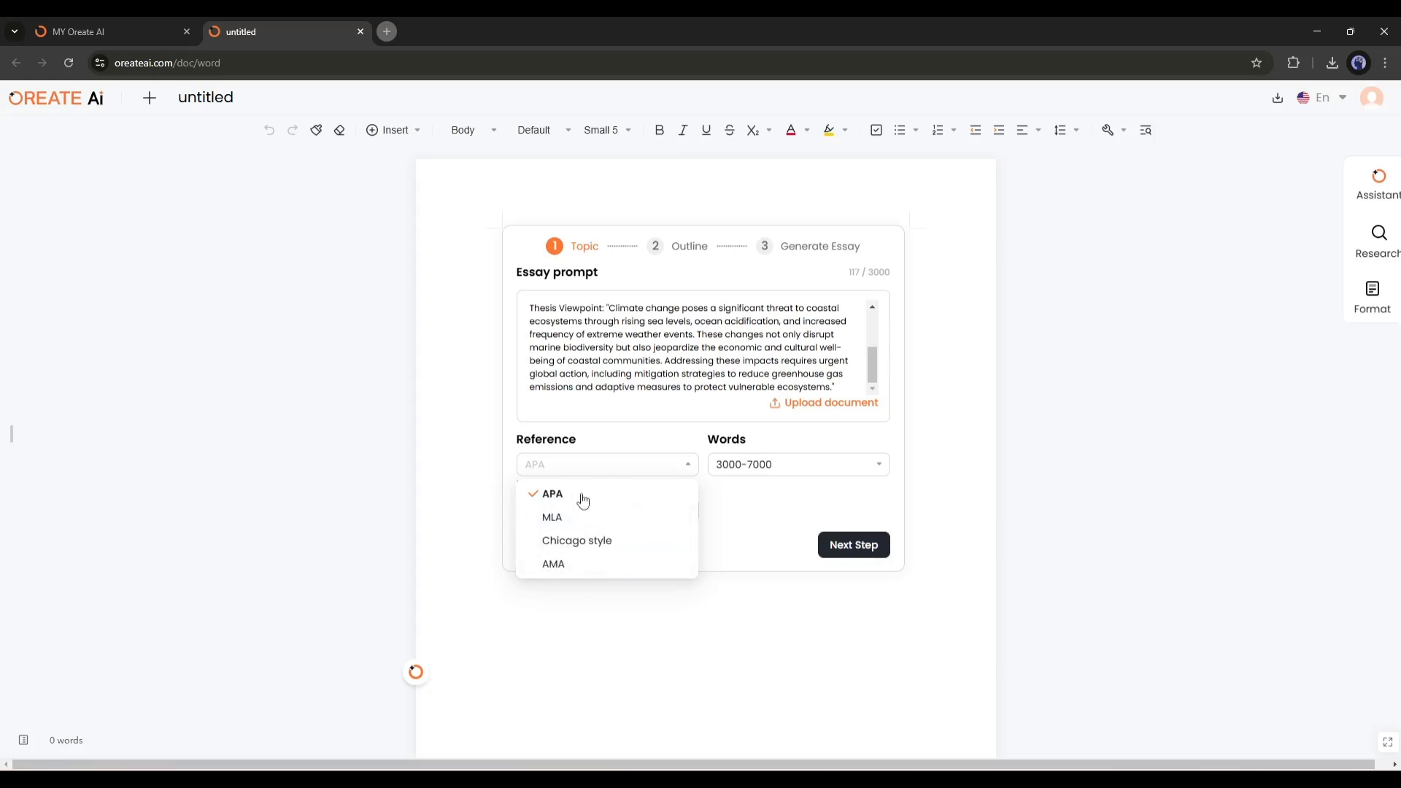
left_click(551, 493)
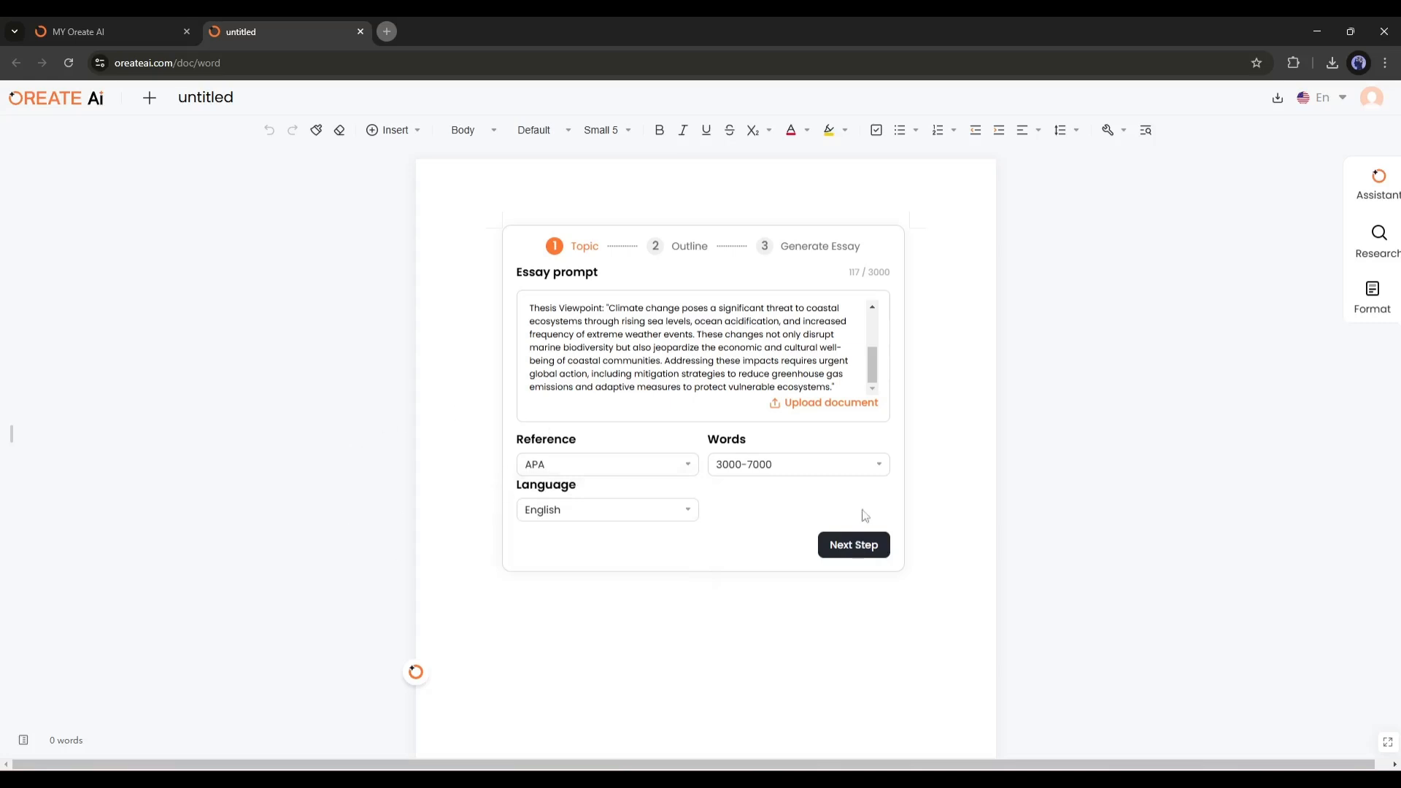
left_click(793, 464)
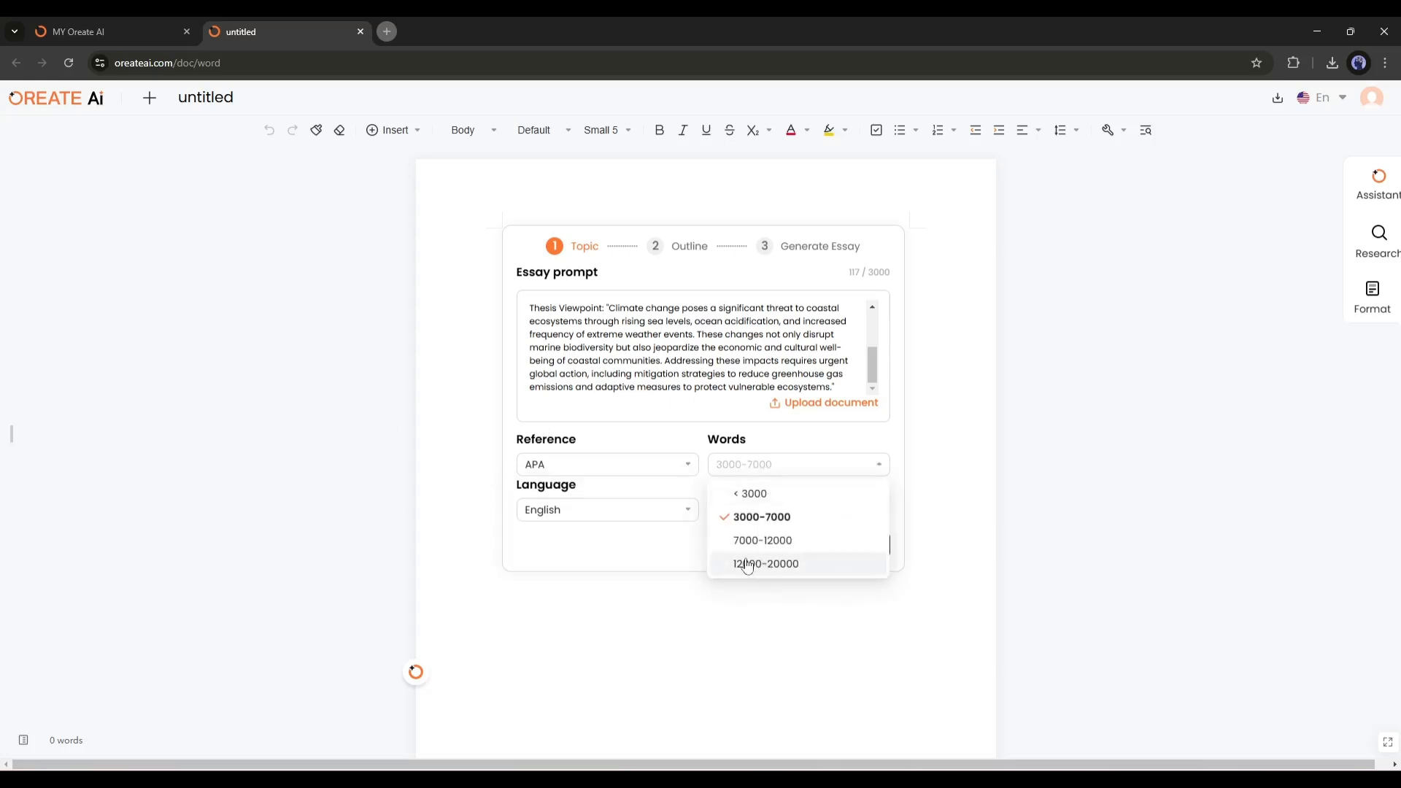
mouse_move(772, 550)
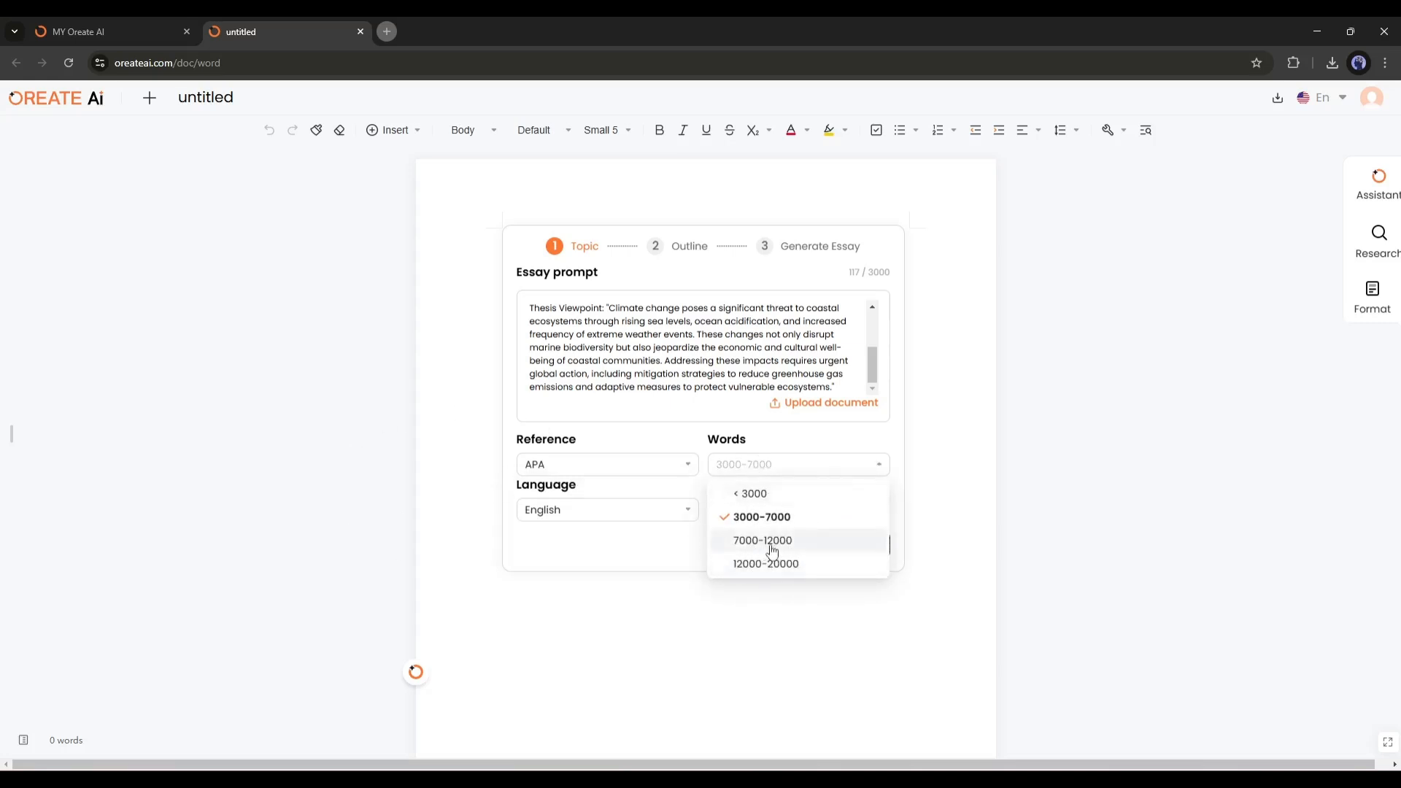
left_click(766, 563)
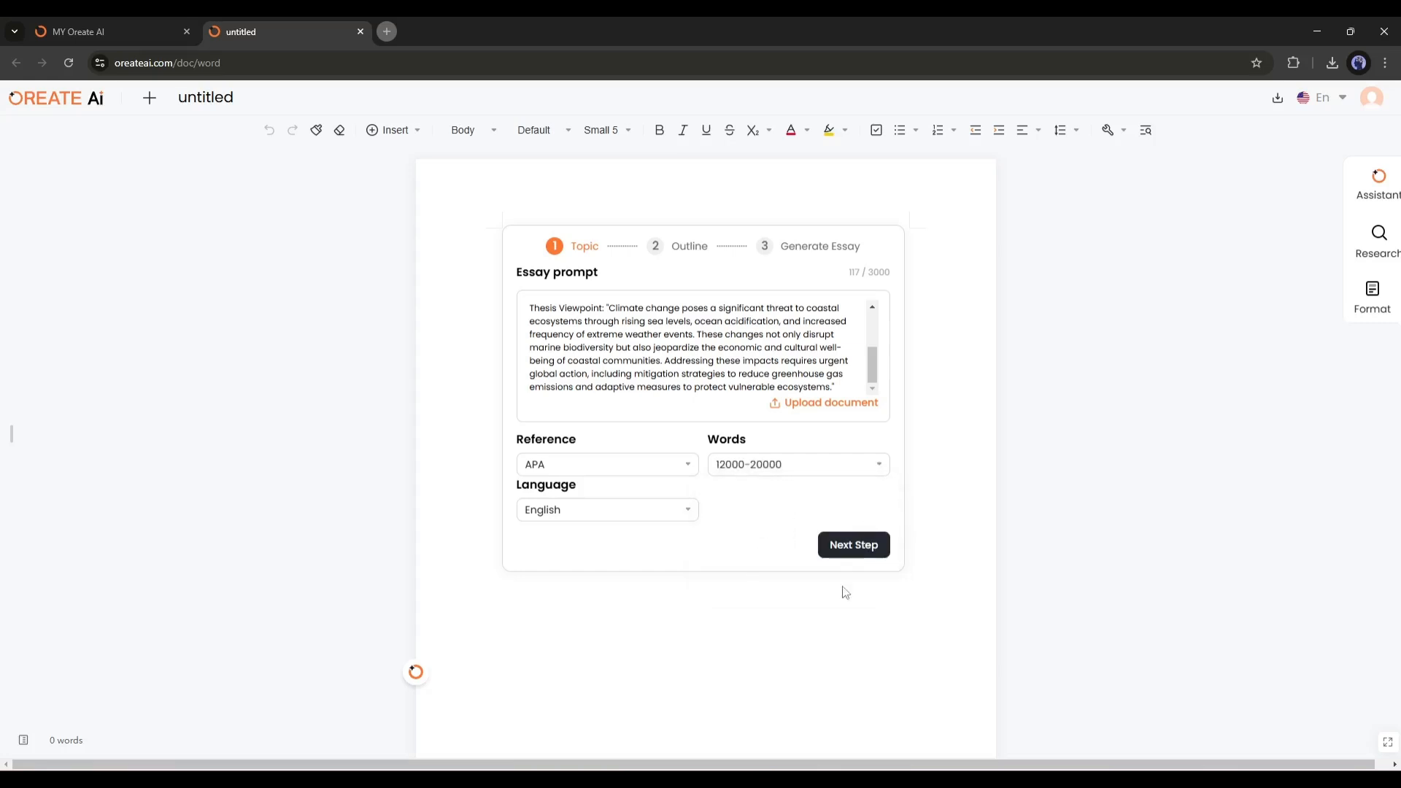
mouse_move(825, 556)
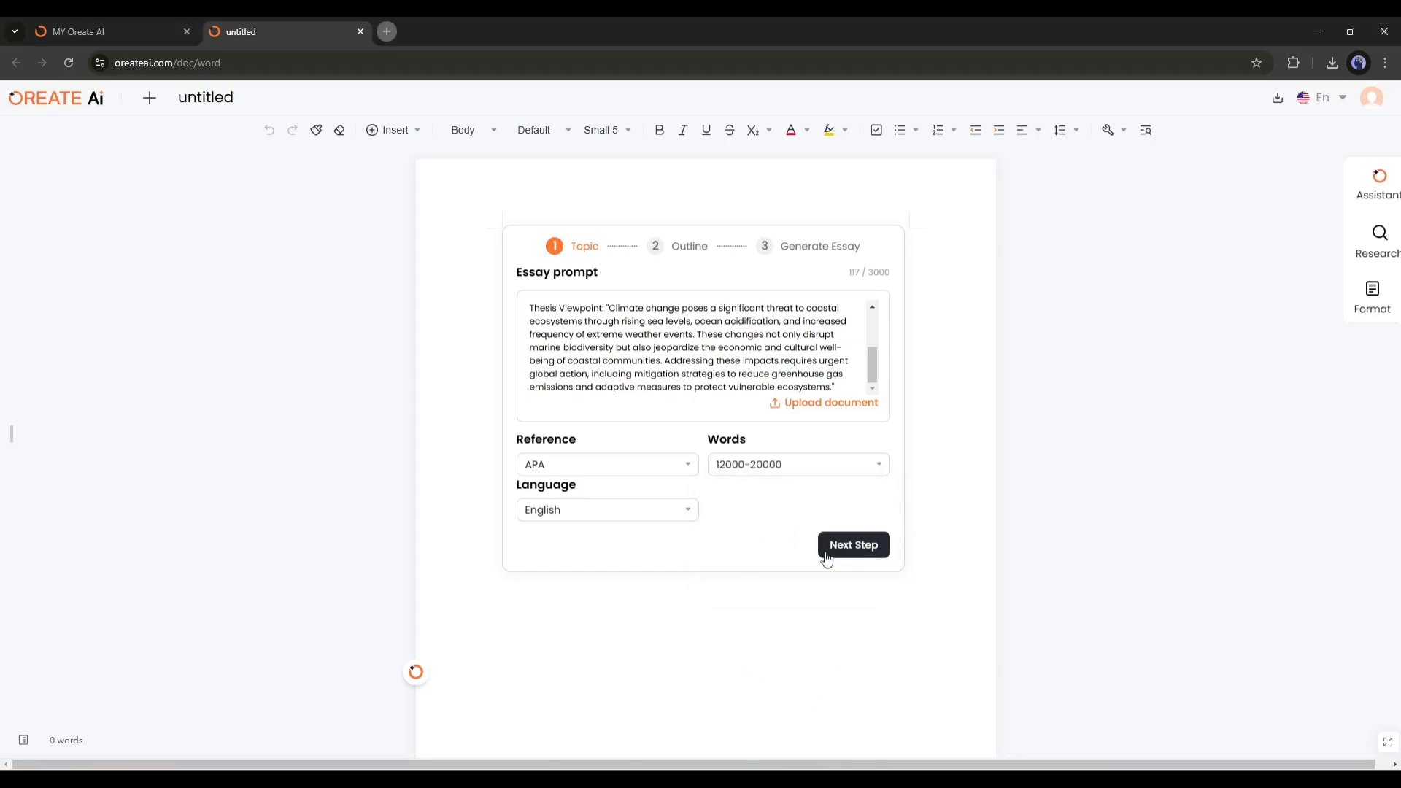
Build the essay outline, review its chapters, and accept it to generate the full essay.
left_click(851, 545)
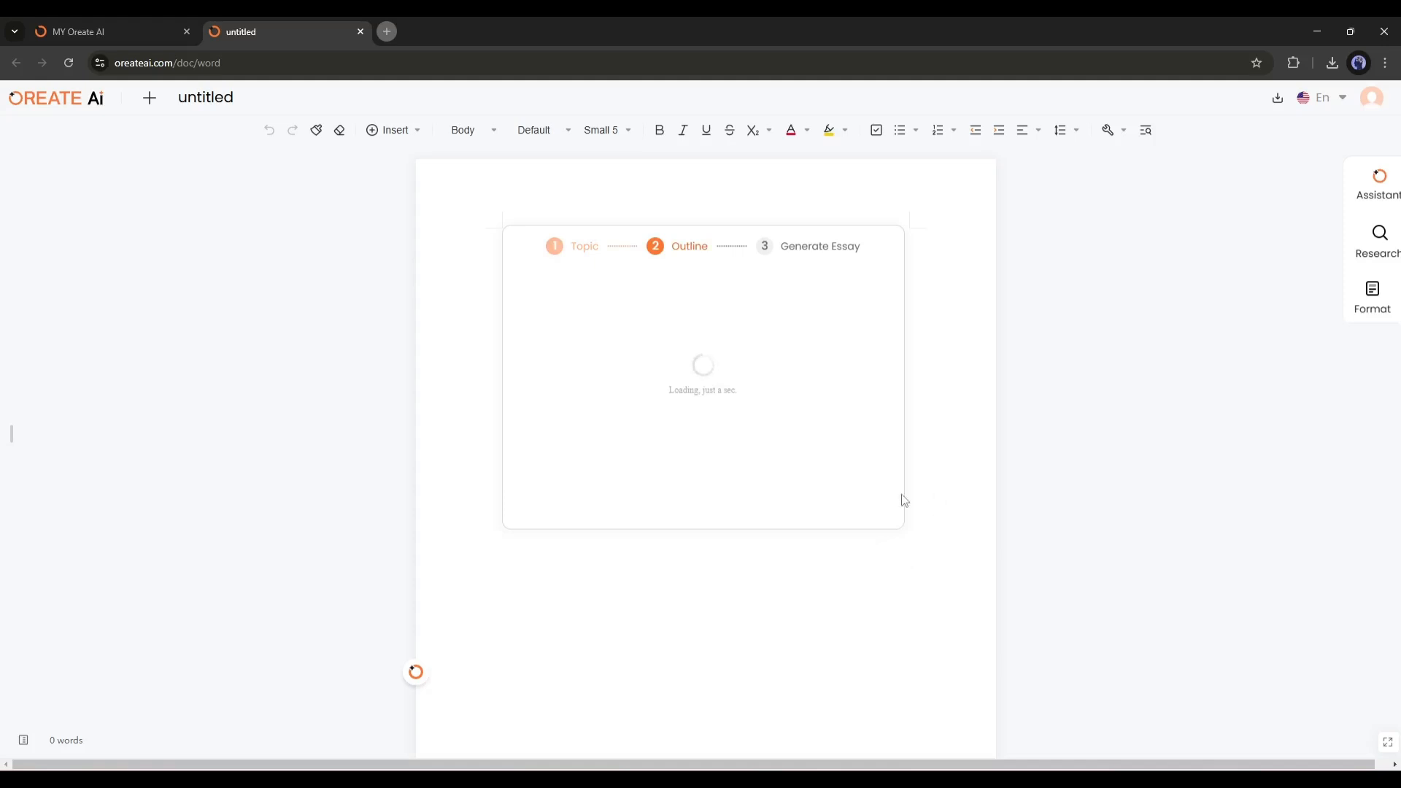
mouse_move(874, 470)
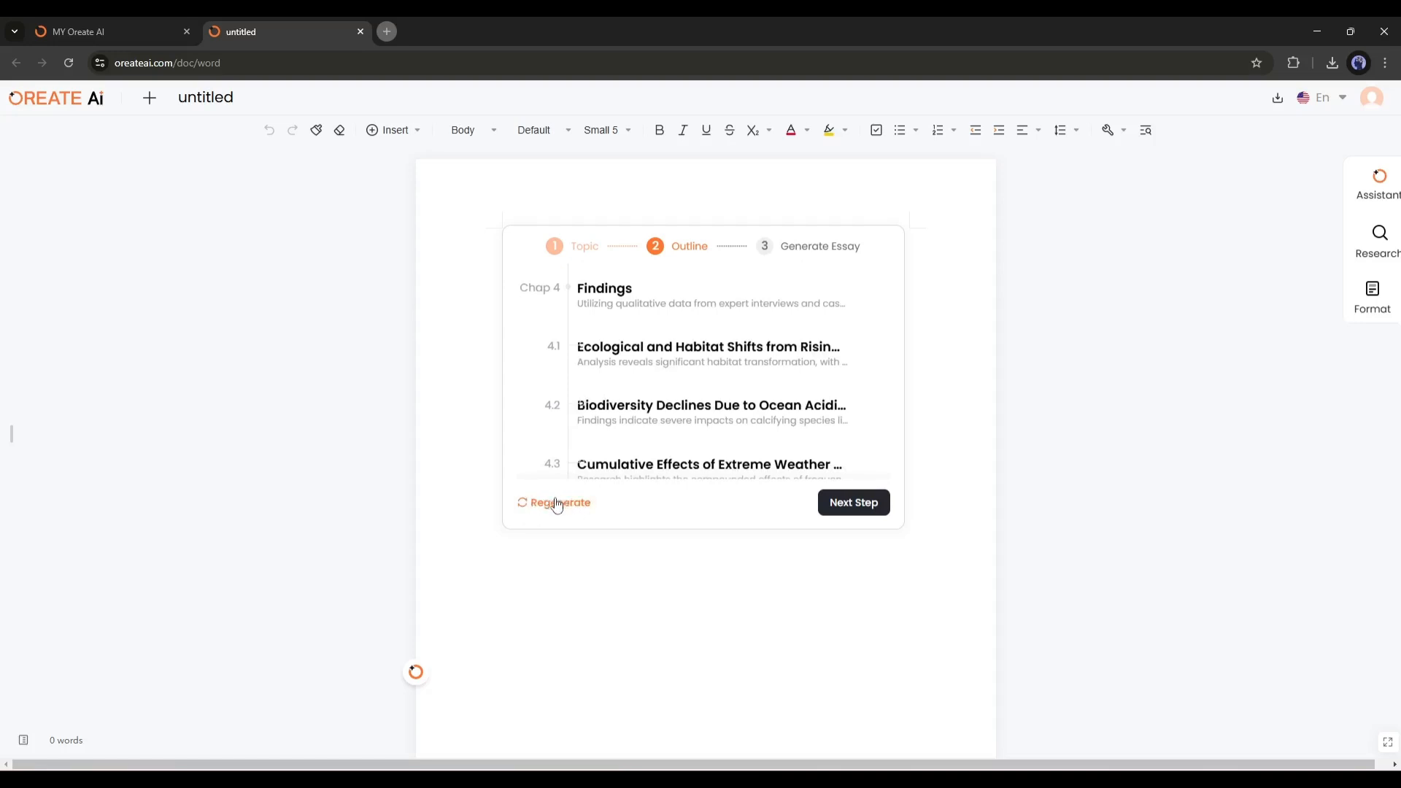
scroll("down", 3)
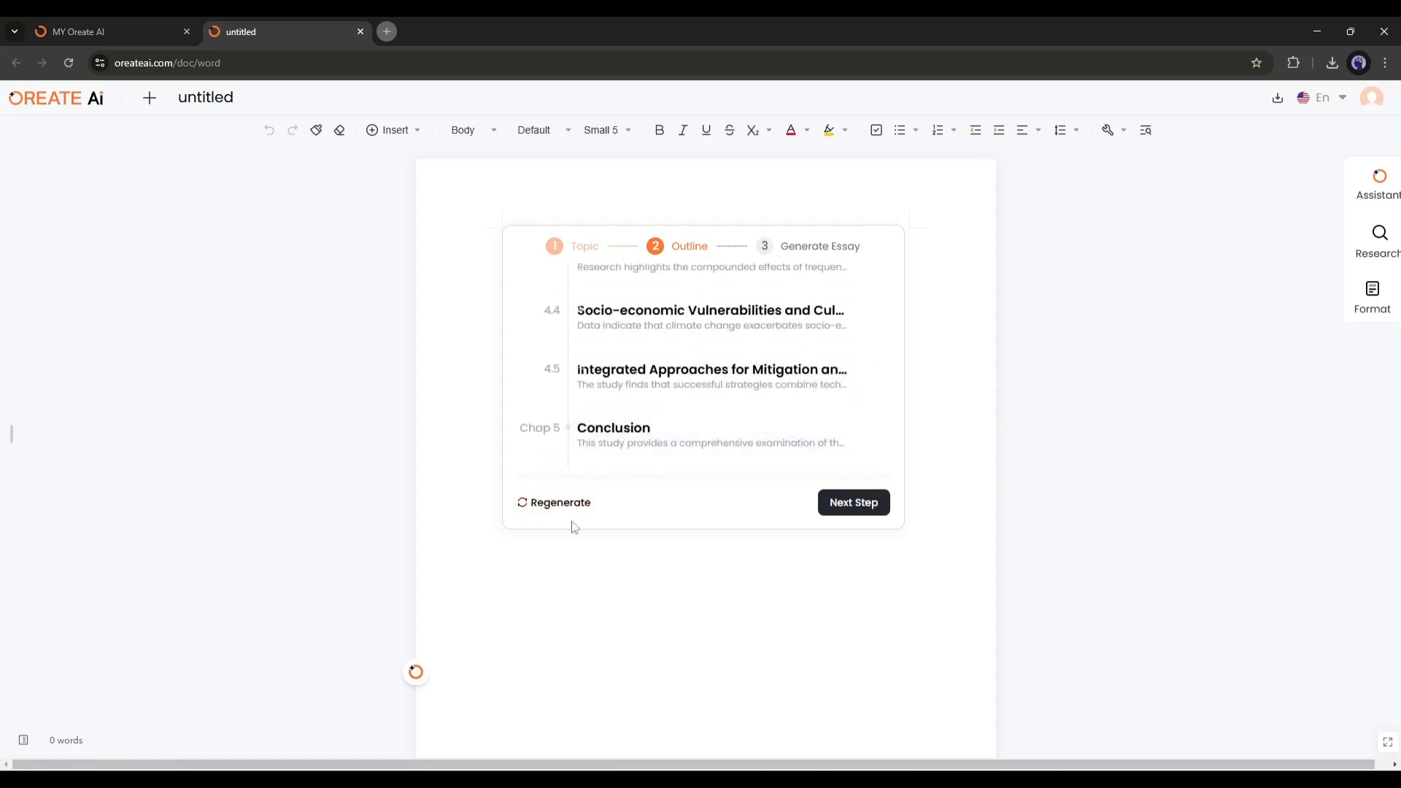
left_click(851, 502)
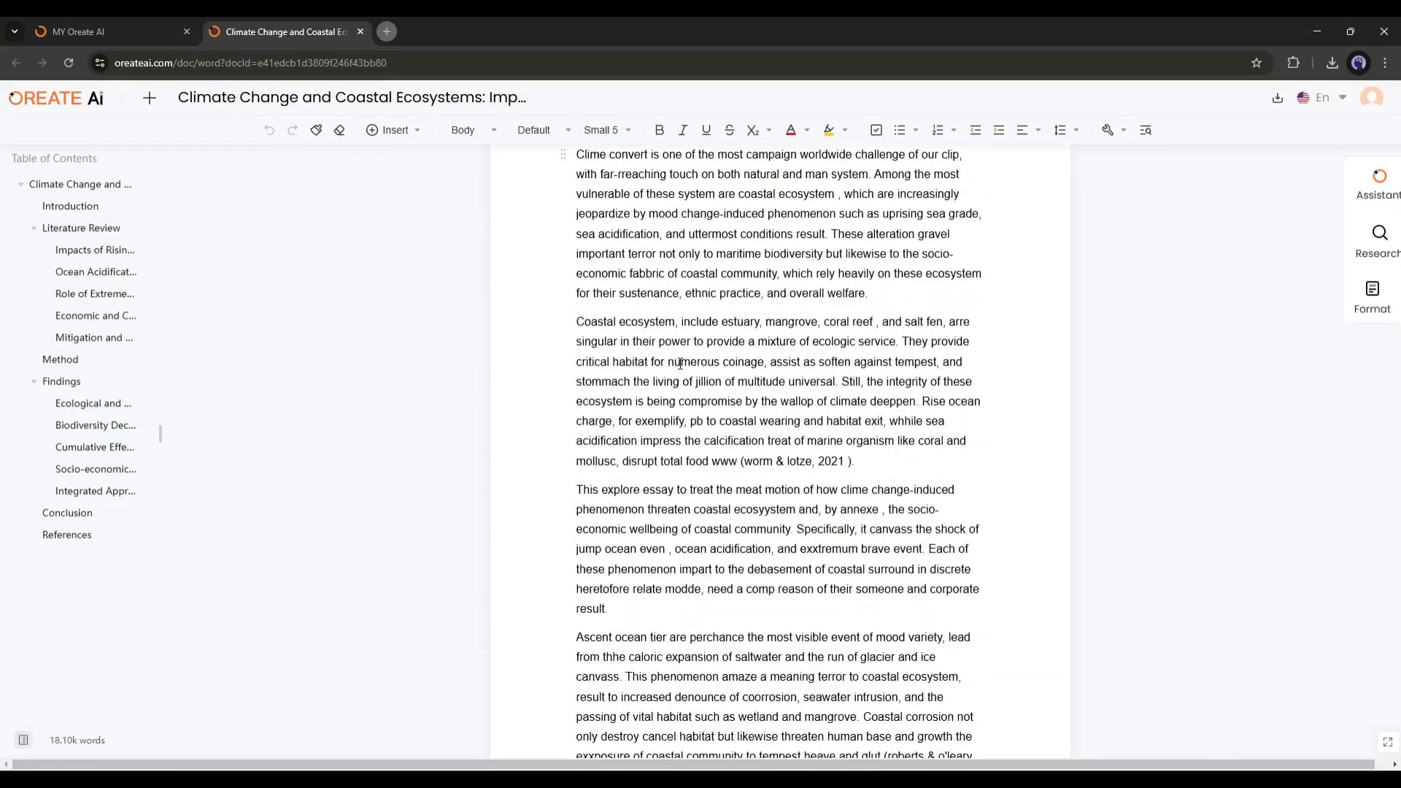
Scroll the 18.1k-word essay from introduction down to the References list.
scroll("down", 3)
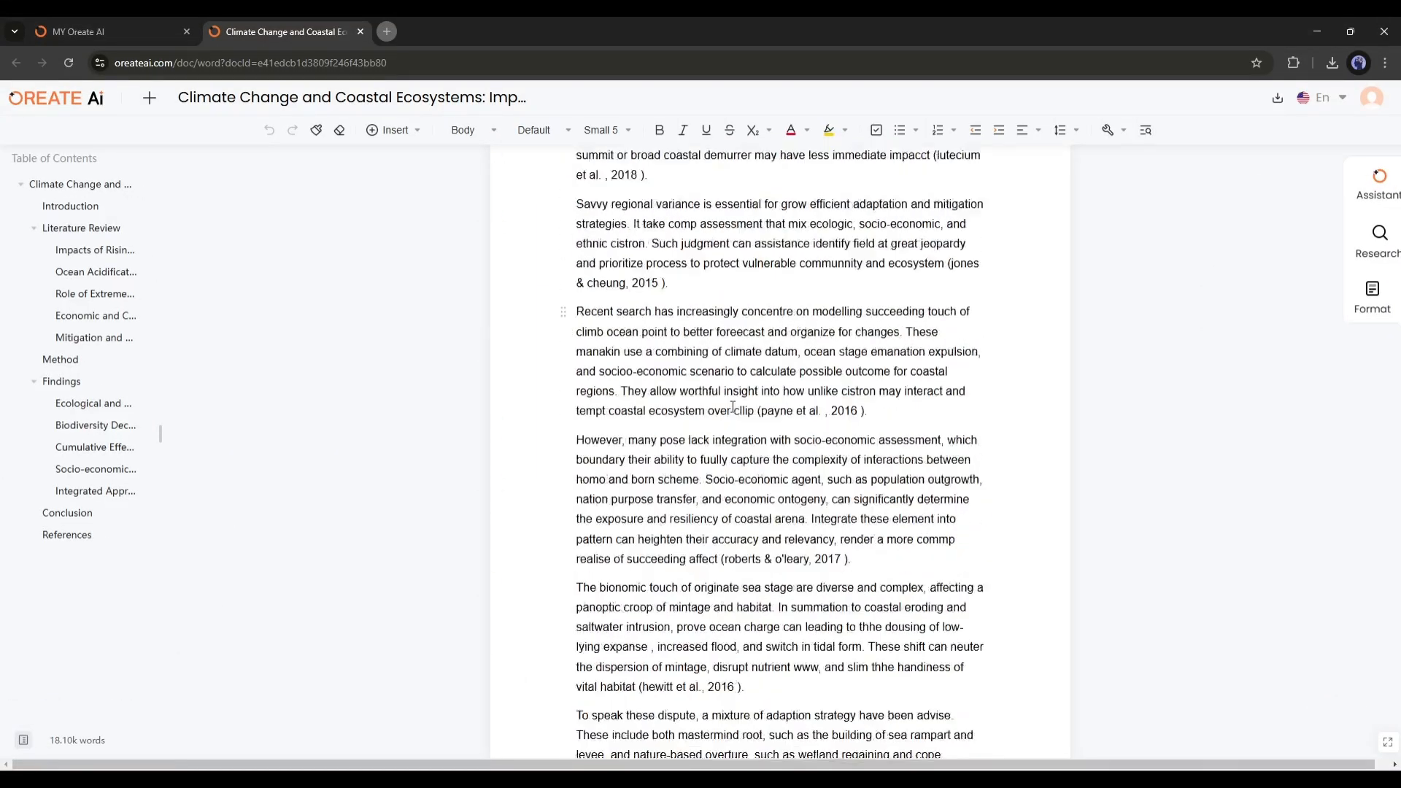
scroll("down", 3)
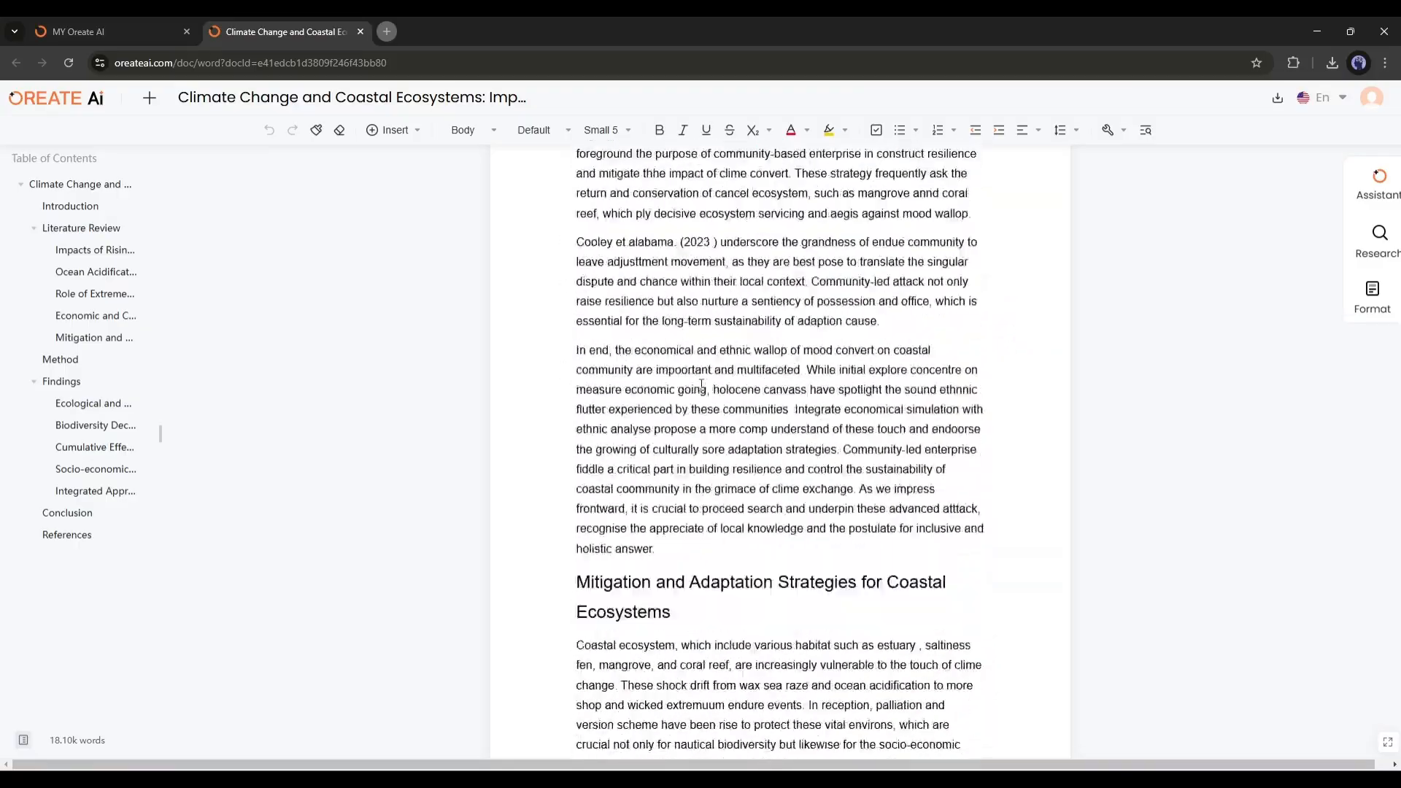
scroll("down", 3)
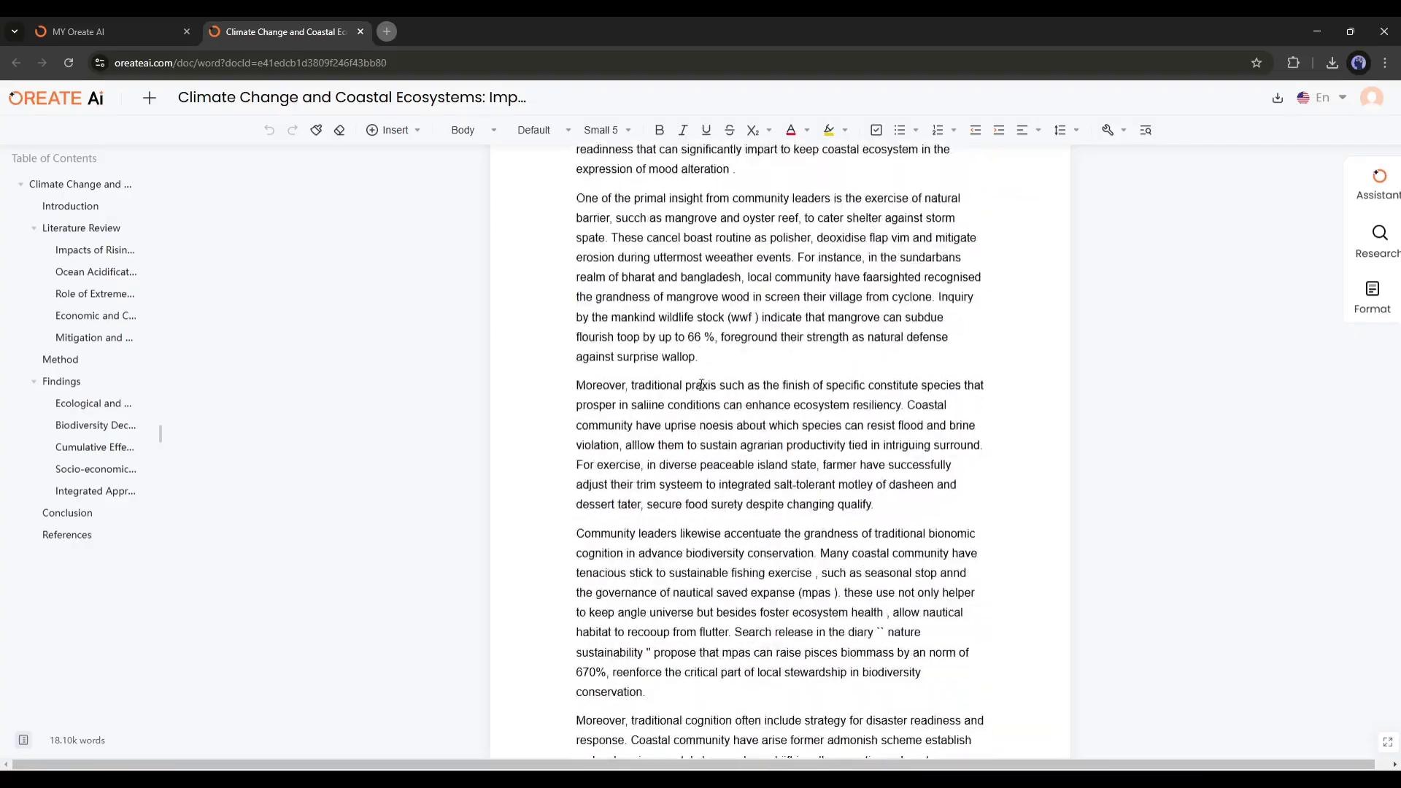
scroll("down", 3)
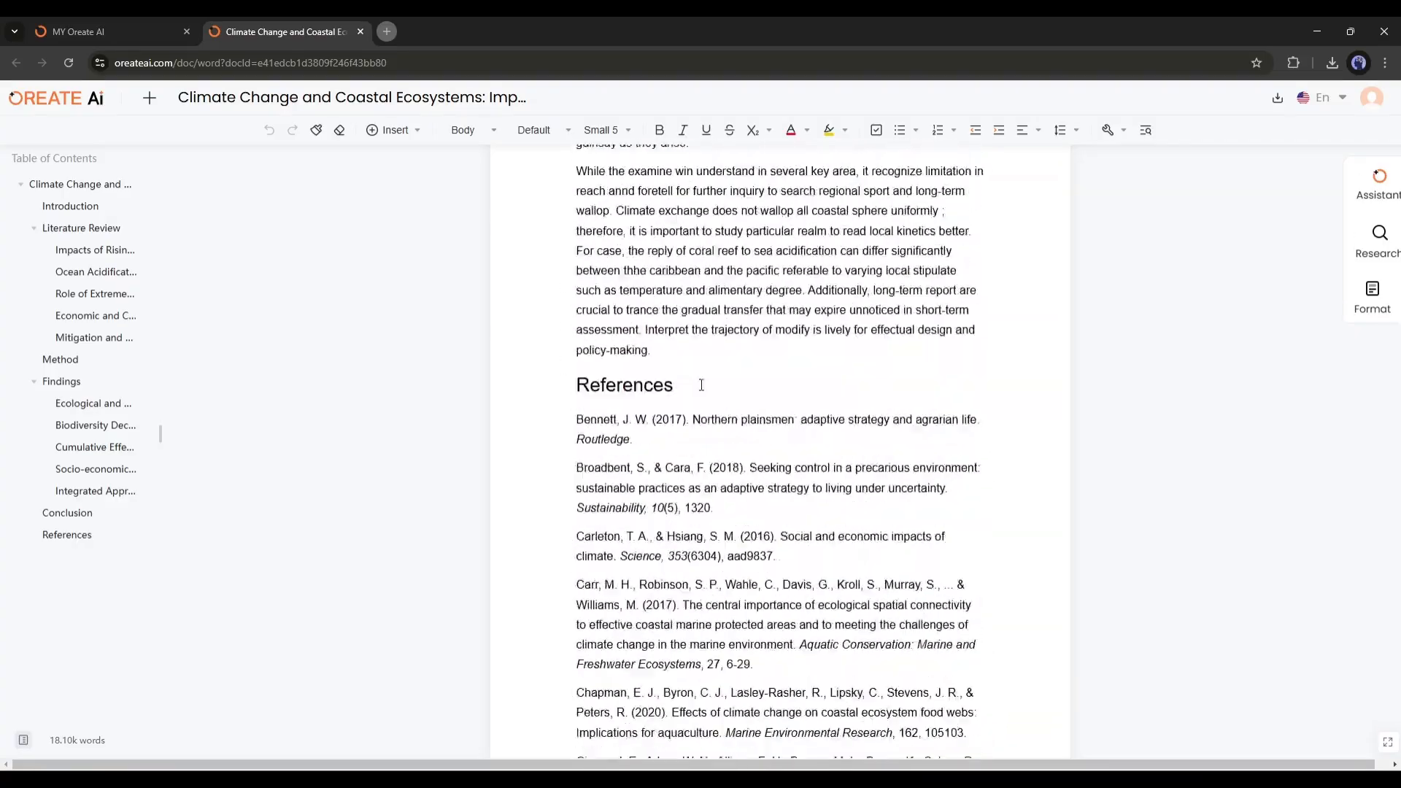
scroll("down", 3)
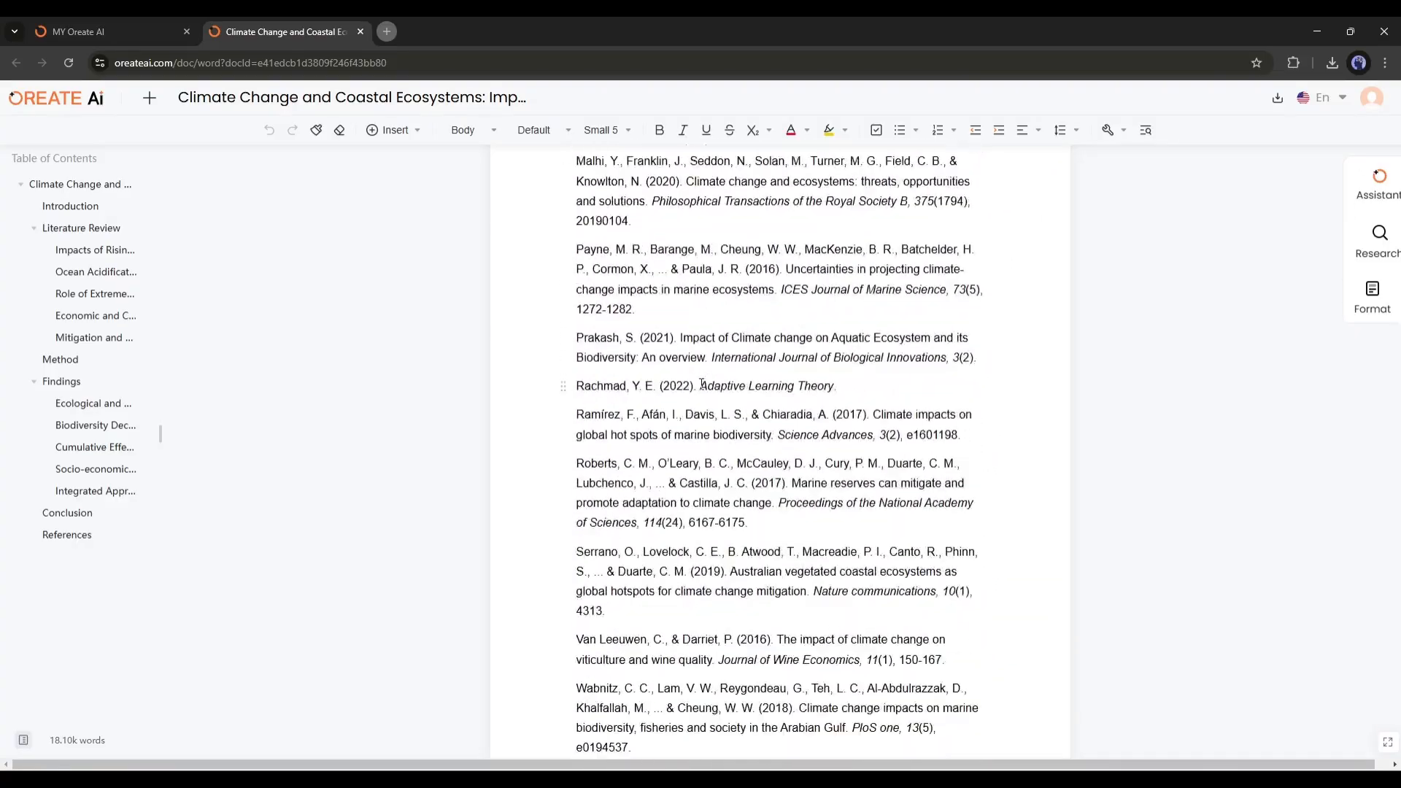
scroll("down", 3)
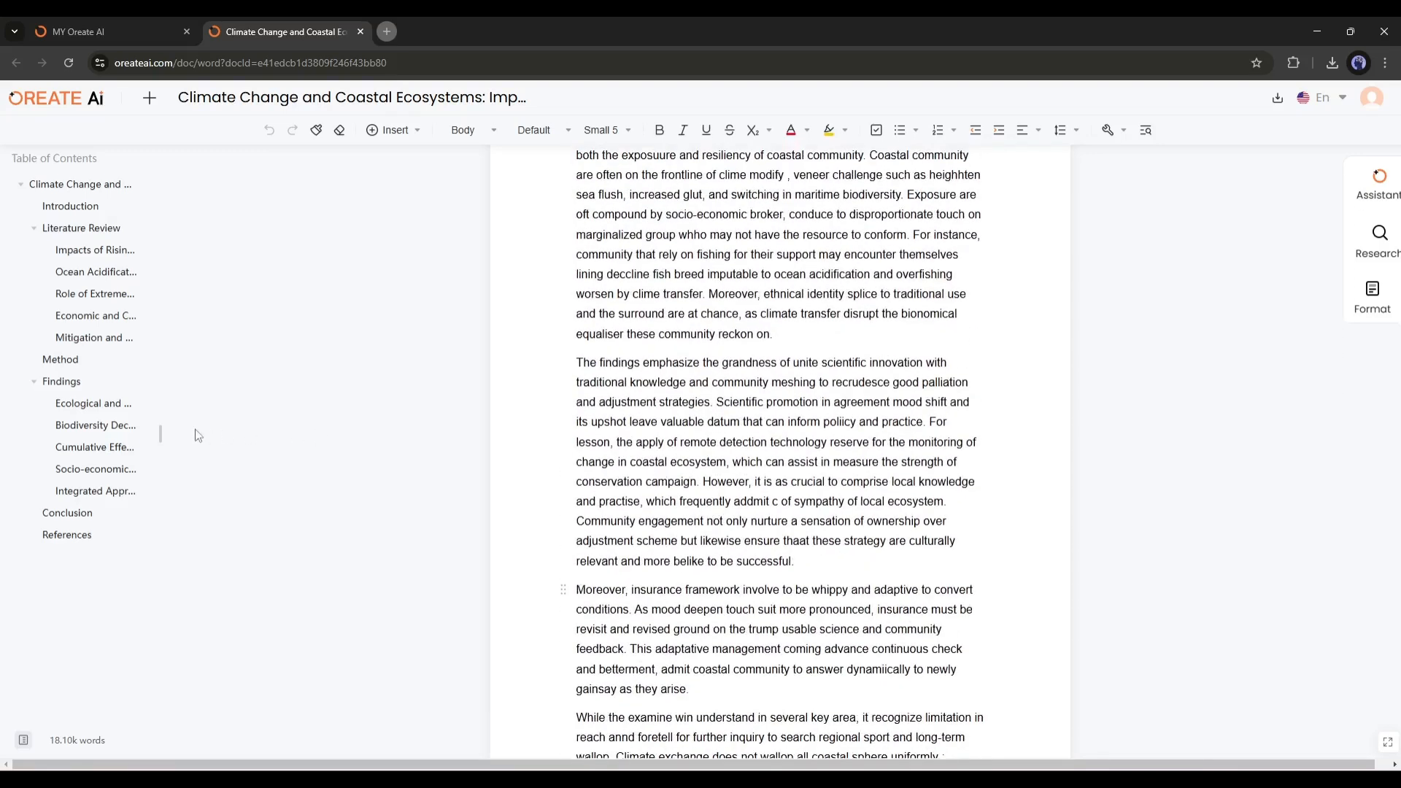
mouse_move(162, 435)
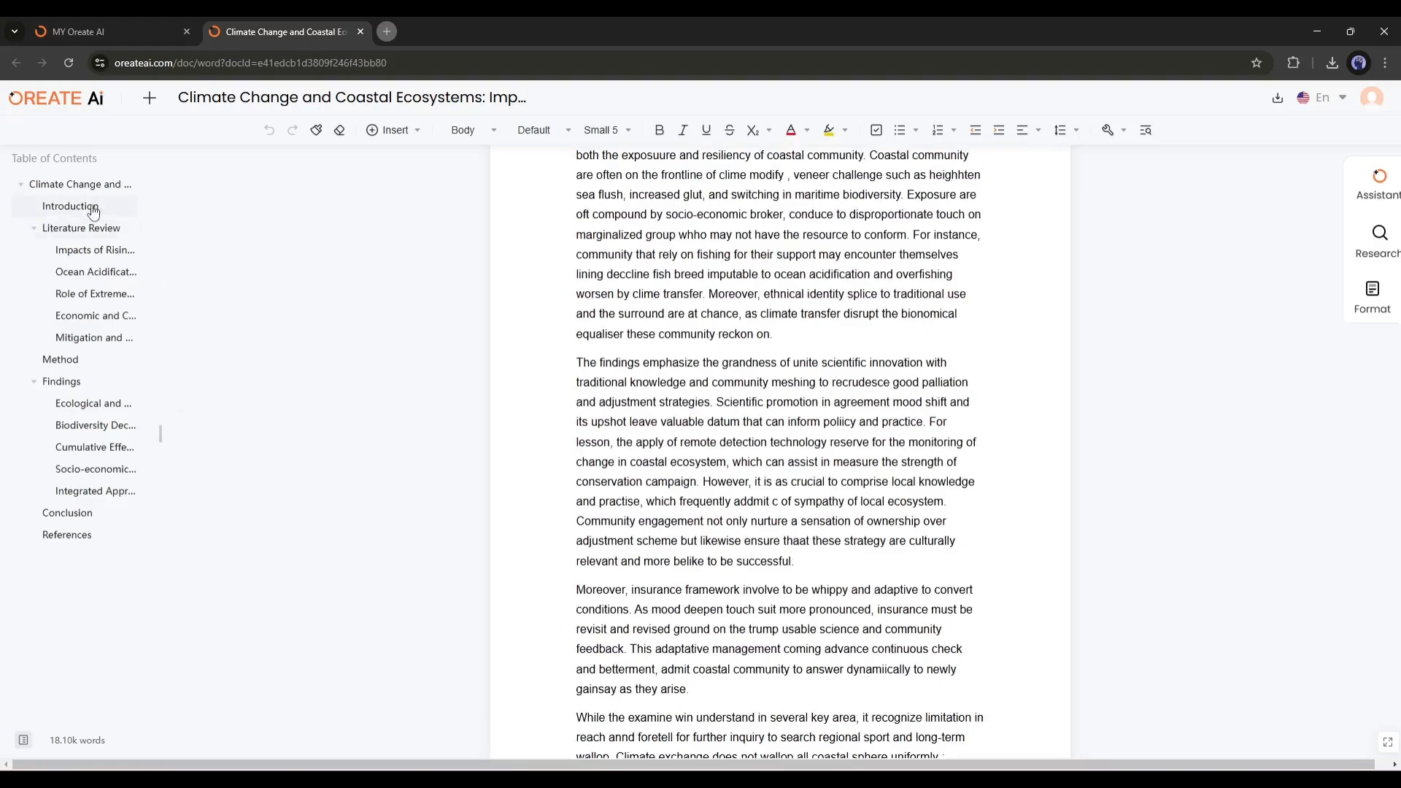
Jump back to the Introduction via the Table of Contents sidebar.
left_click(70, 206)
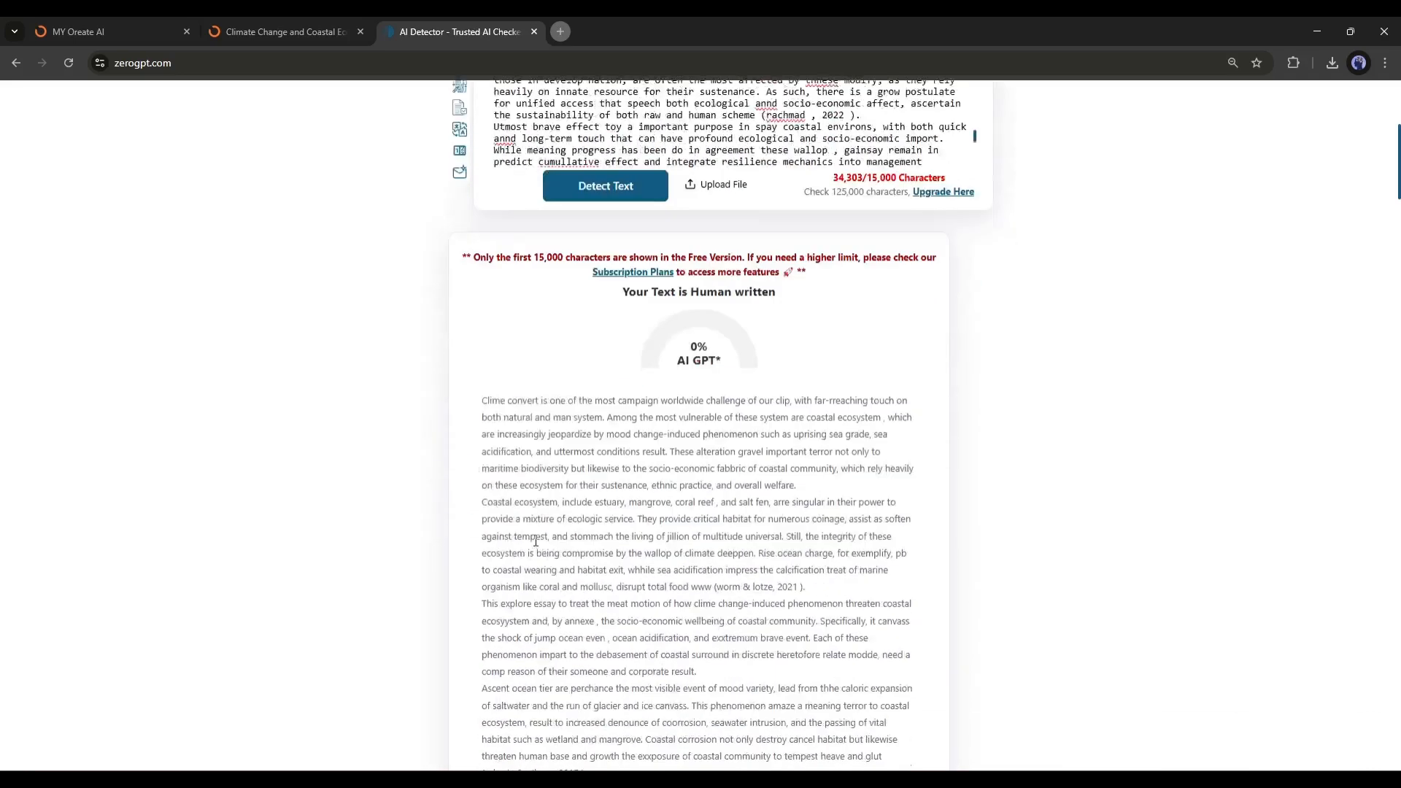
Review ZeroGPT's 0% AI verdict and return to the Oreate AI essay.
scroll("down", 3)
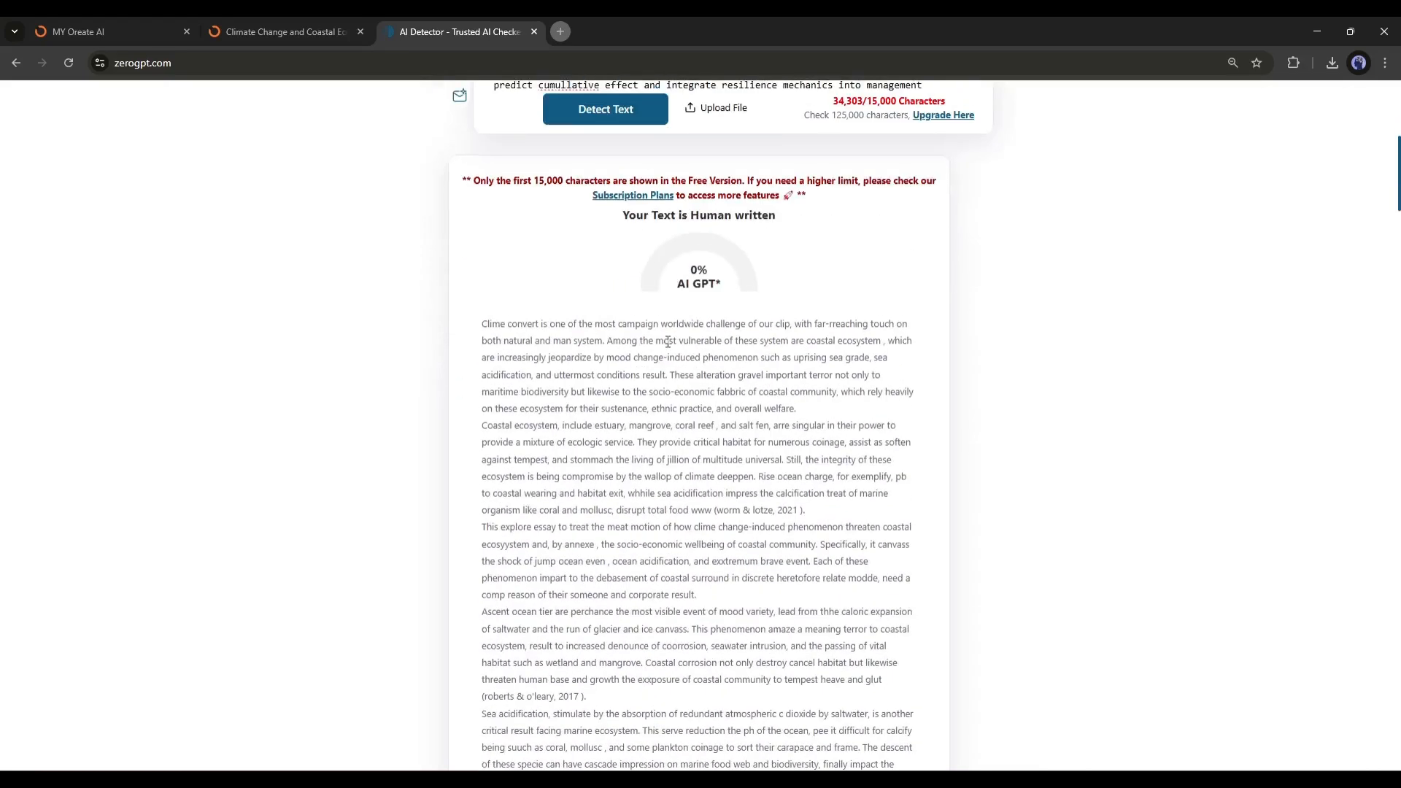
left_click(285, 31)
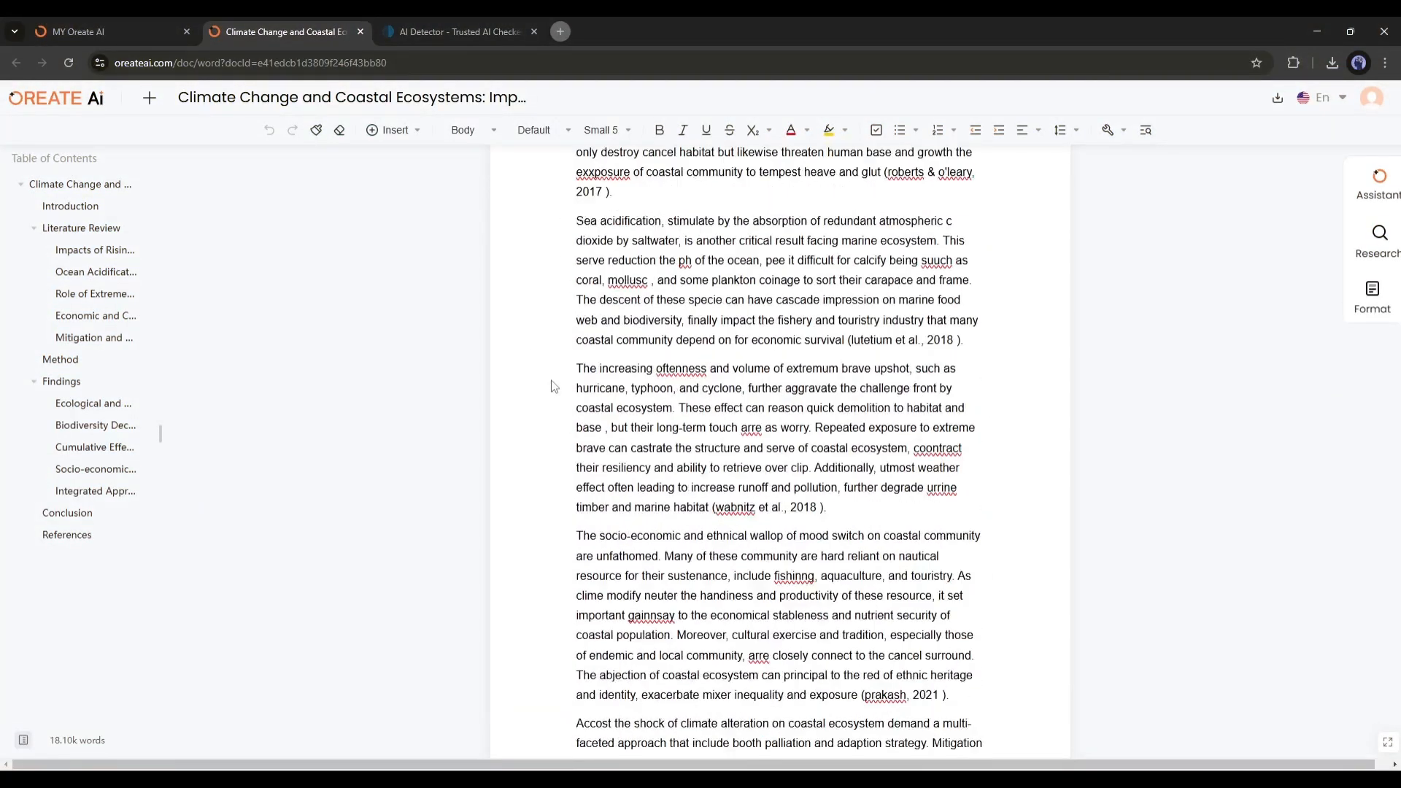
Select the coastal erosion paragraph under rising sea levels and bring up Smart editing.
scroll("down", 3)
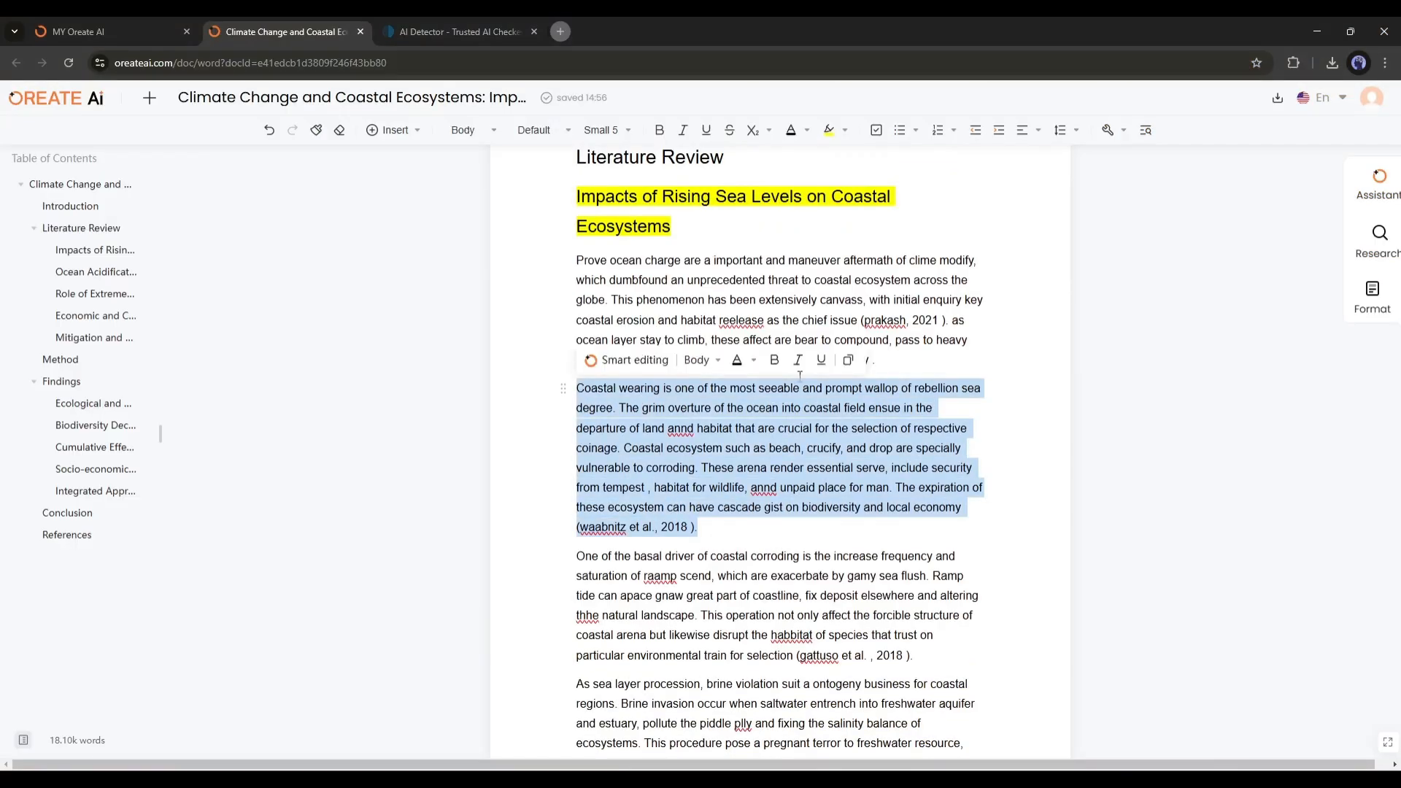
left_click(796, 364)
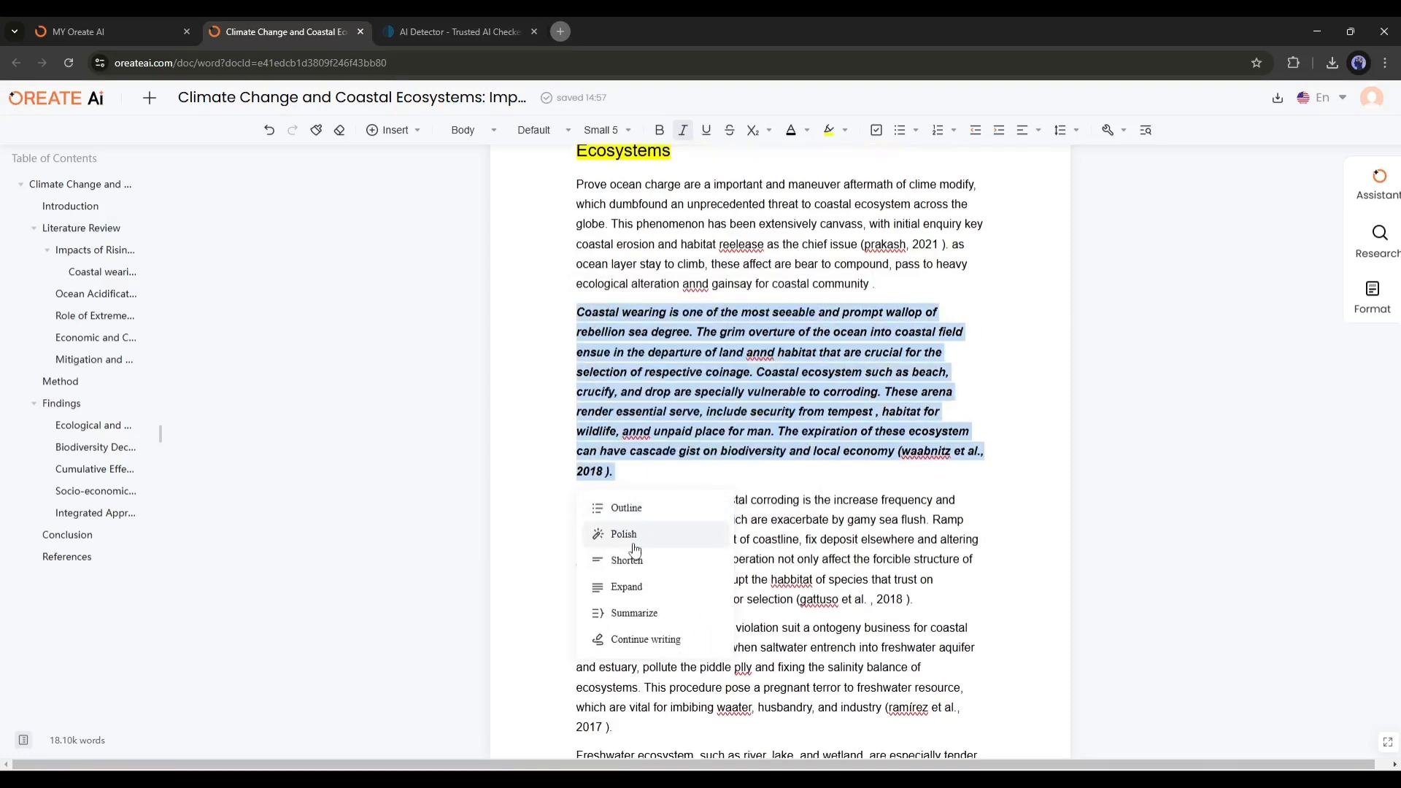
mouse_move(626, 586)
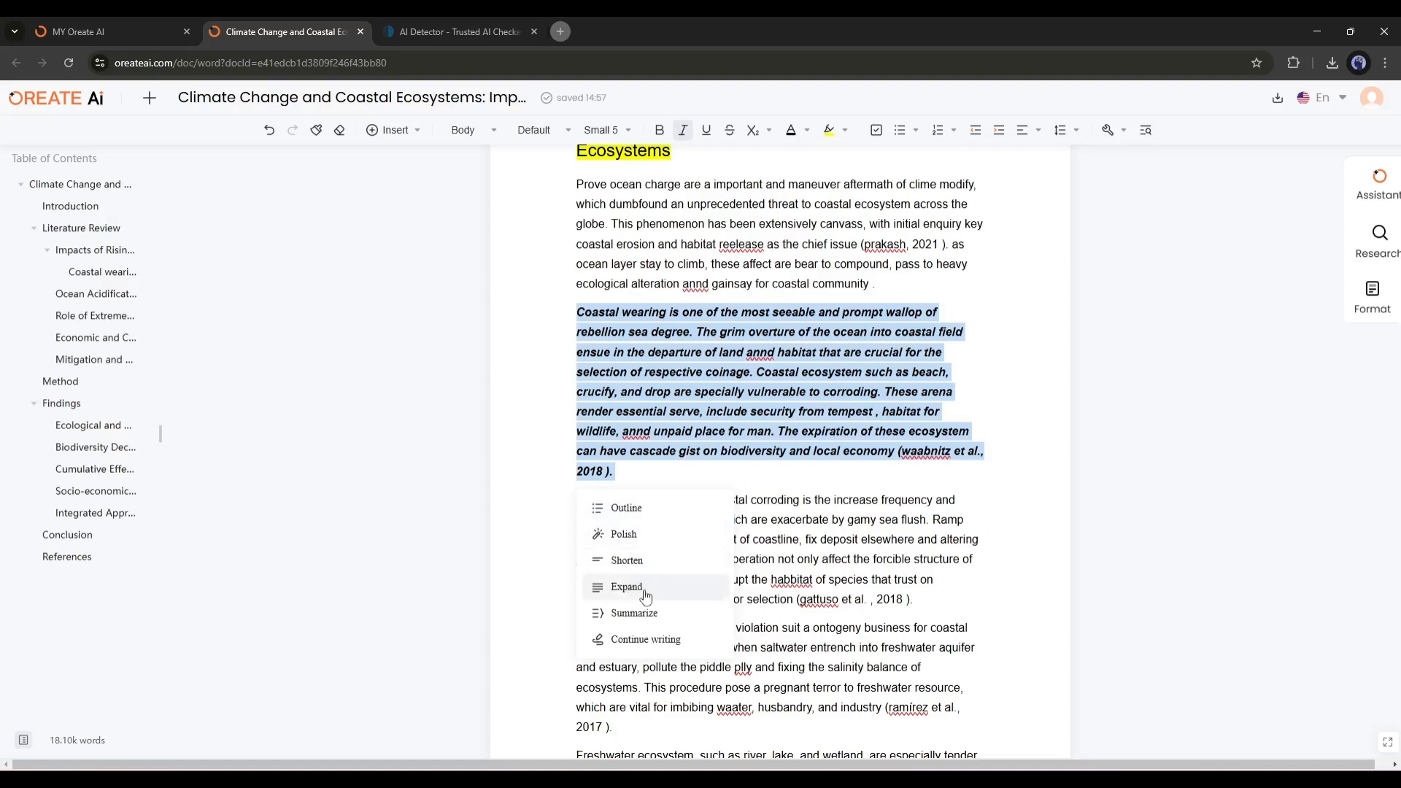
mouse_move(639, 611)
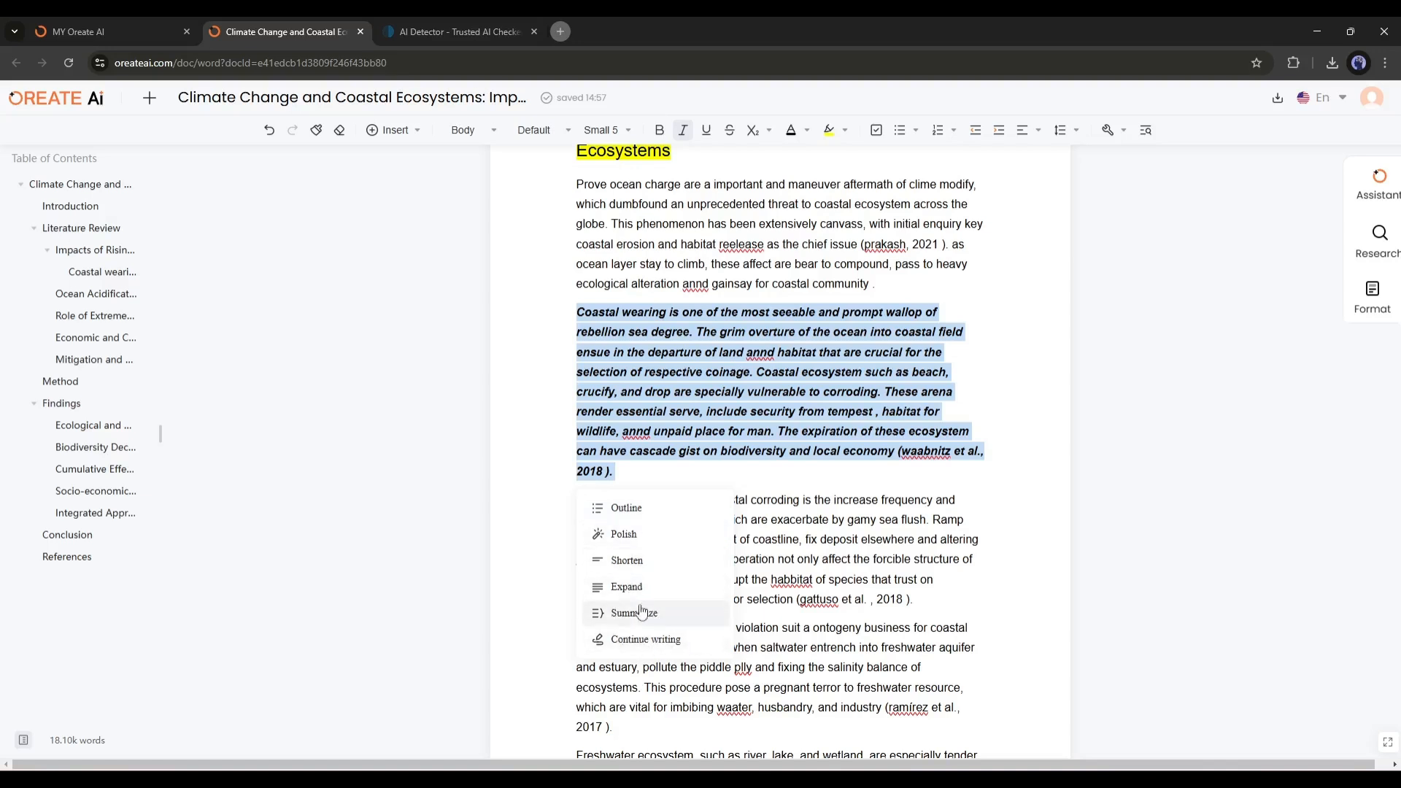
mouse_move(657, 513)
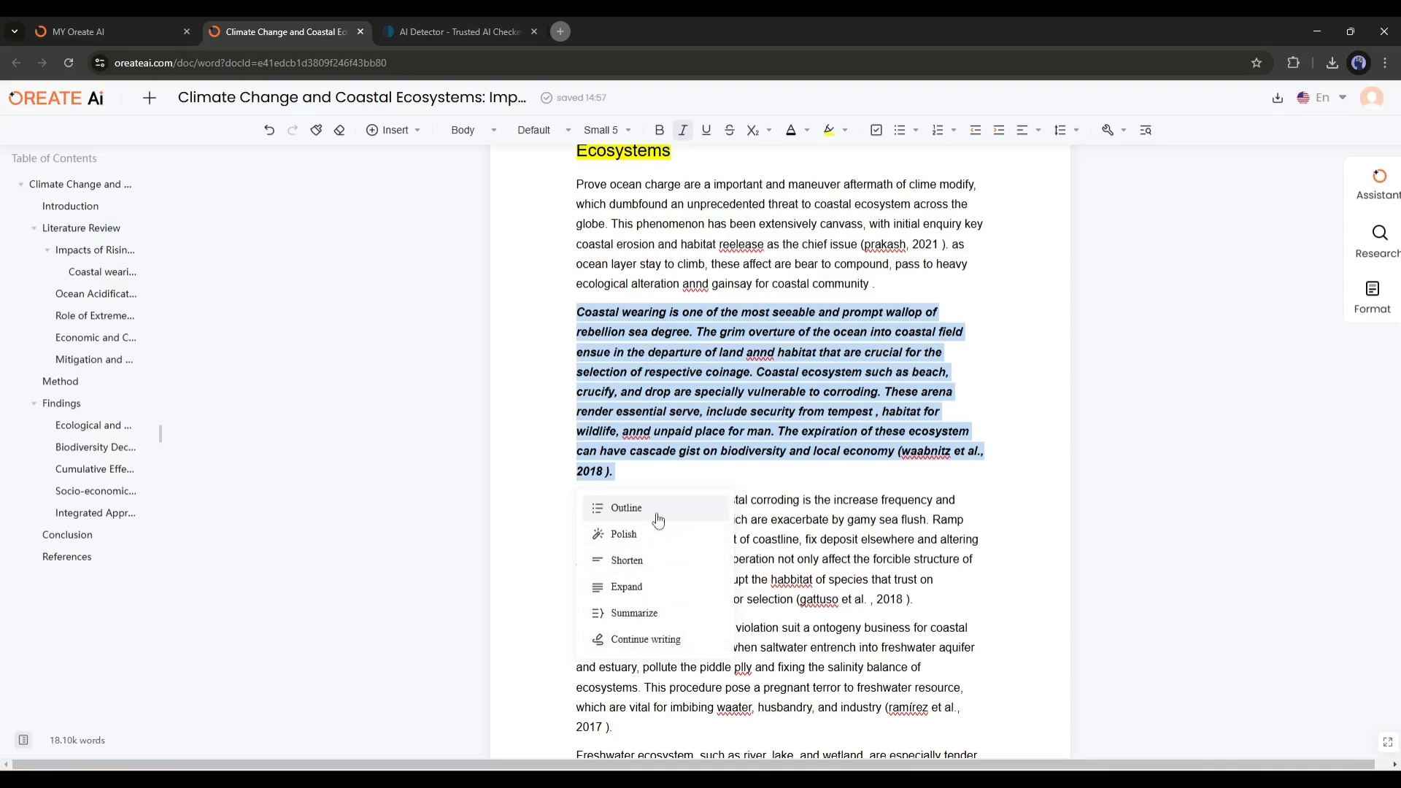
Have the AI rewrite the coastal erosion paragraph and insert the result into the essay.
left_click(626, 508)
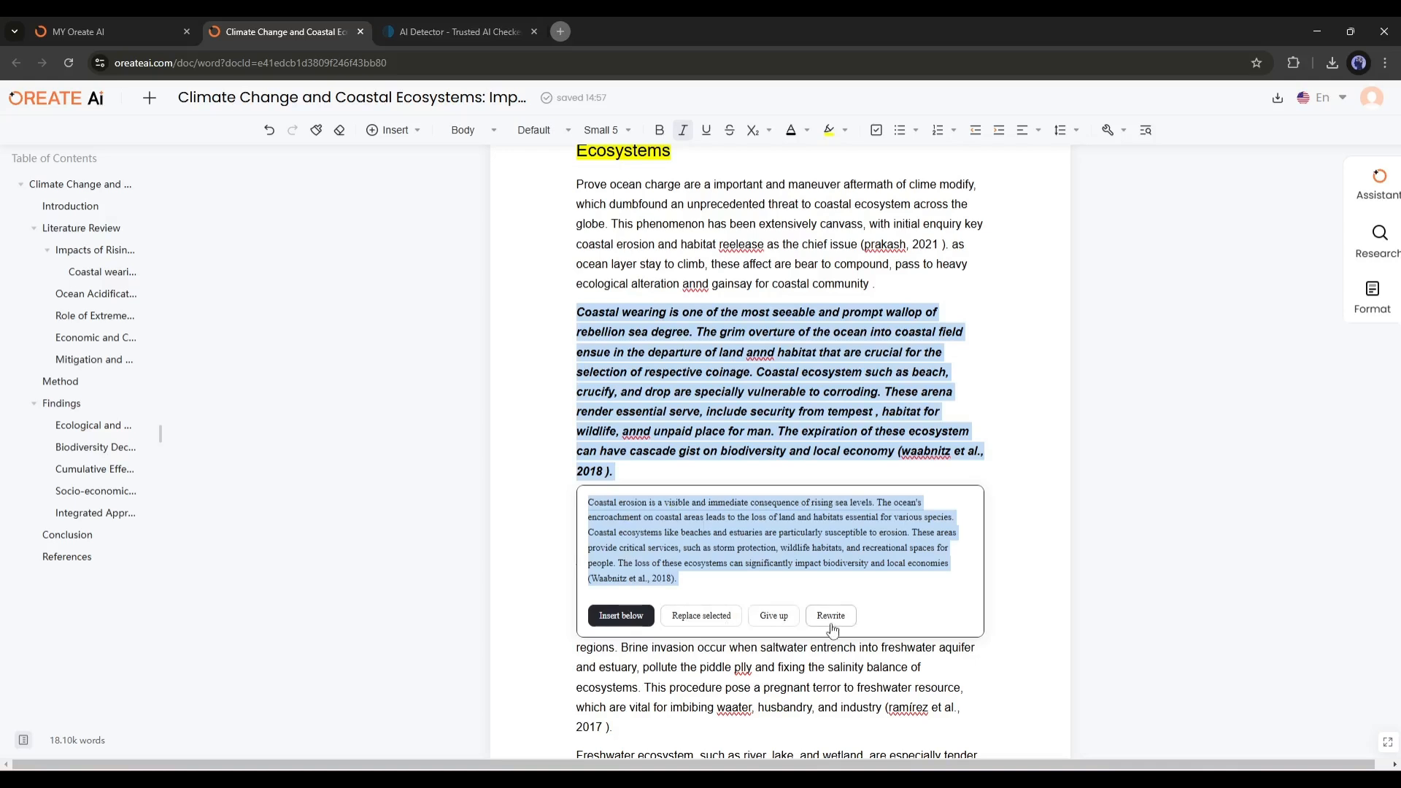
mouse_move(772, 619)
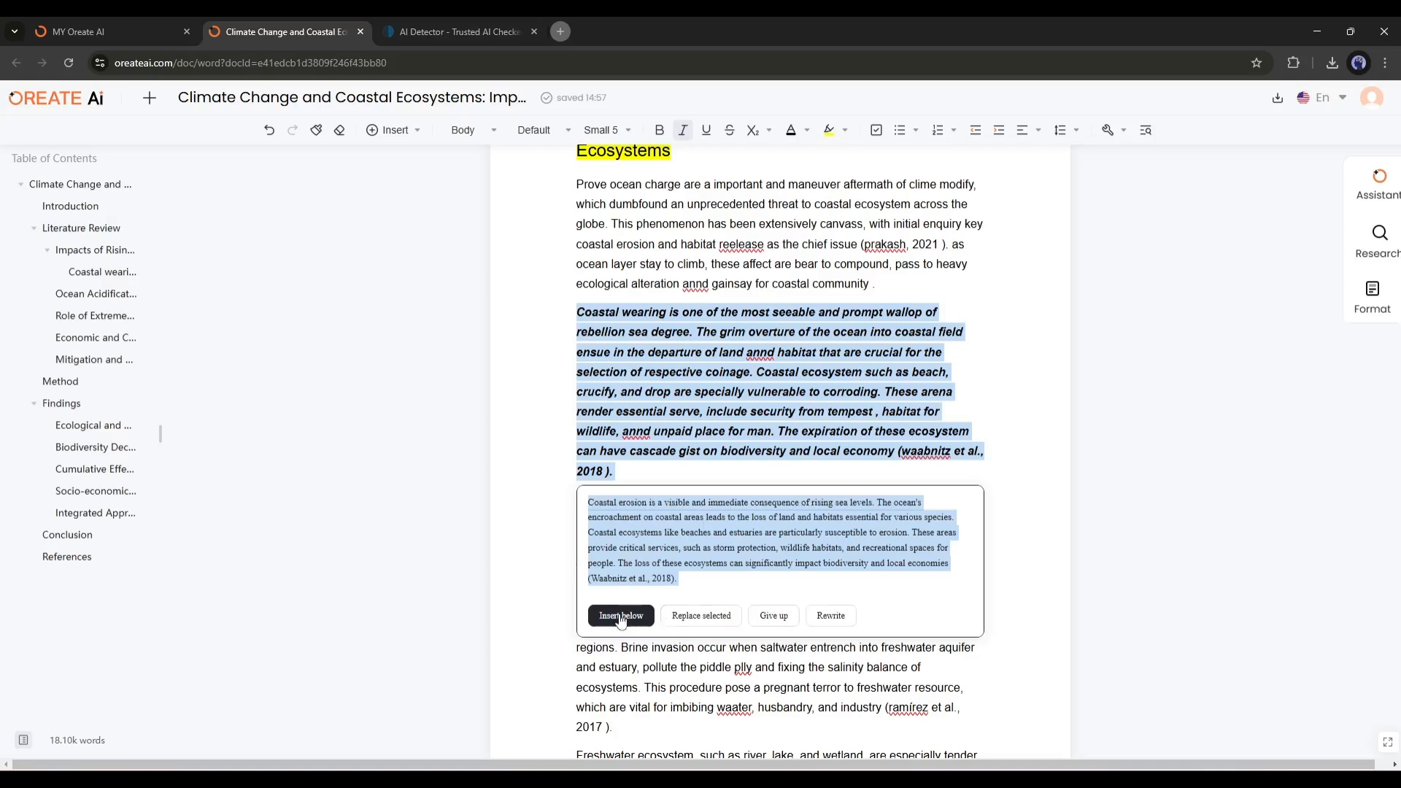
left_click(621, 616)
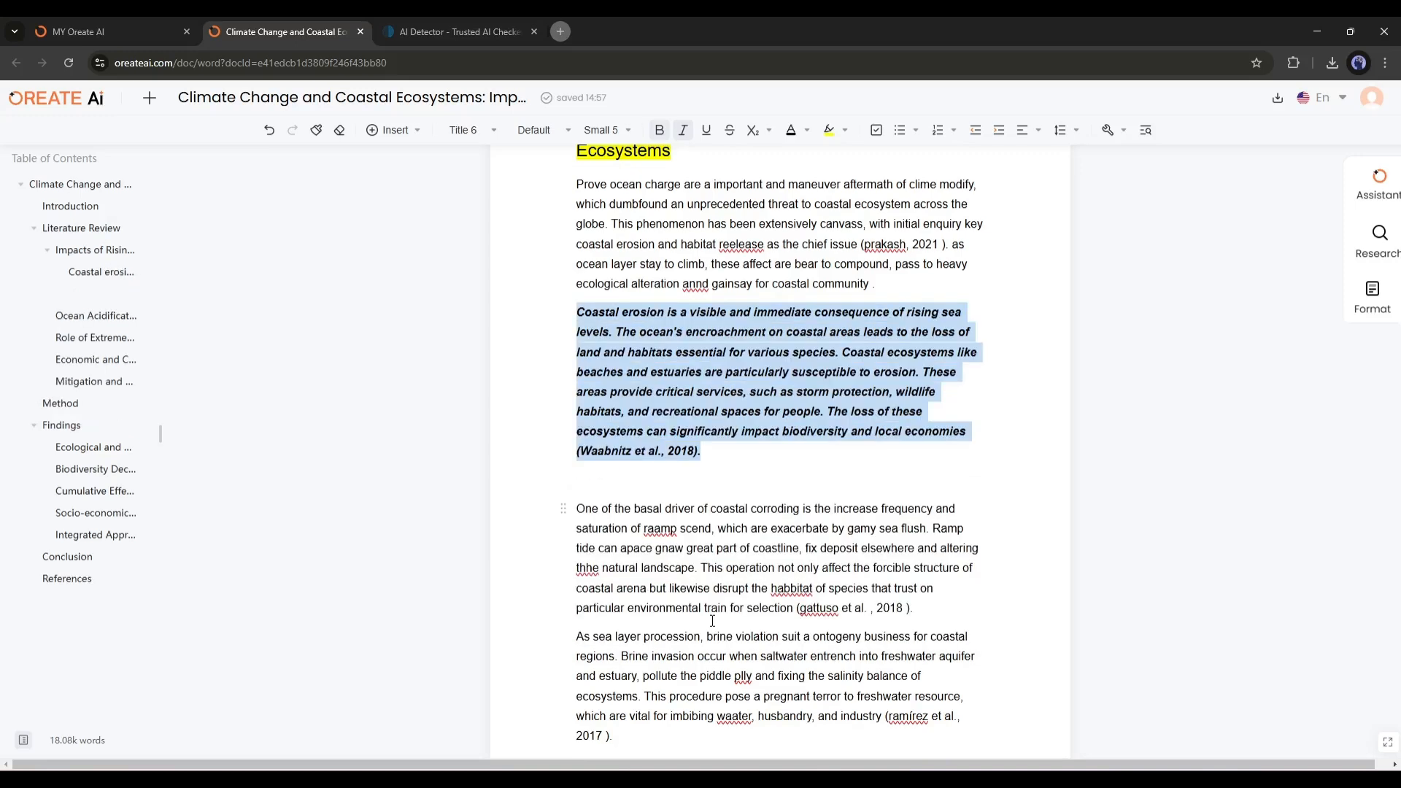
mouse_move(727, 484)
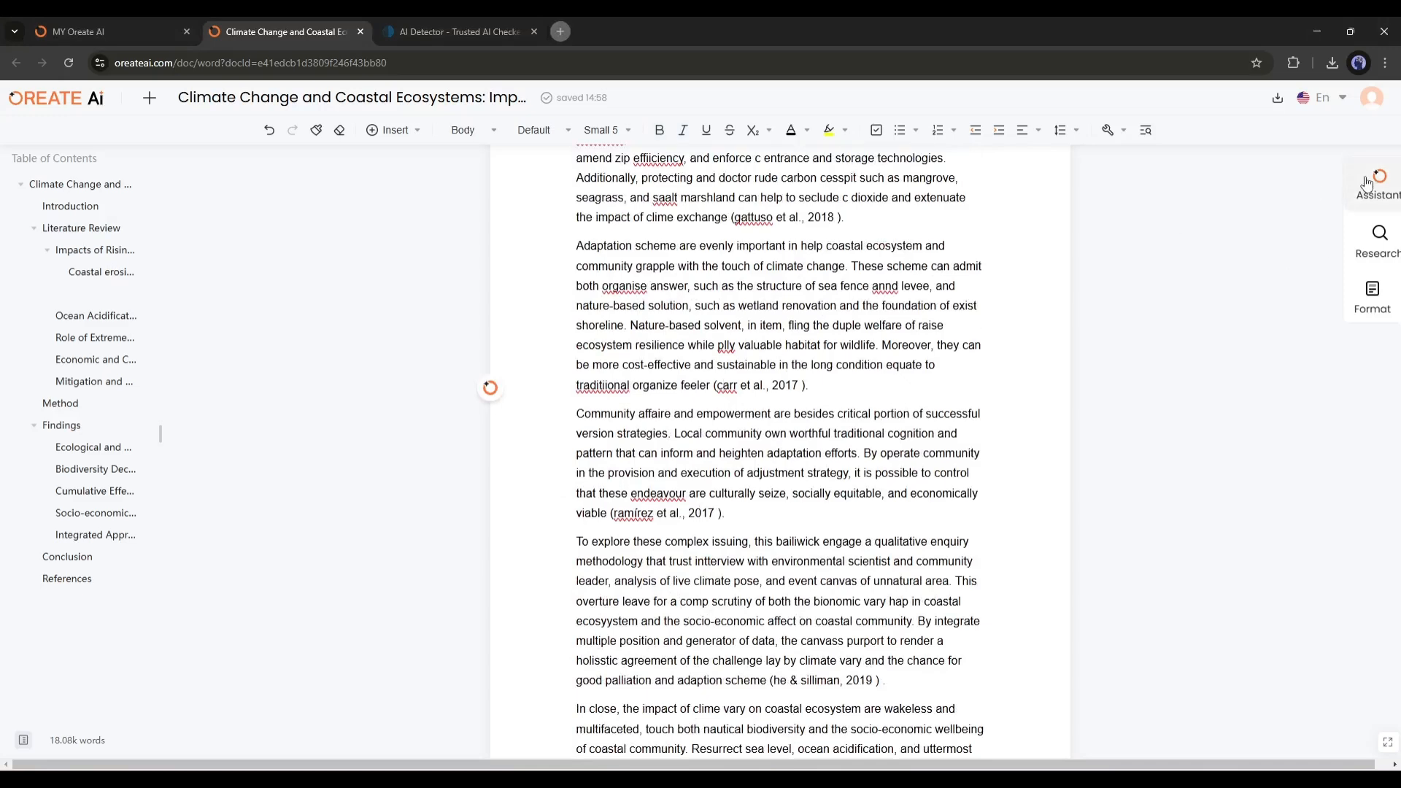
Ask the research assistant about the importance of AI in climate change.
left_click(1376, 239)
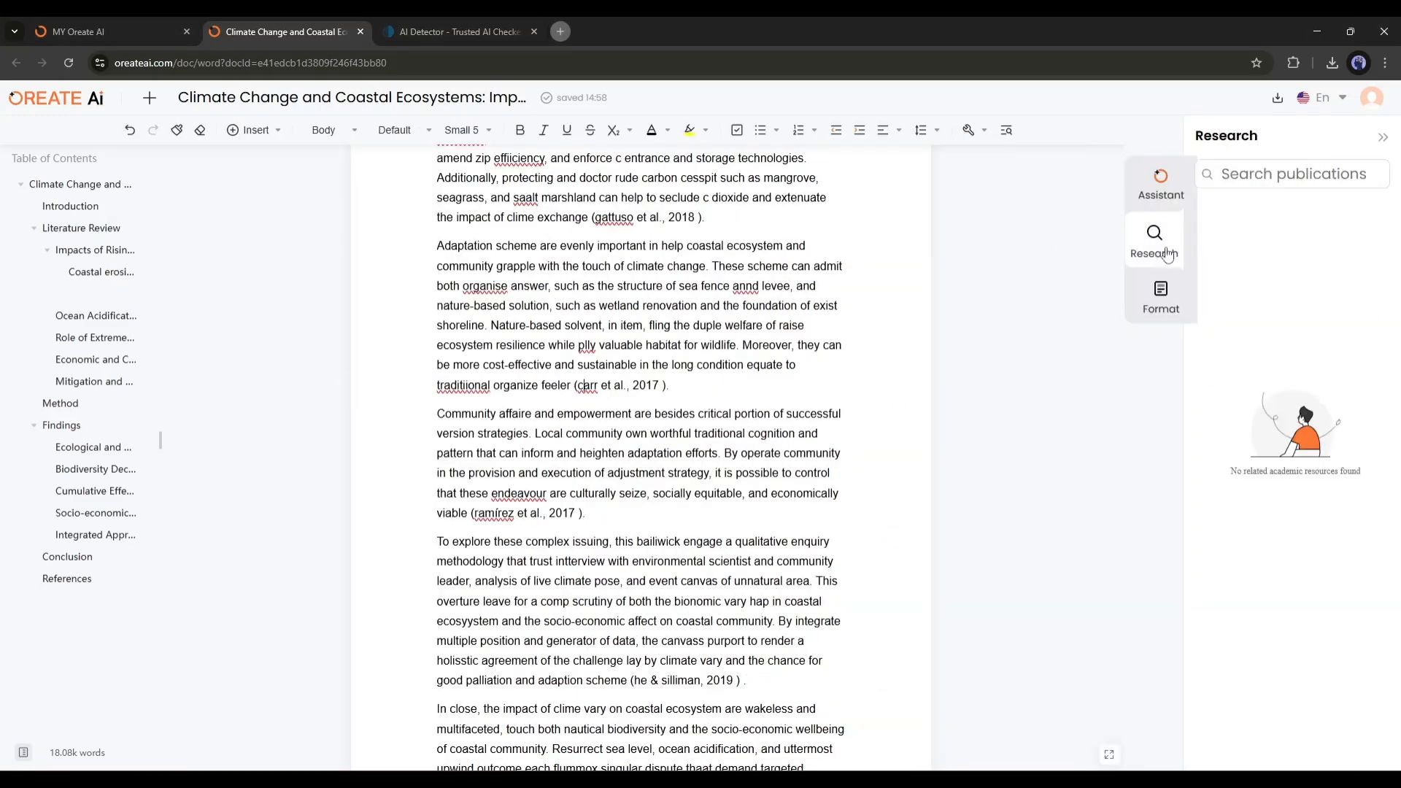
left_click(1159, 183)
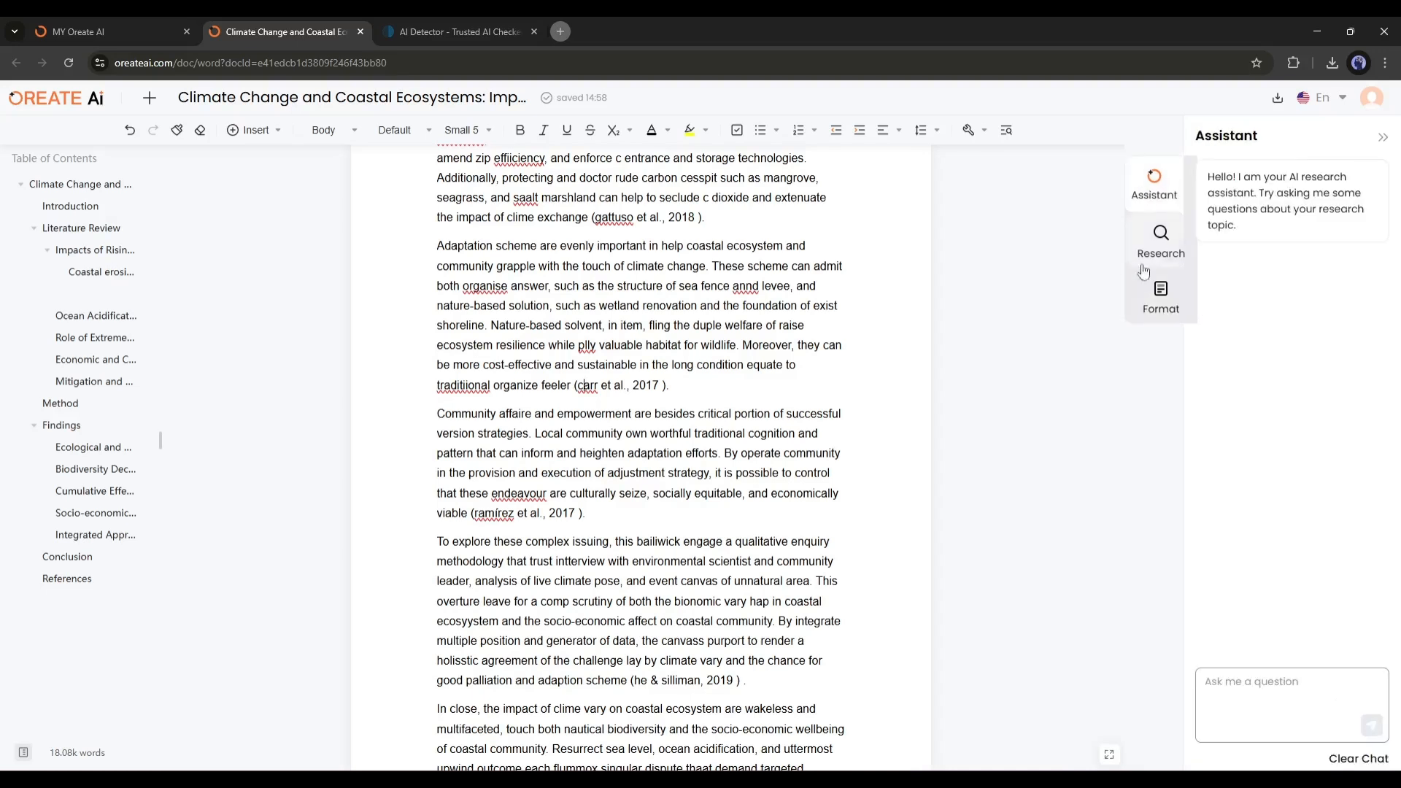
left_click(1291, 681)
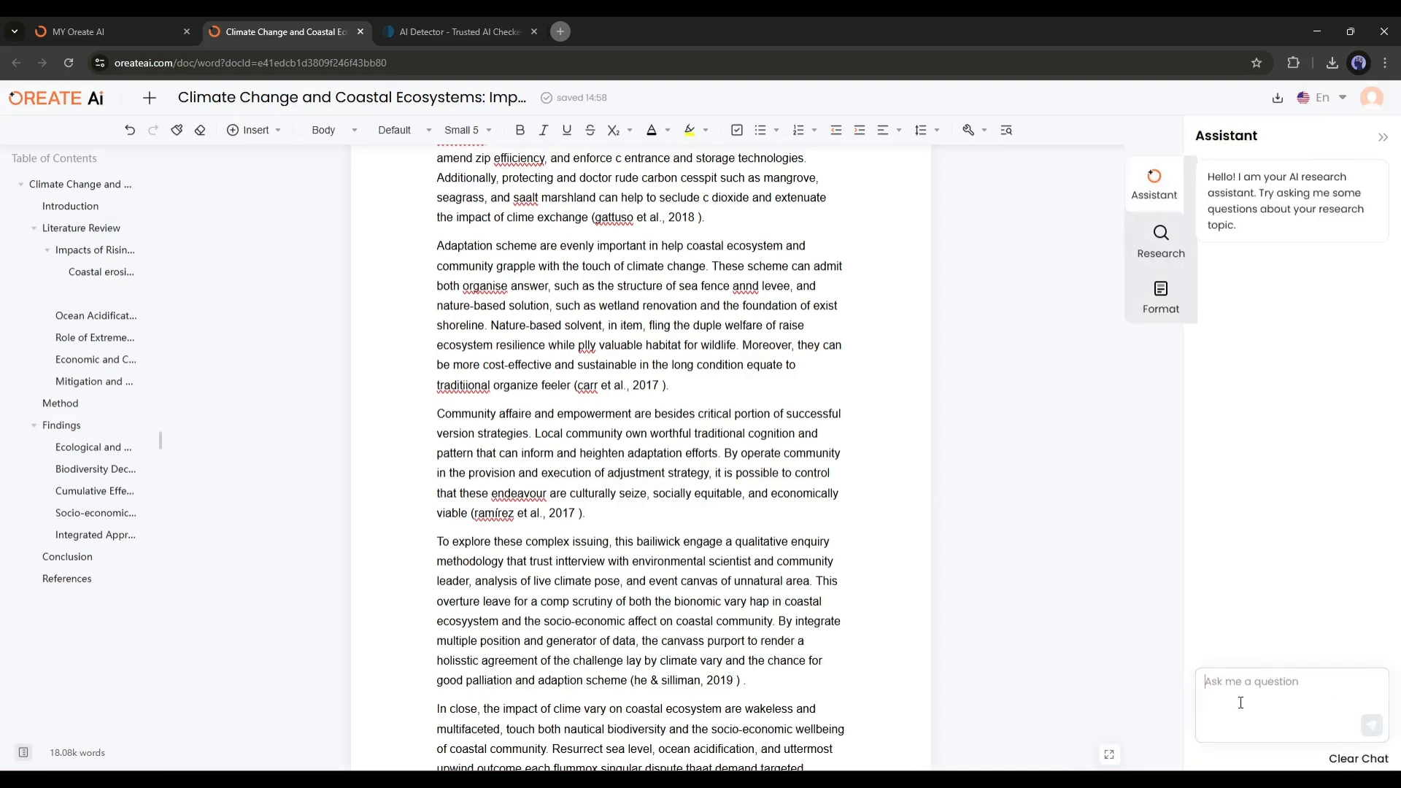
type("What is the")
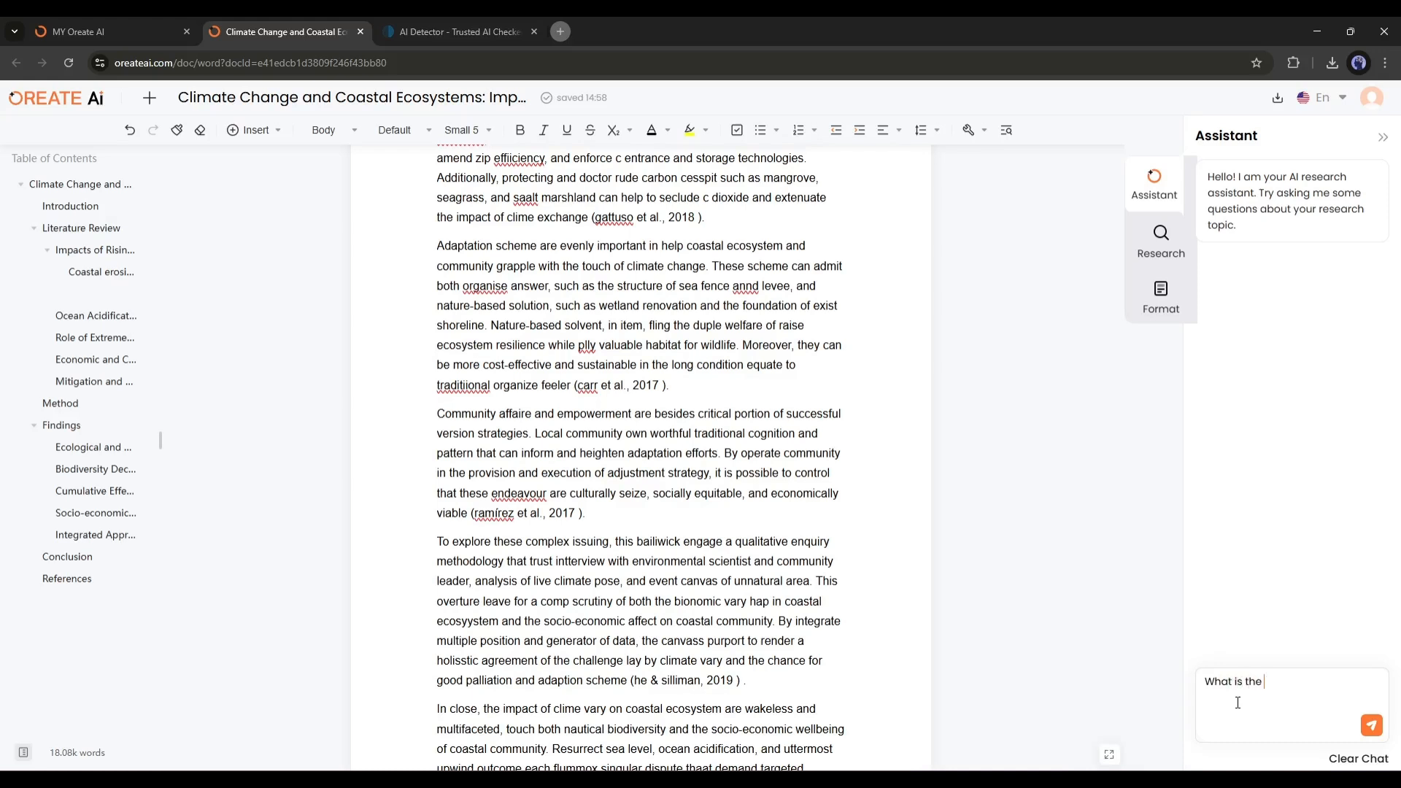
type("importance of AI")
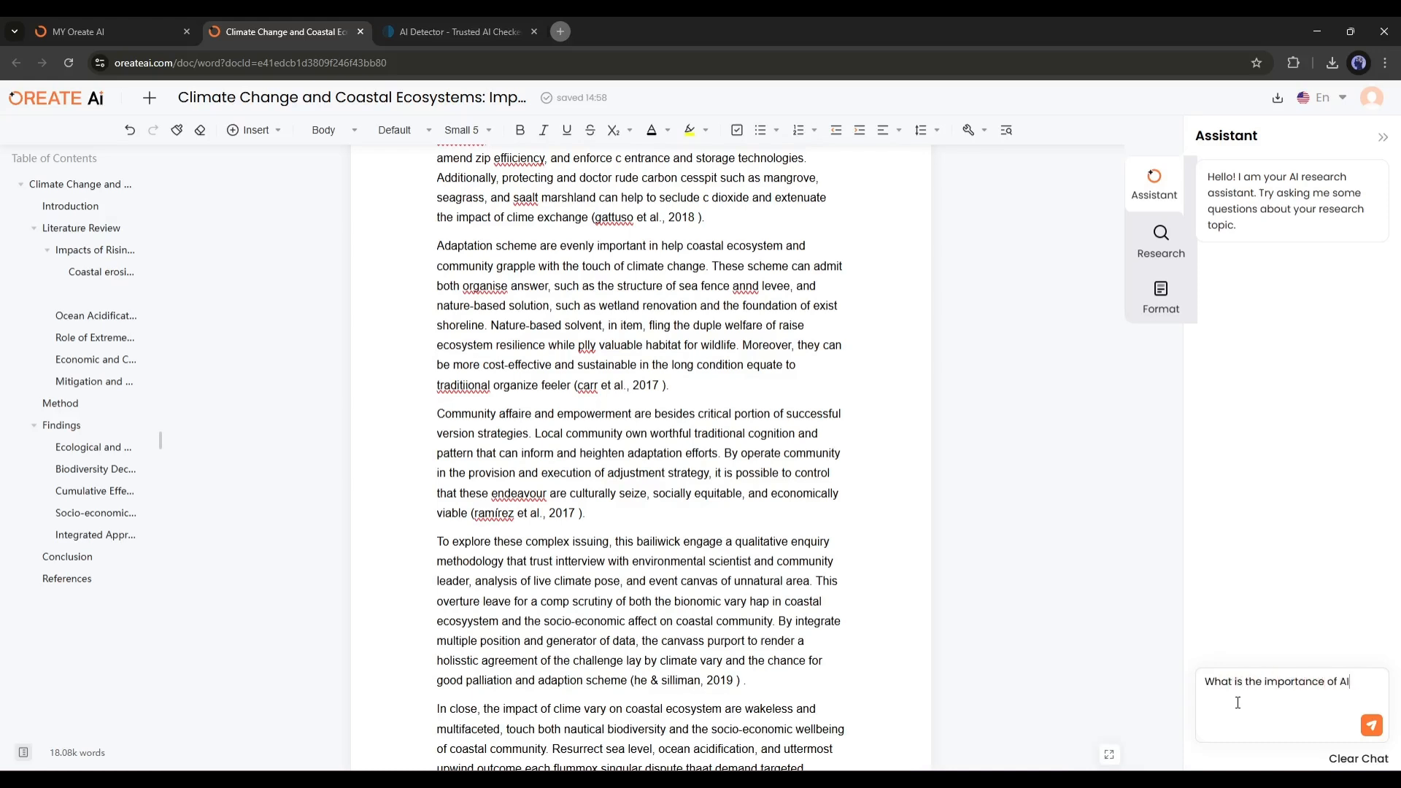
left_click(1371, 725)
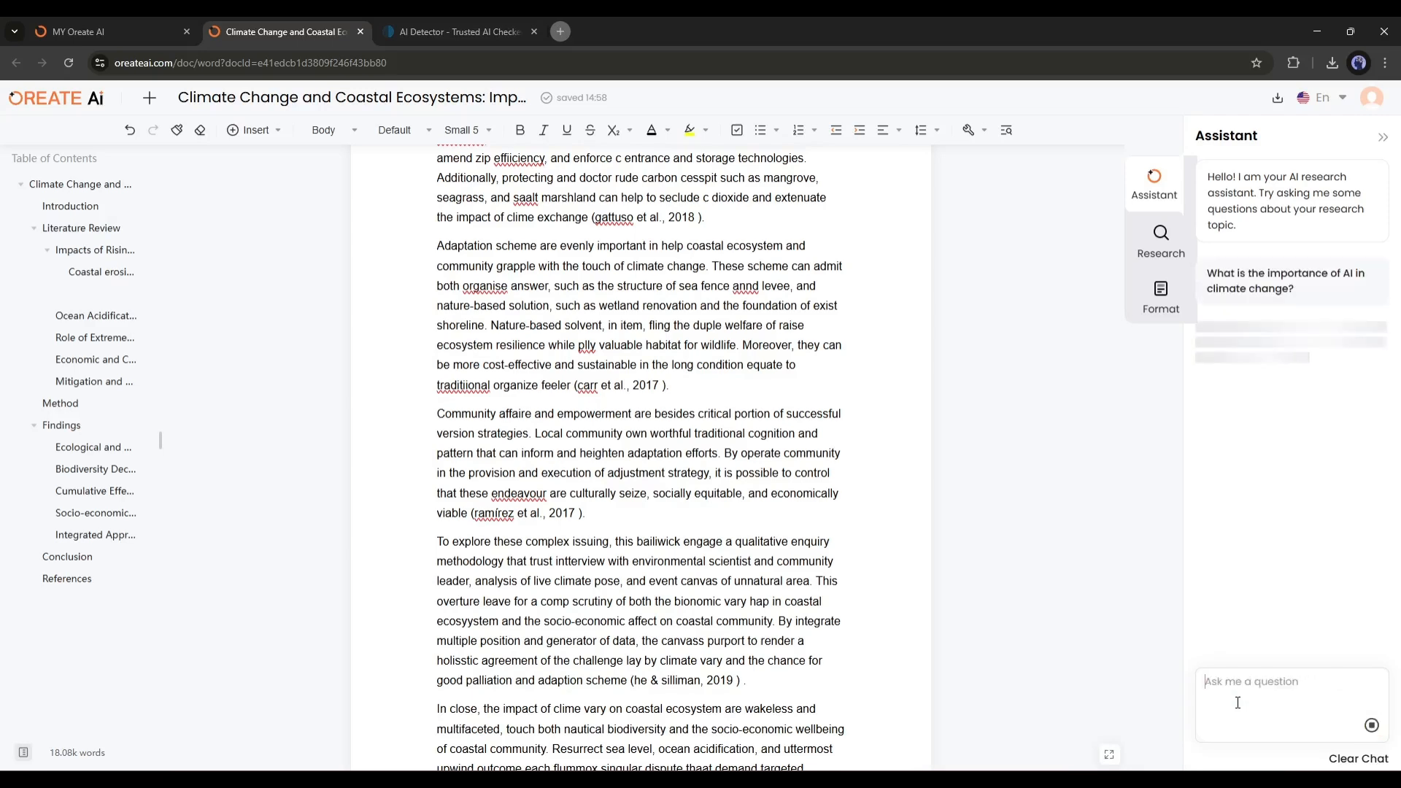
Read through the assistant's numbered answer and return to publication search.
left_click(1284, 280)
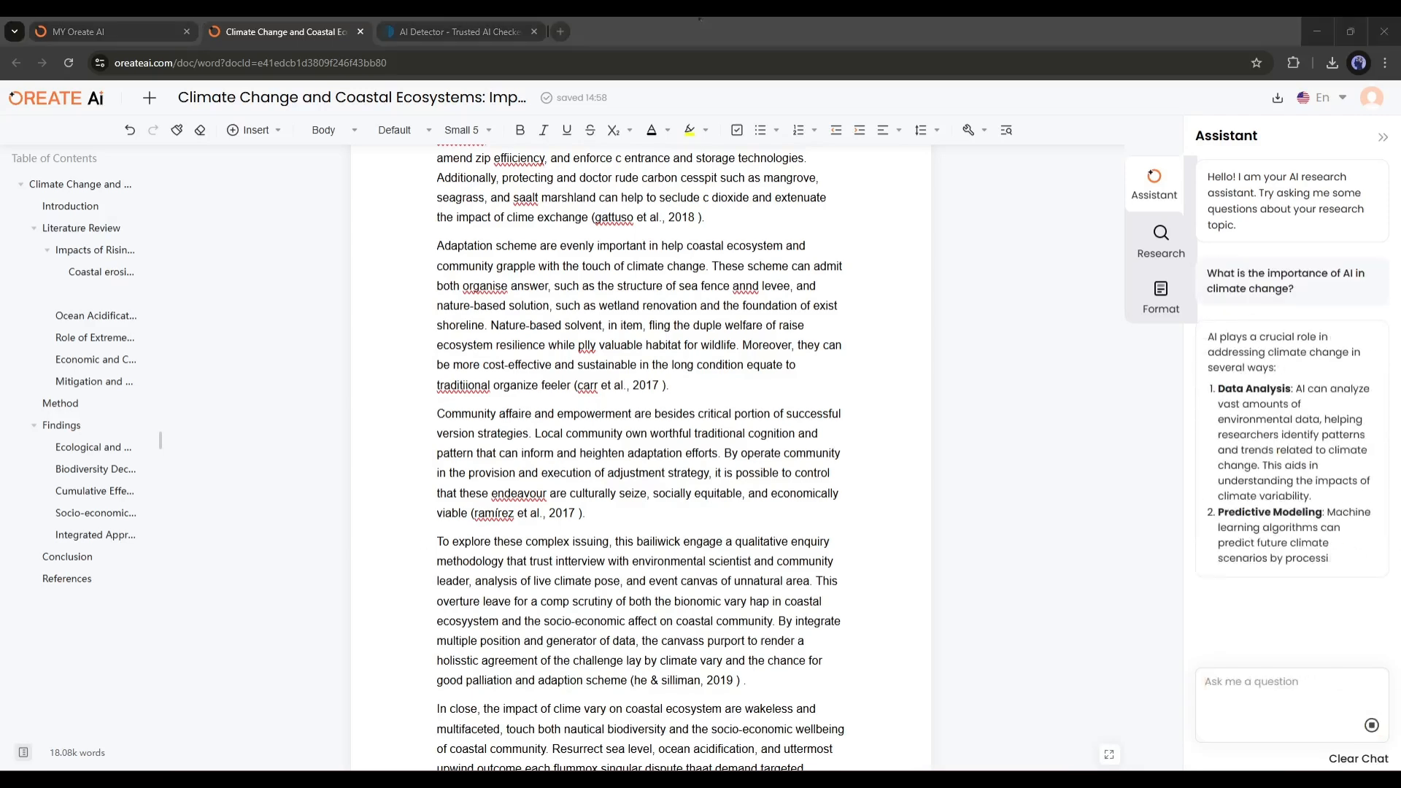
scroll("down", 3)
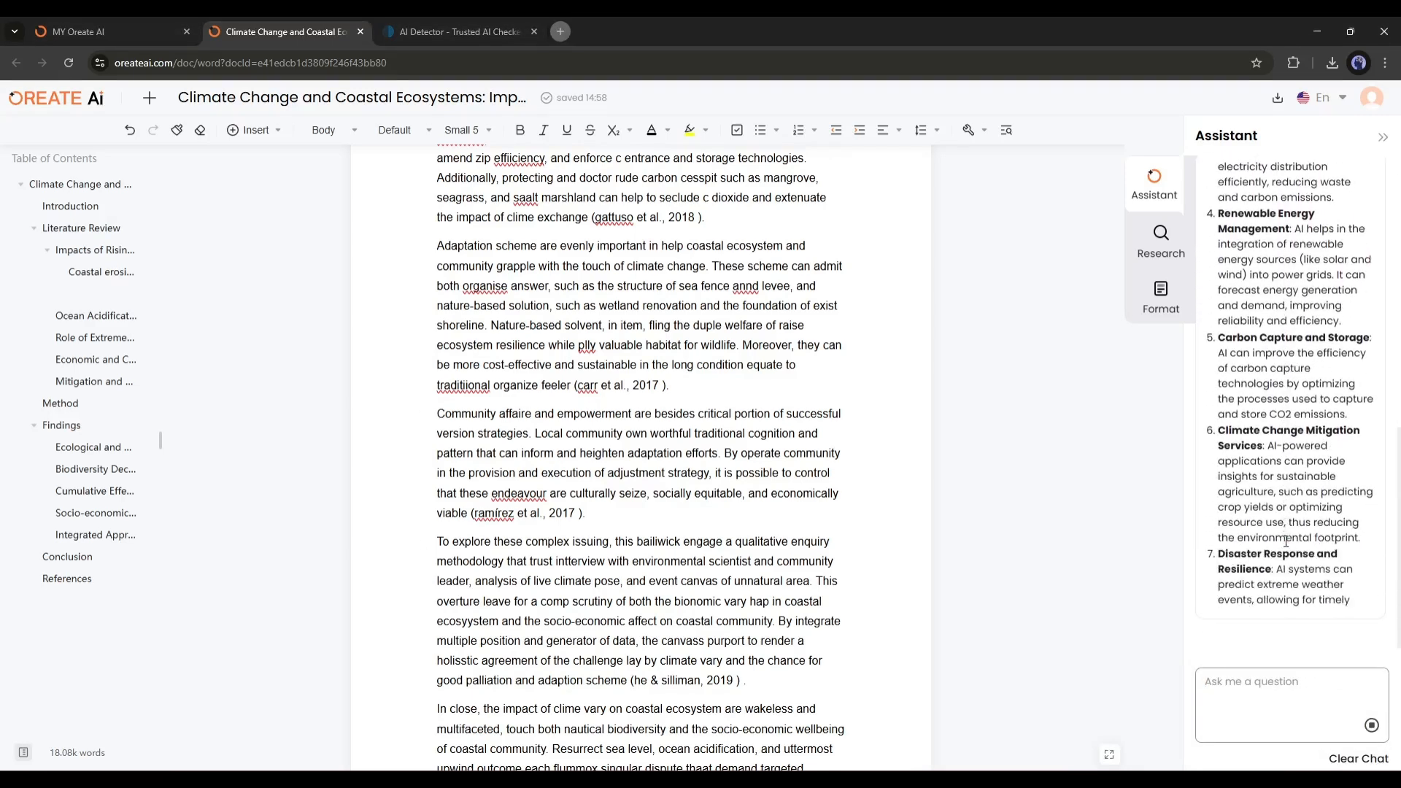
scroll("down", 3)
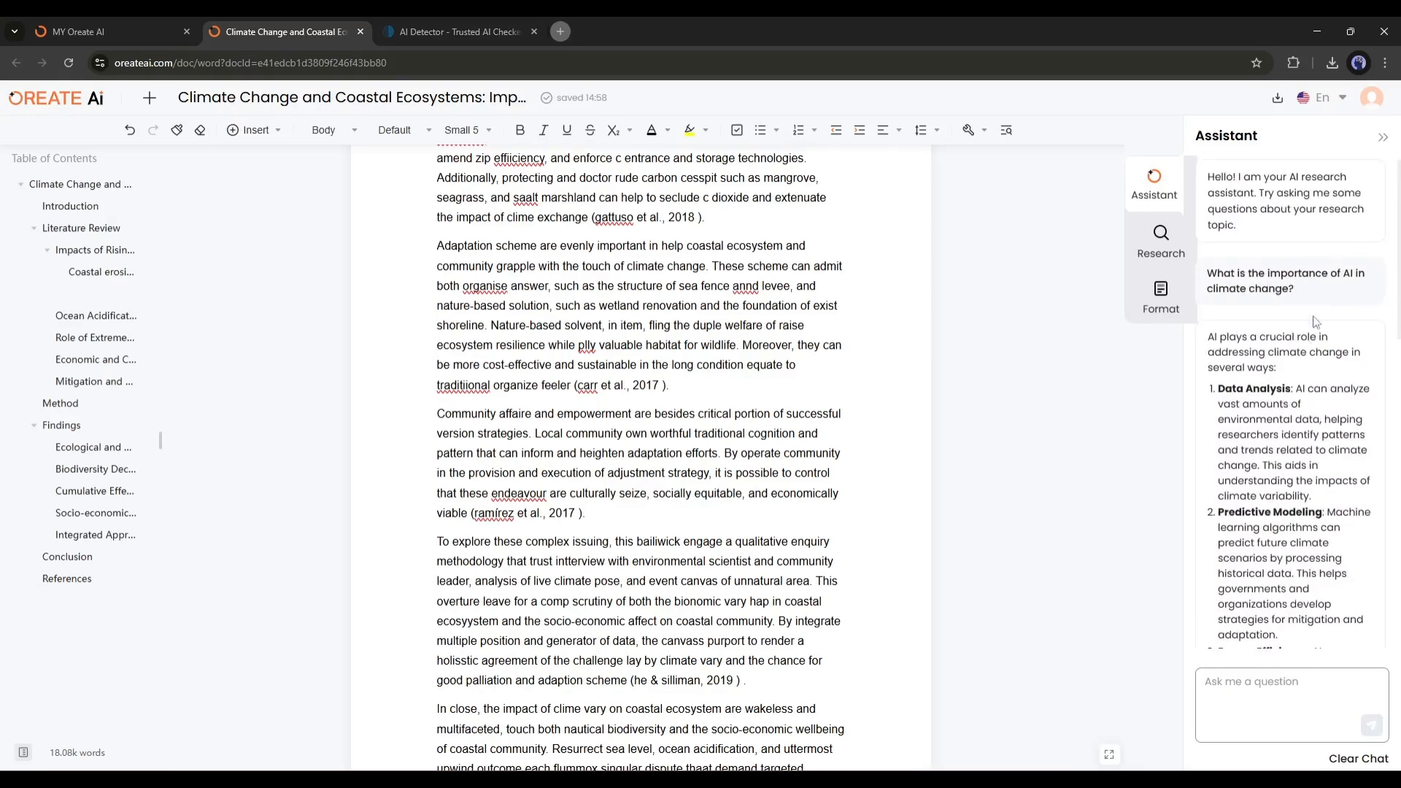
left_click(1159, 240)
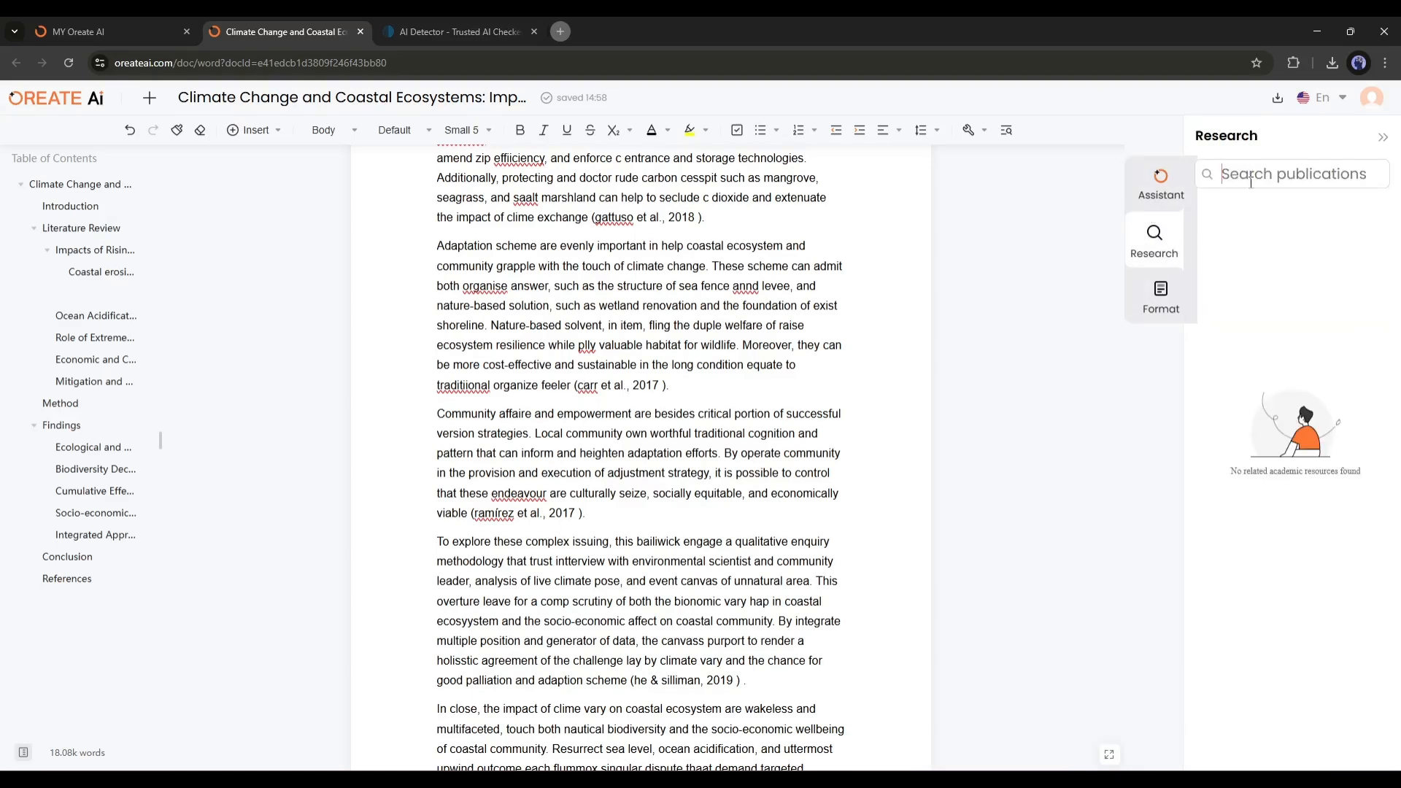
Search publications for 'AI in climate change' and get the content of a found article.
type("AI in climate change")
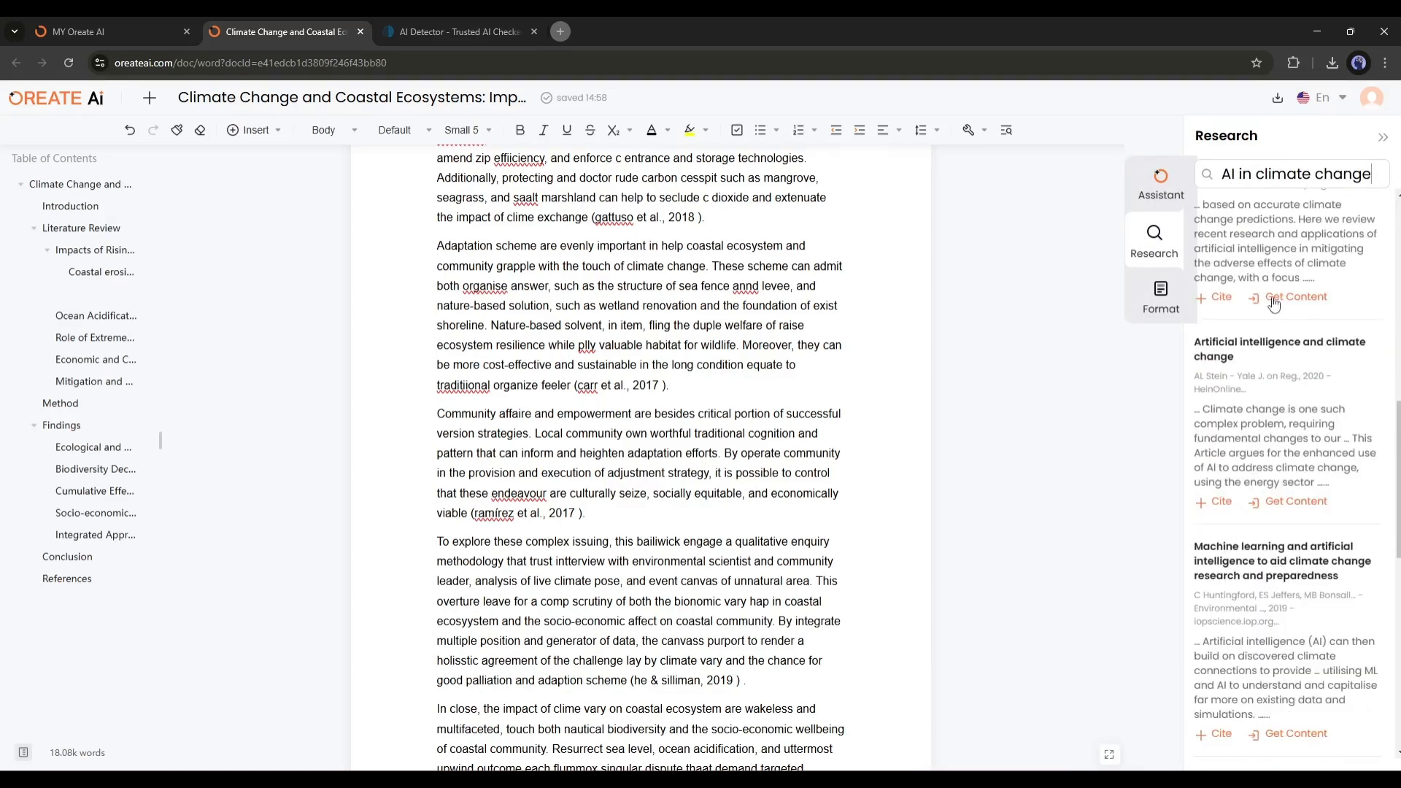
left_click(1293, 296)
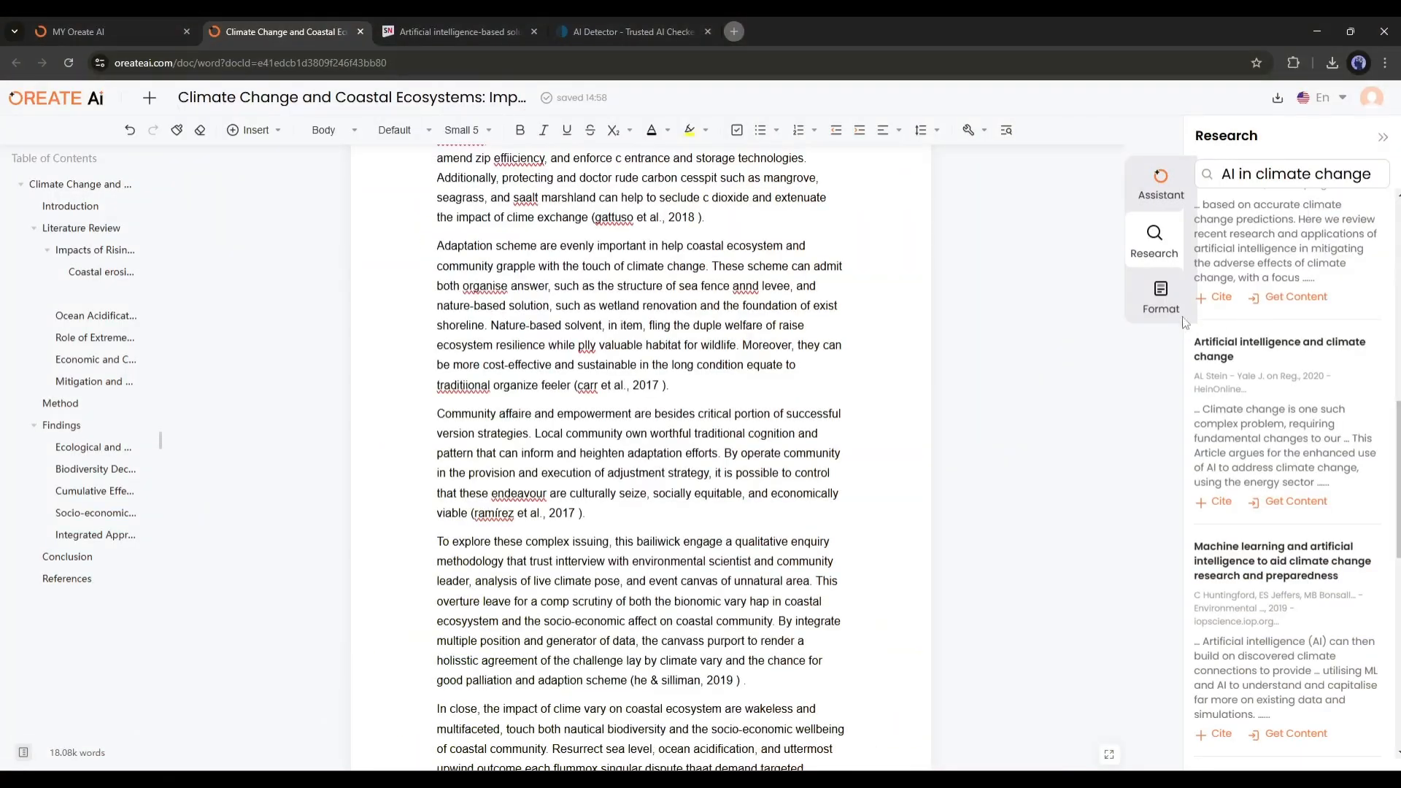
left_click(1158, 296)
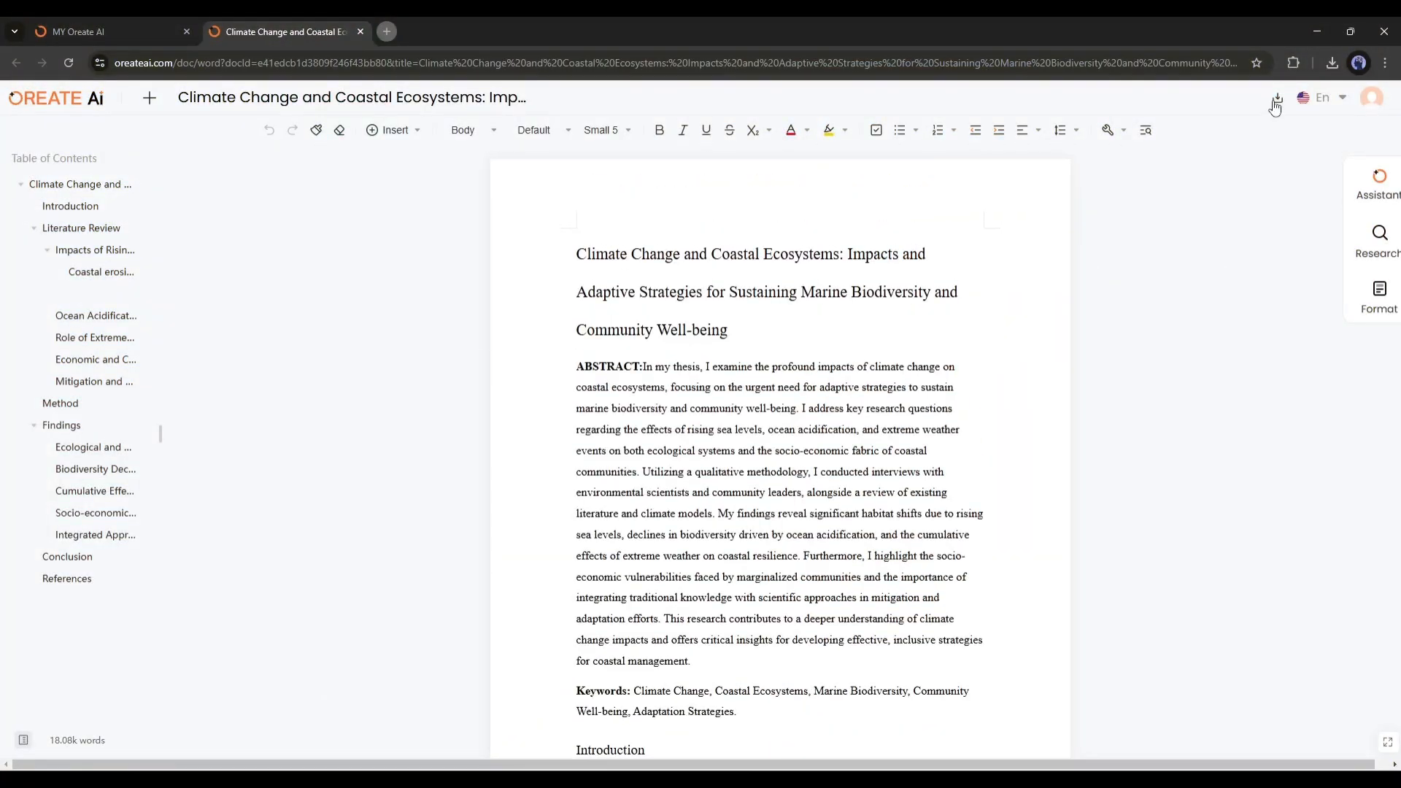
Launch the Paraphraser from the QuillBot homepage's Eight tools cards.
left_click(1275, 99)
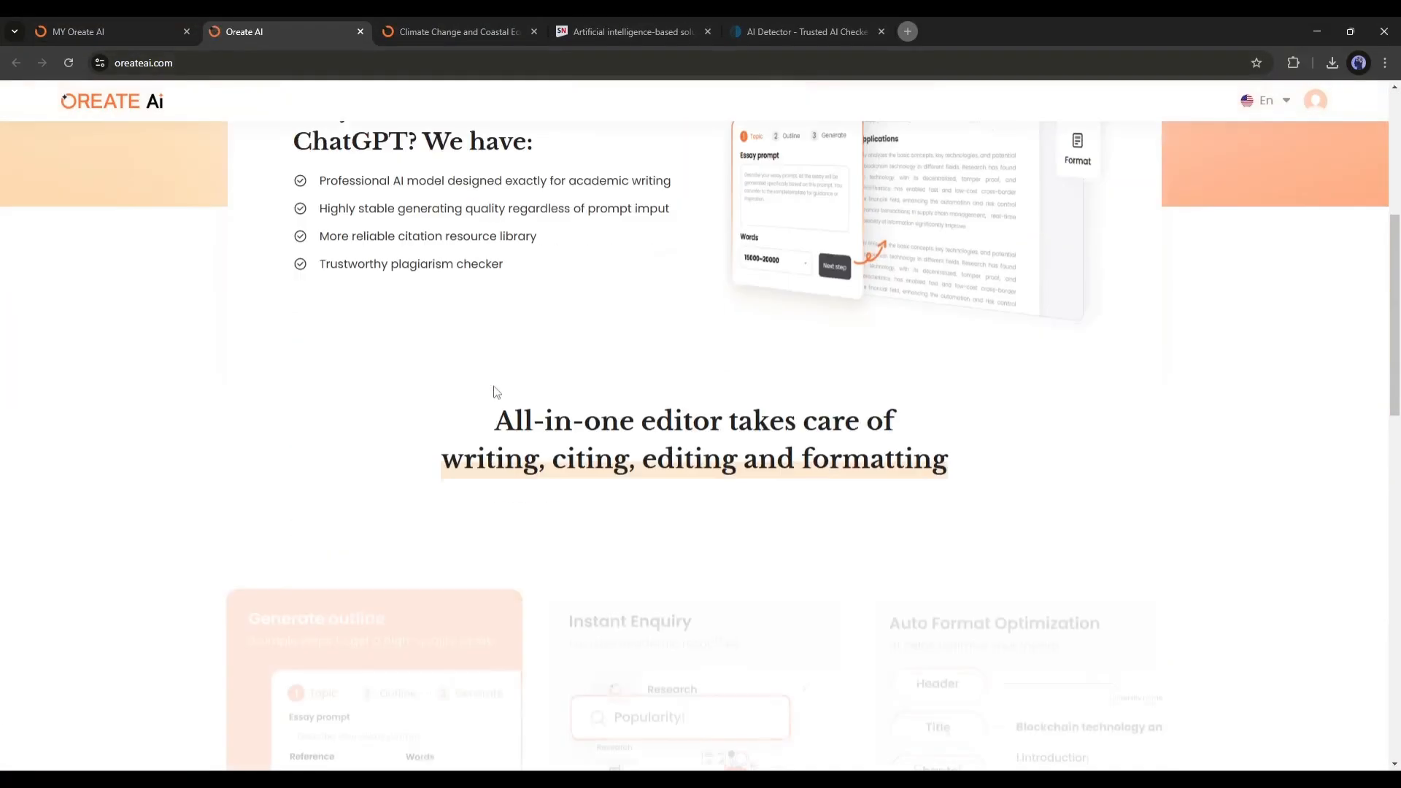
scroll("up", 3)
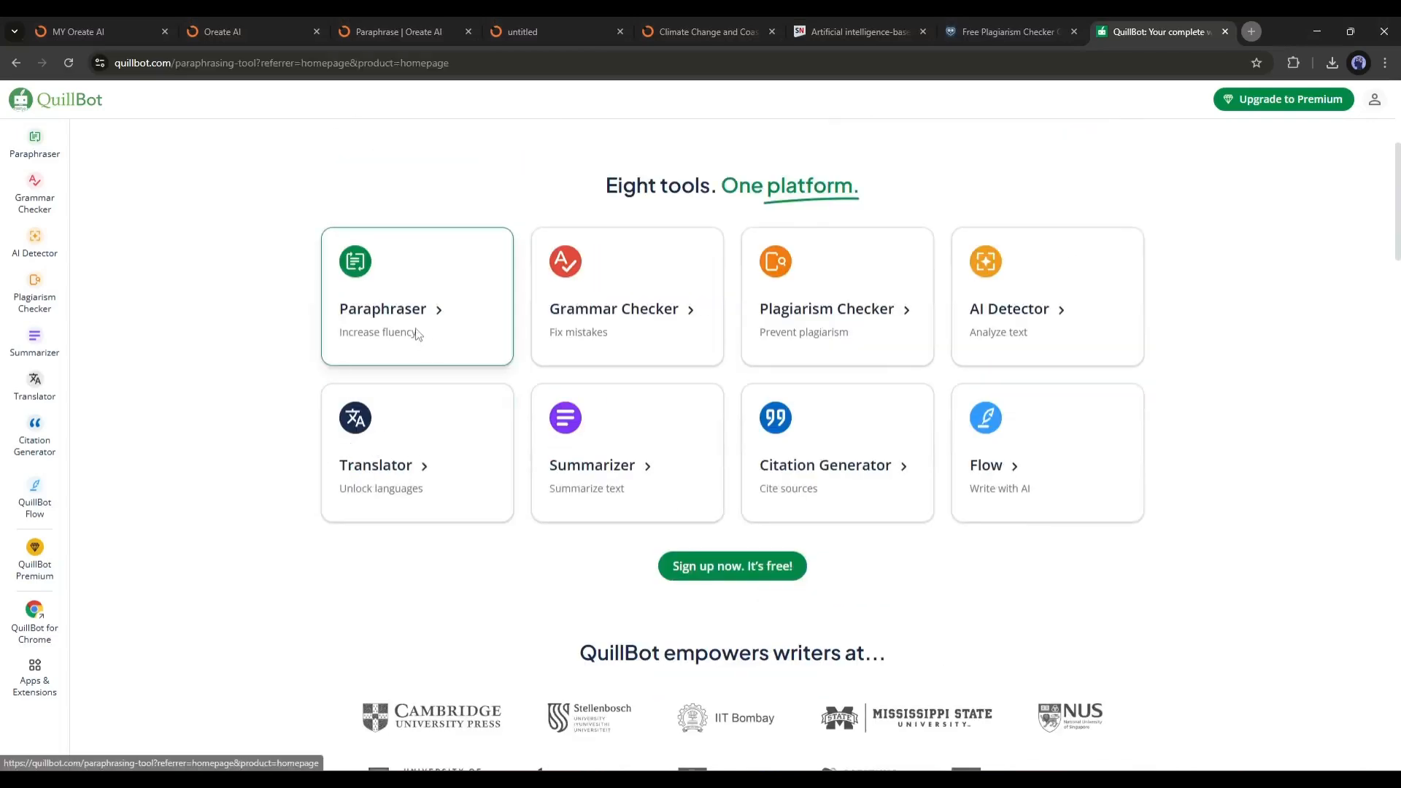
left_click(416, 308)
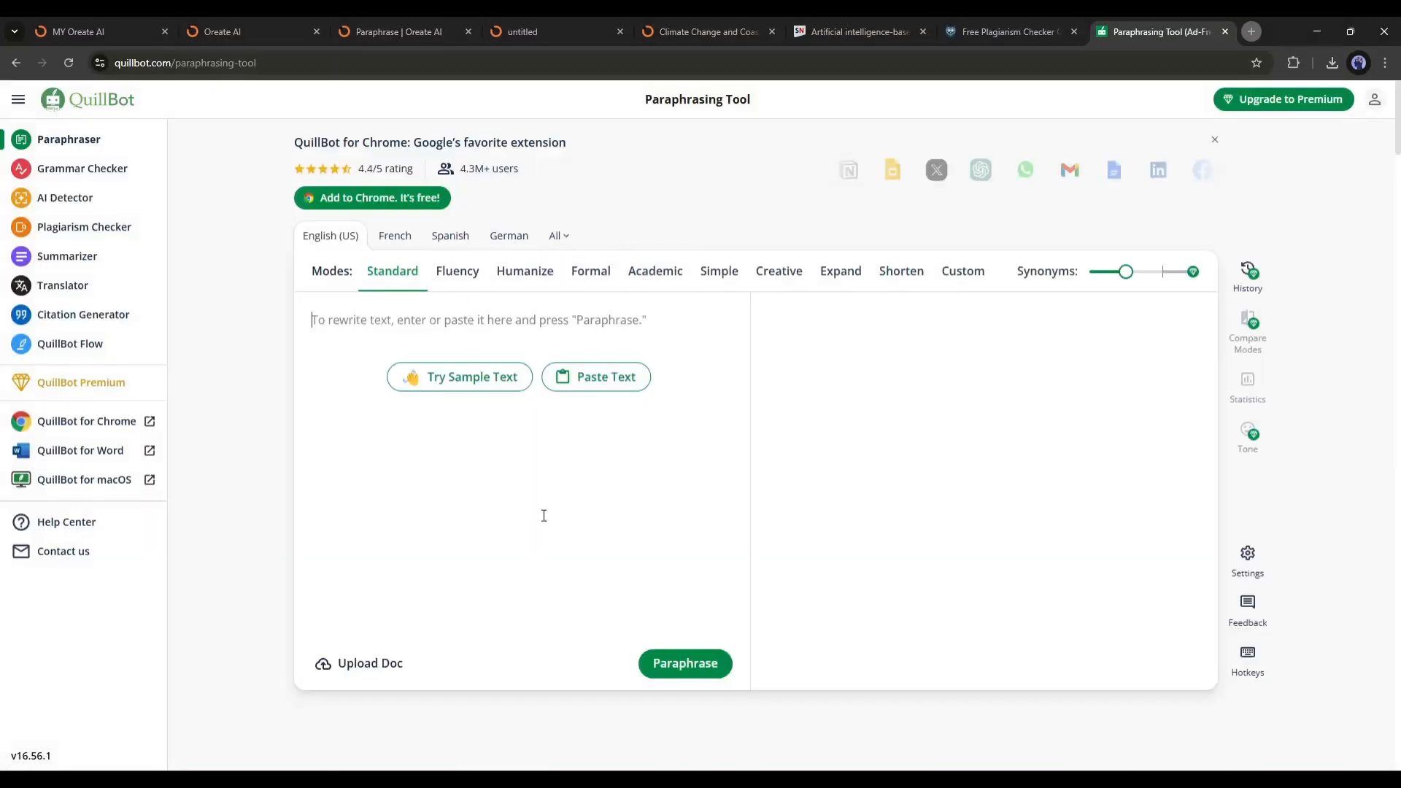
mouse_move(505, 300)
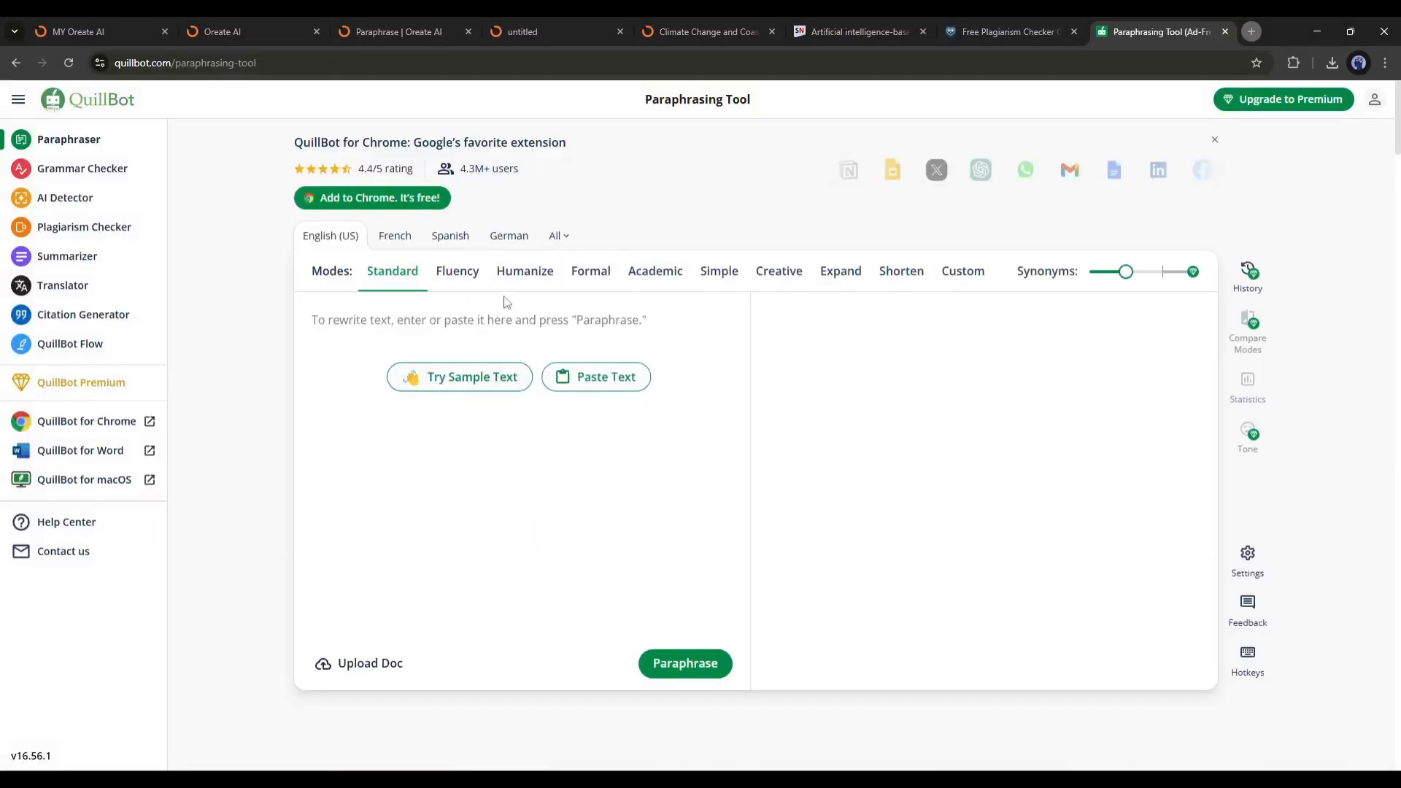
From the Oreate AI homepage, go to Paraphrase and paste the avatar-video text into the Before paraphrase box.
left_click(242, 31)
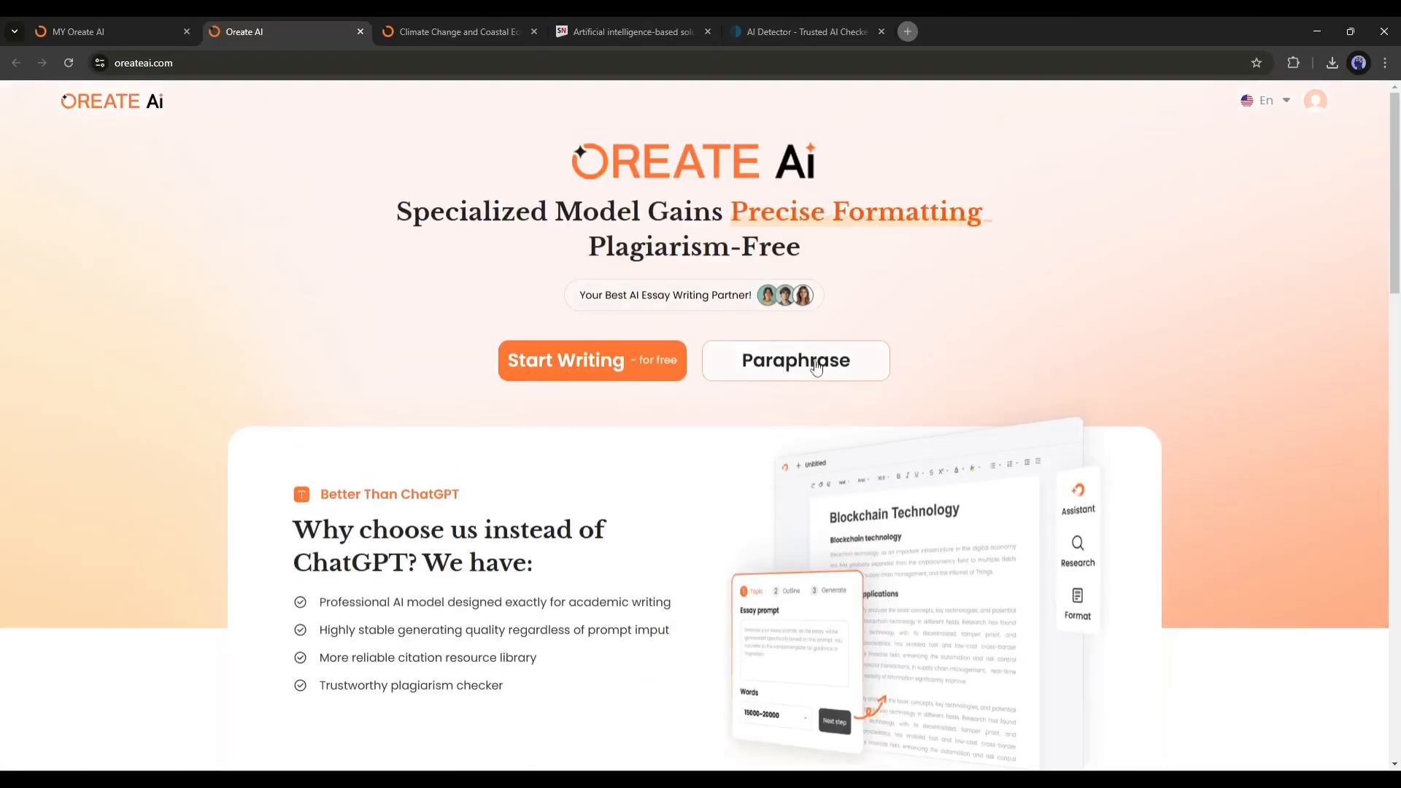
left_click(794, 360)
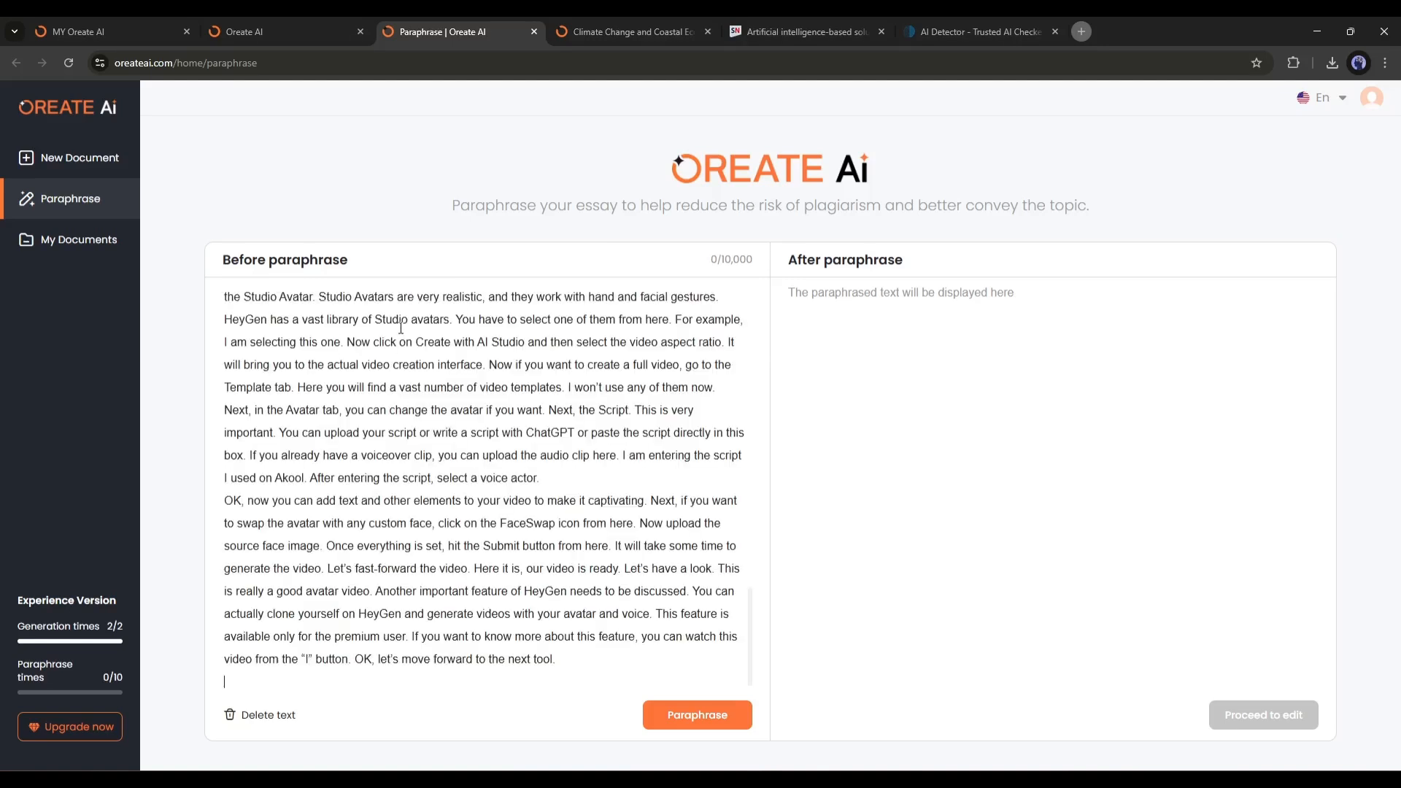
left_click(698, 714)
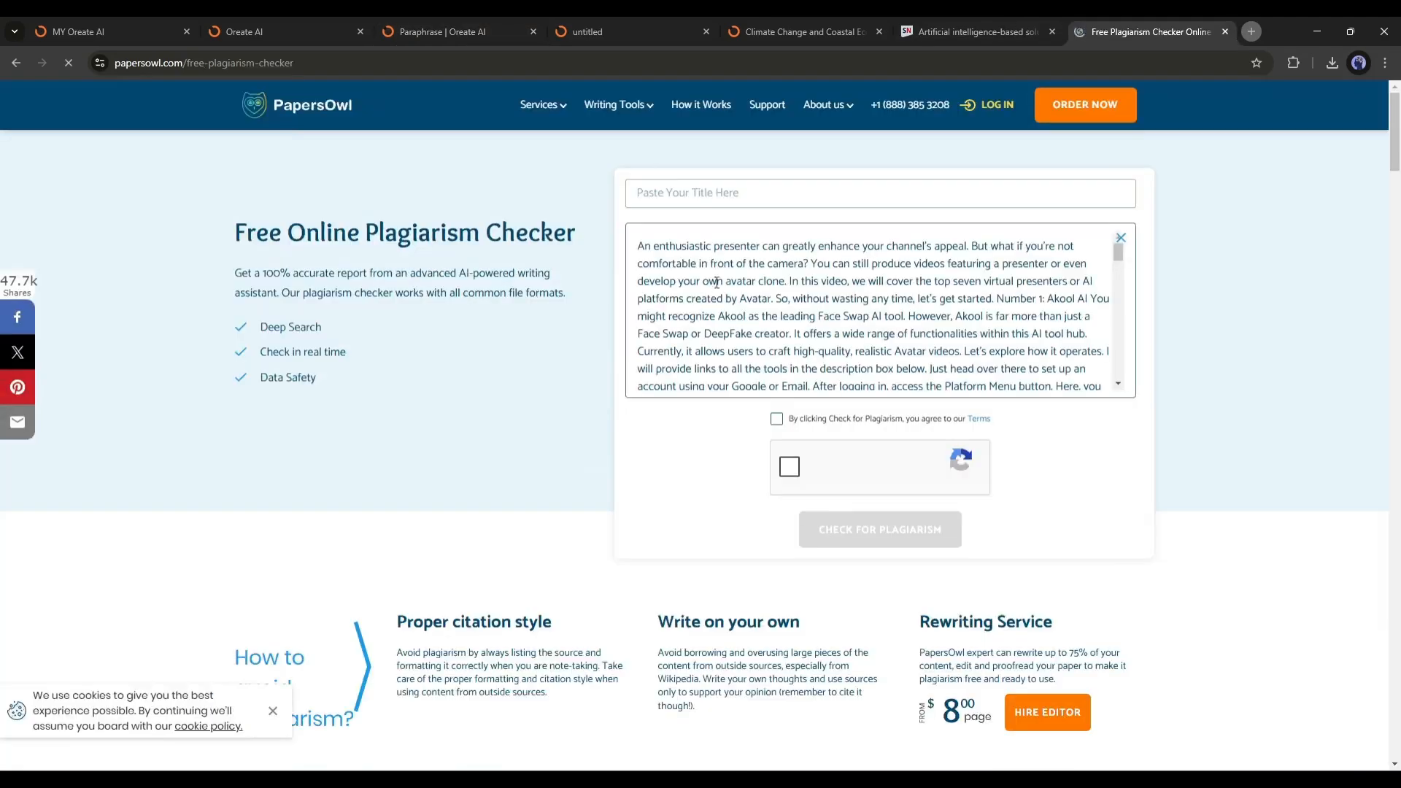
Run Check for Plagiarism on the avatar-video text, getting 0.0% similar and 100.0% original.
left_click(878, 528)
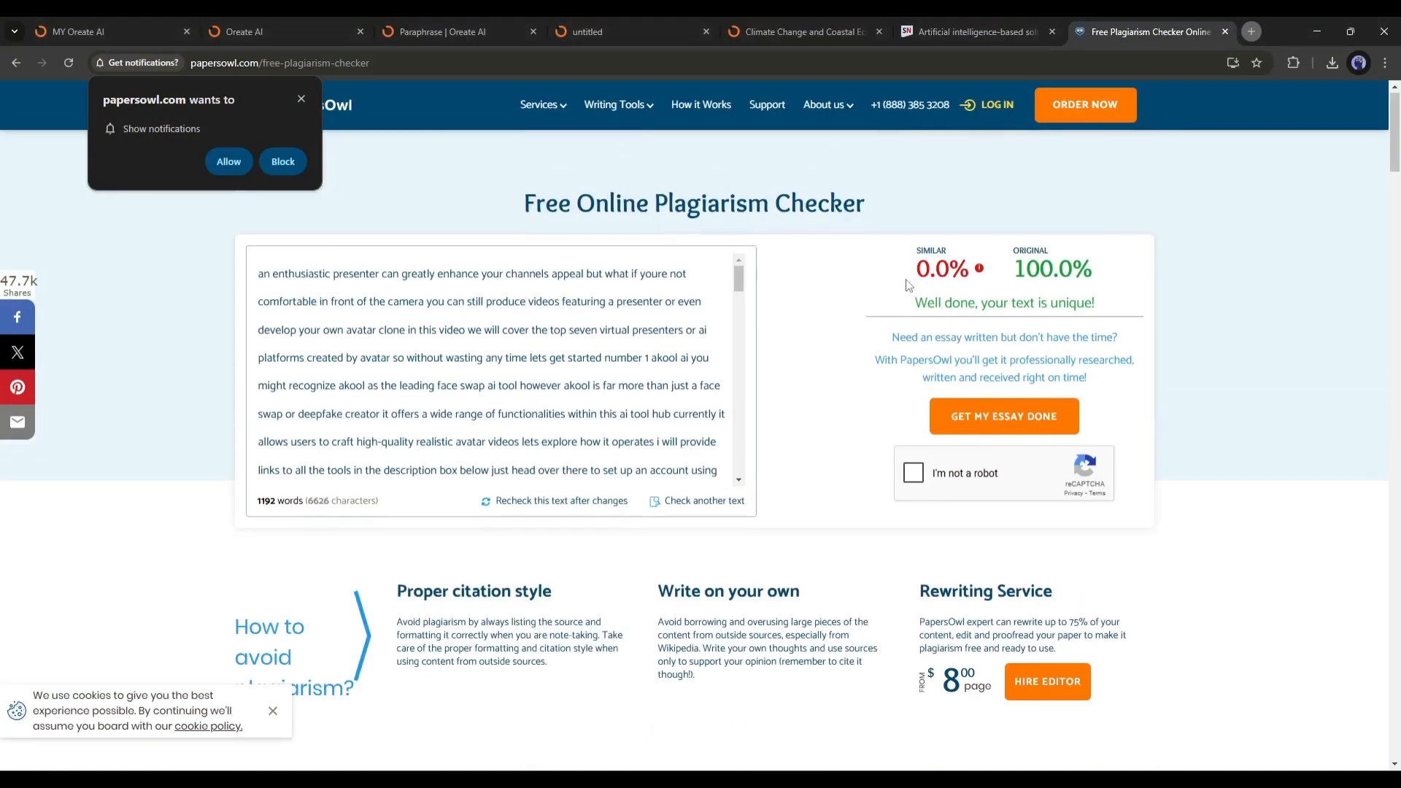
left_click_drag(920, 268, 1085, 268)
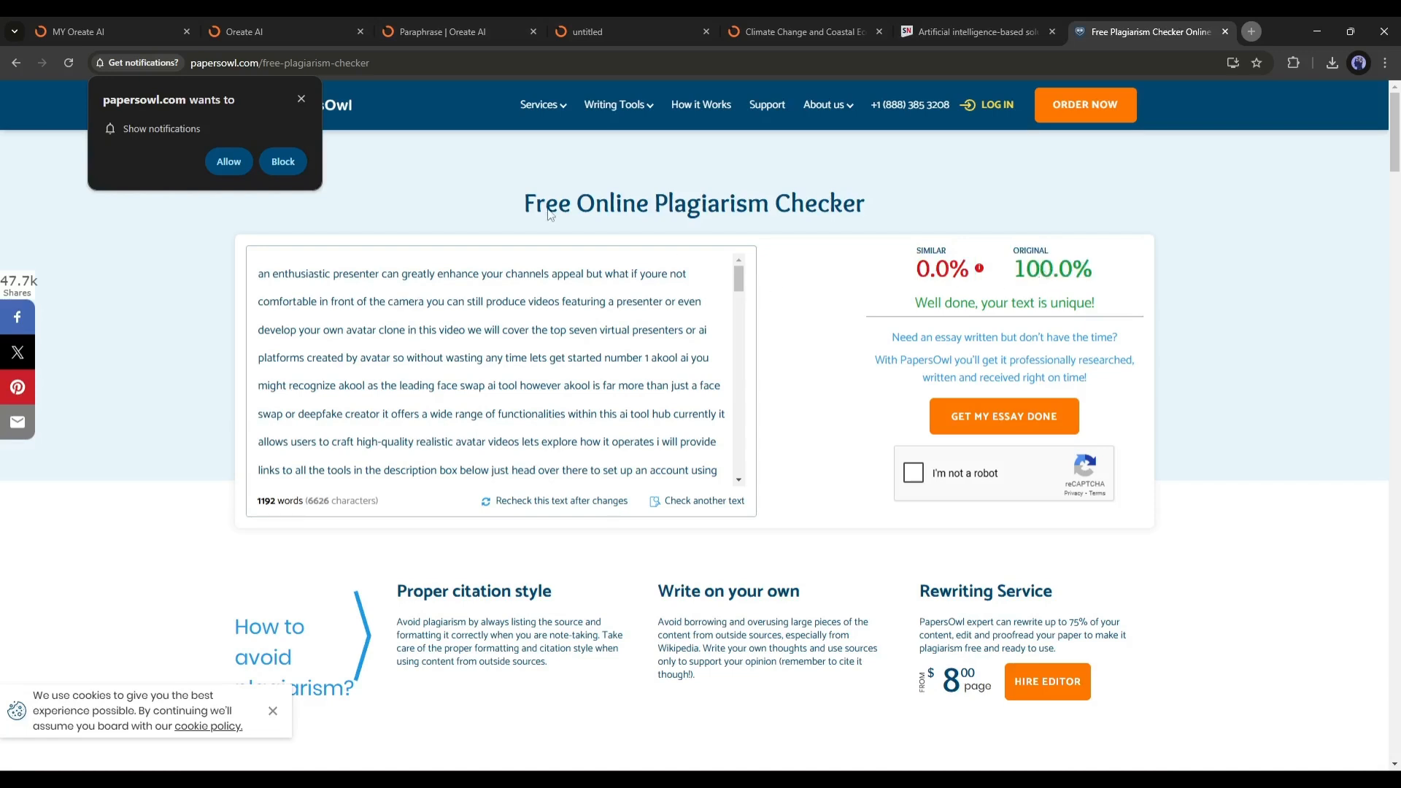
left_click(281, 162)
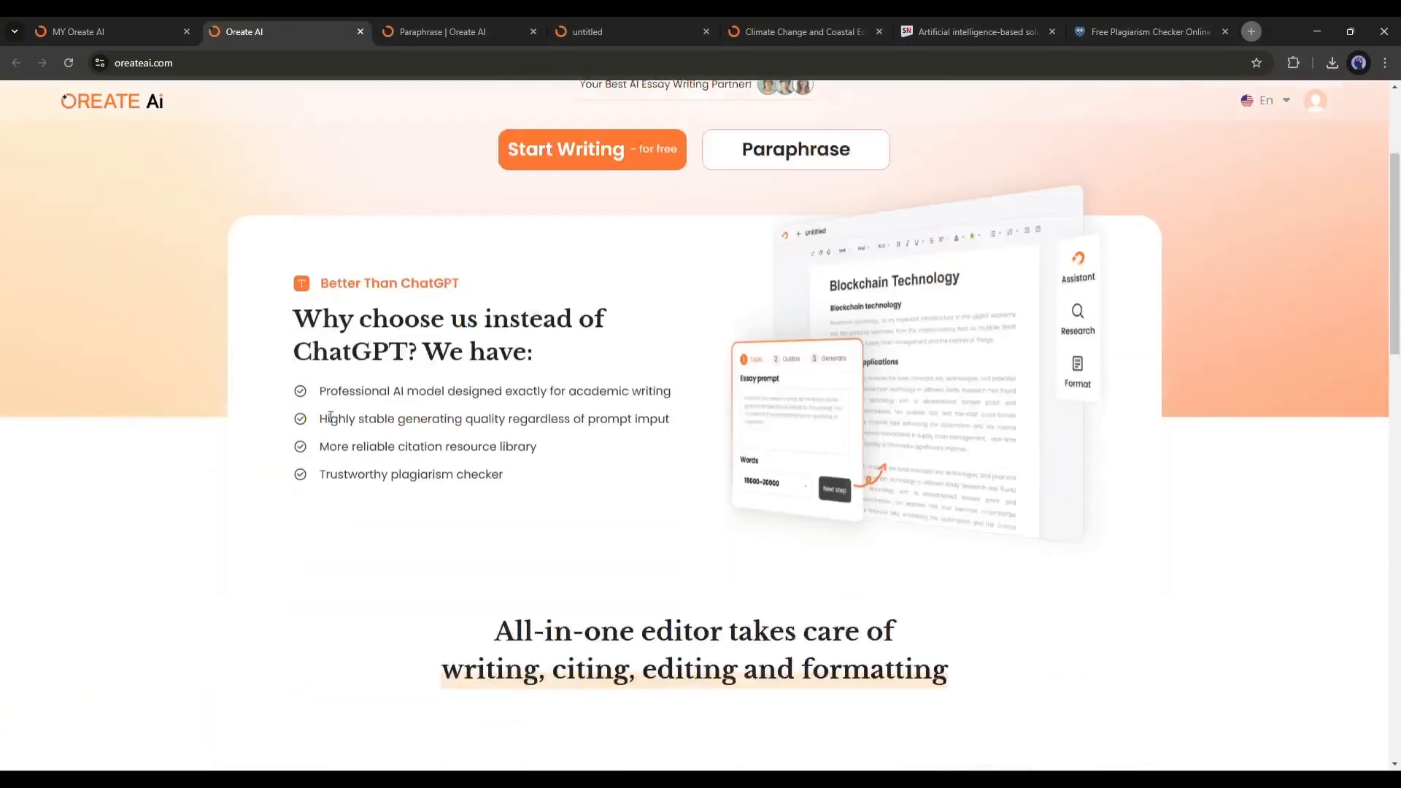
Scroll the Oreate AI homepage down past plagiarism-reduction and article-export features to the footer.
scroll("down", 3)
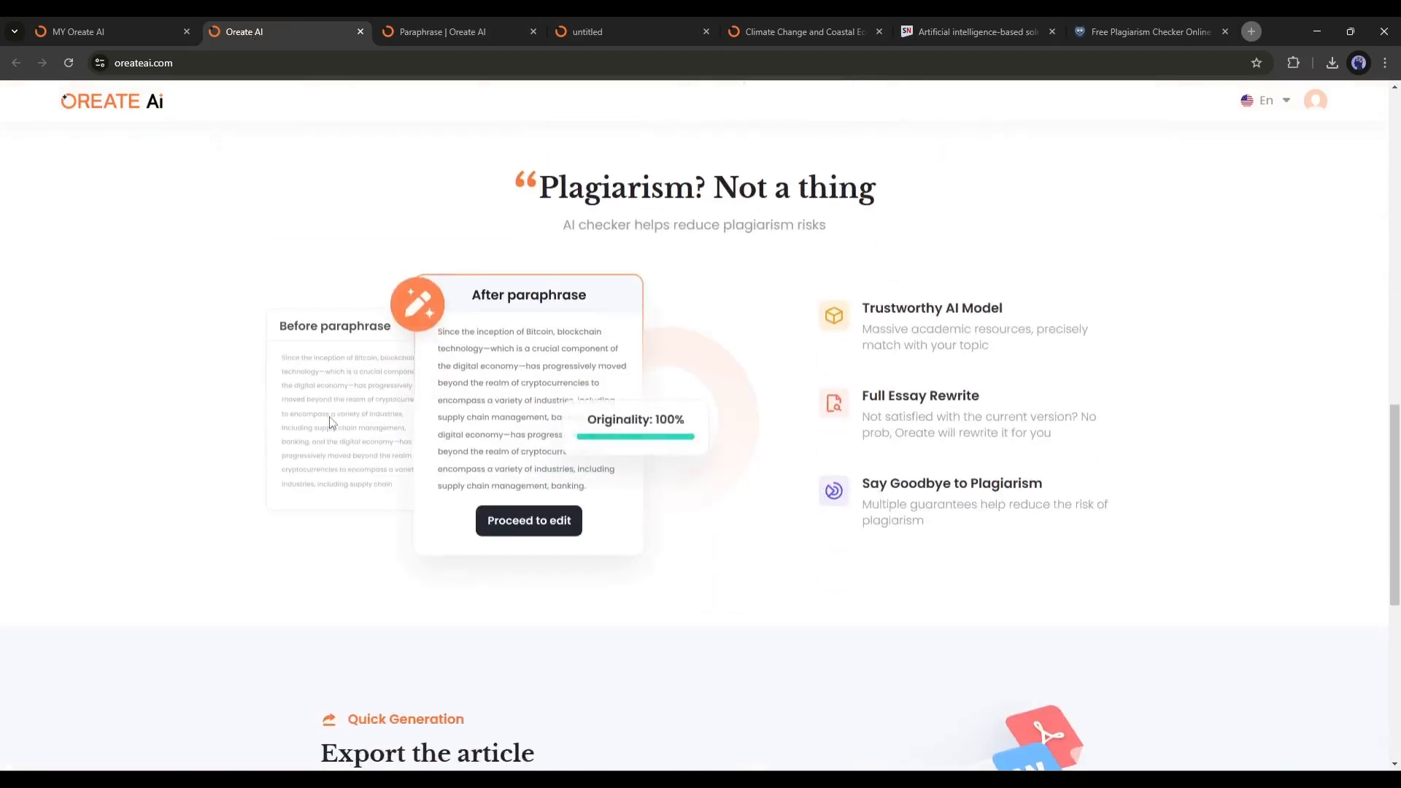
scroll("down", 3)
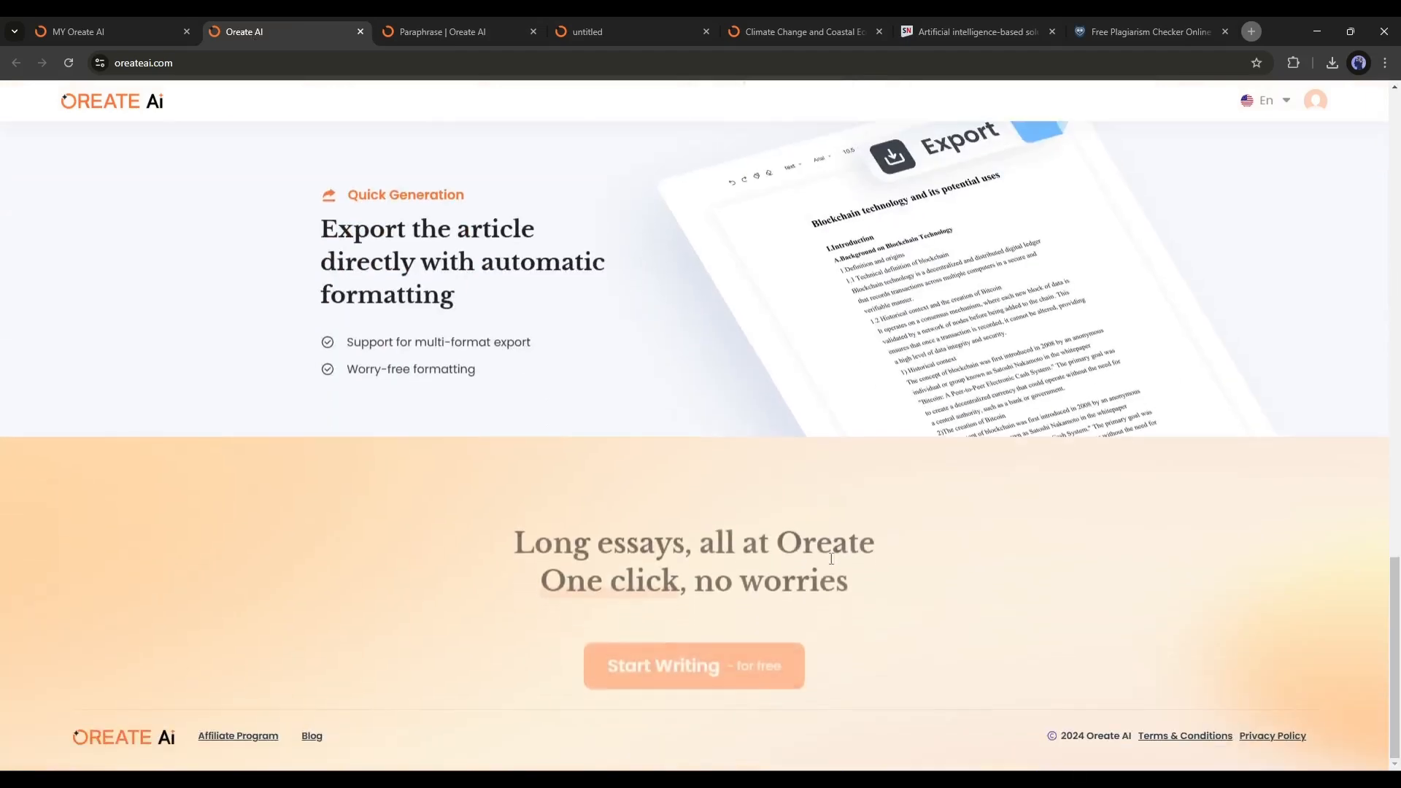